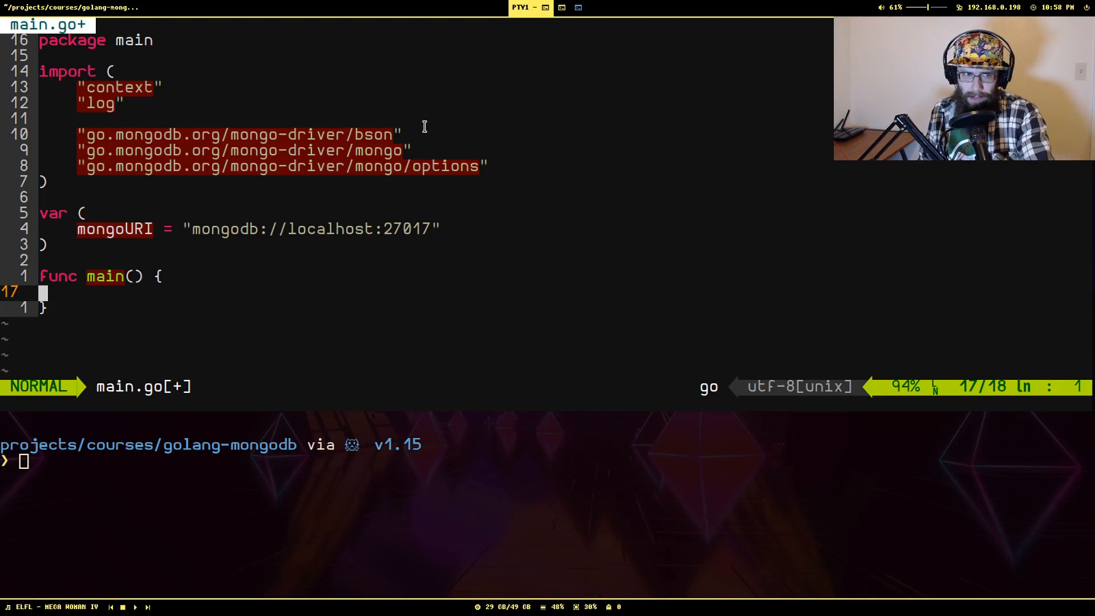
mouse_move(337, 133)
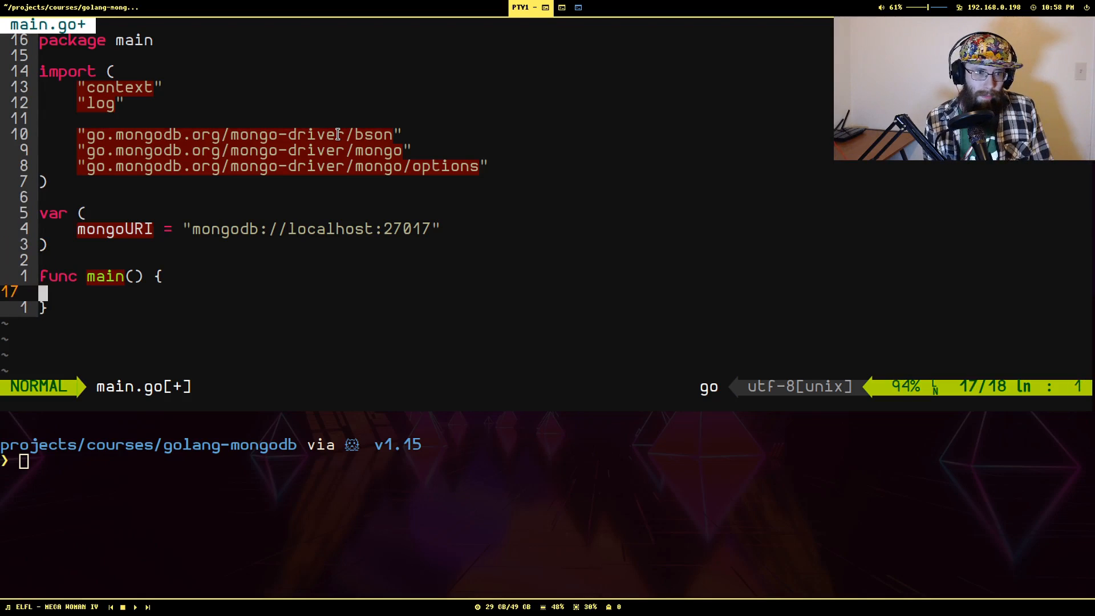
Step: Create client, err with mongo.NewClient(options.Client().ApplyURI(mongoURI)) inside main
key("i")
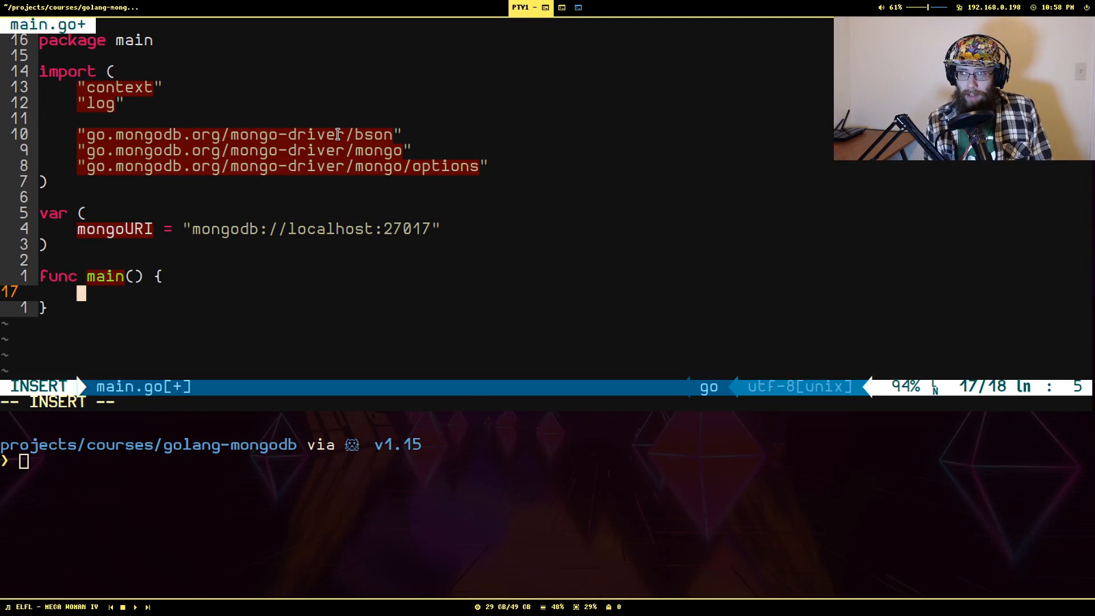
type("client, err := mongo")
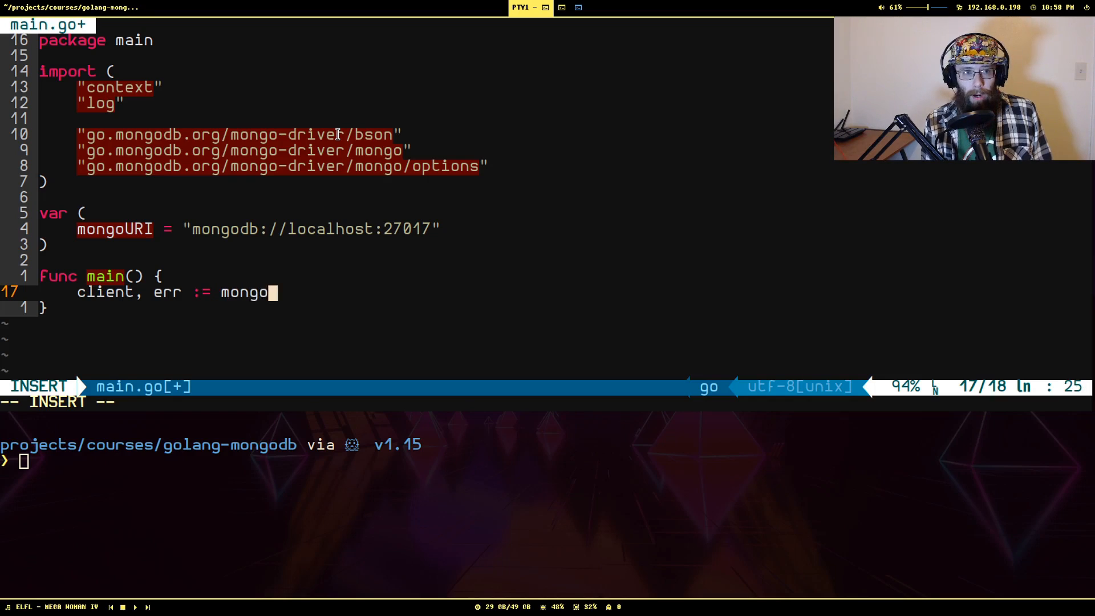
type(".NewClien")
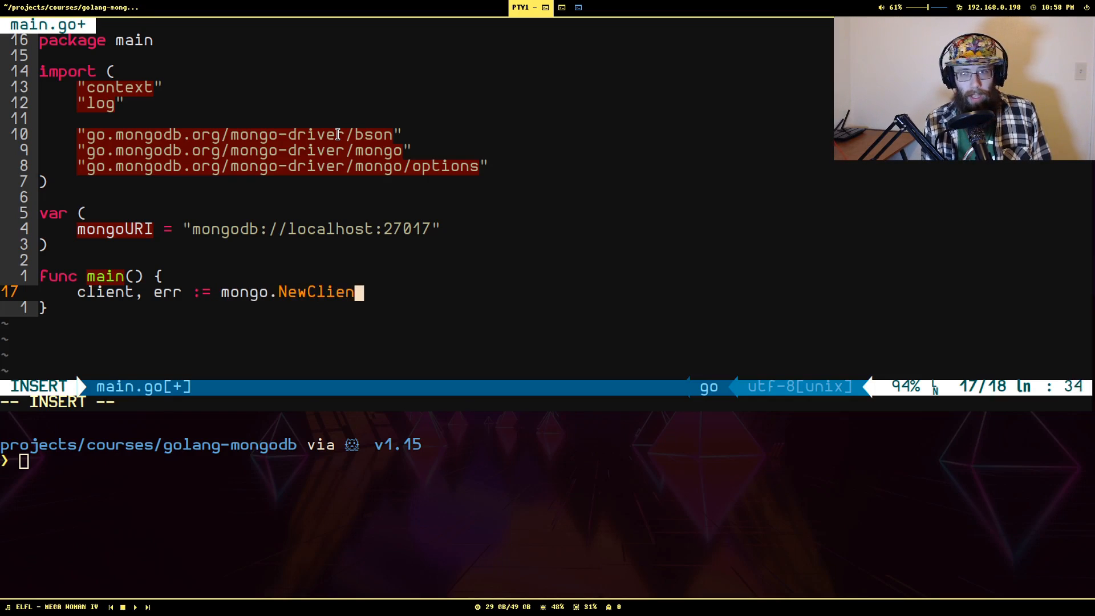
type("()")
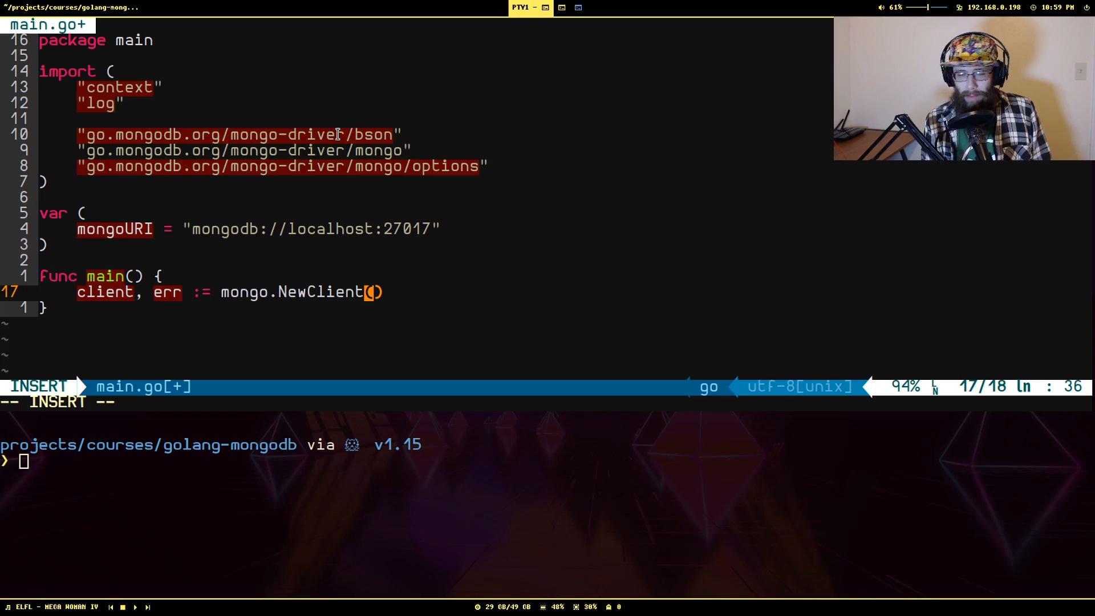
type("options.Client(")
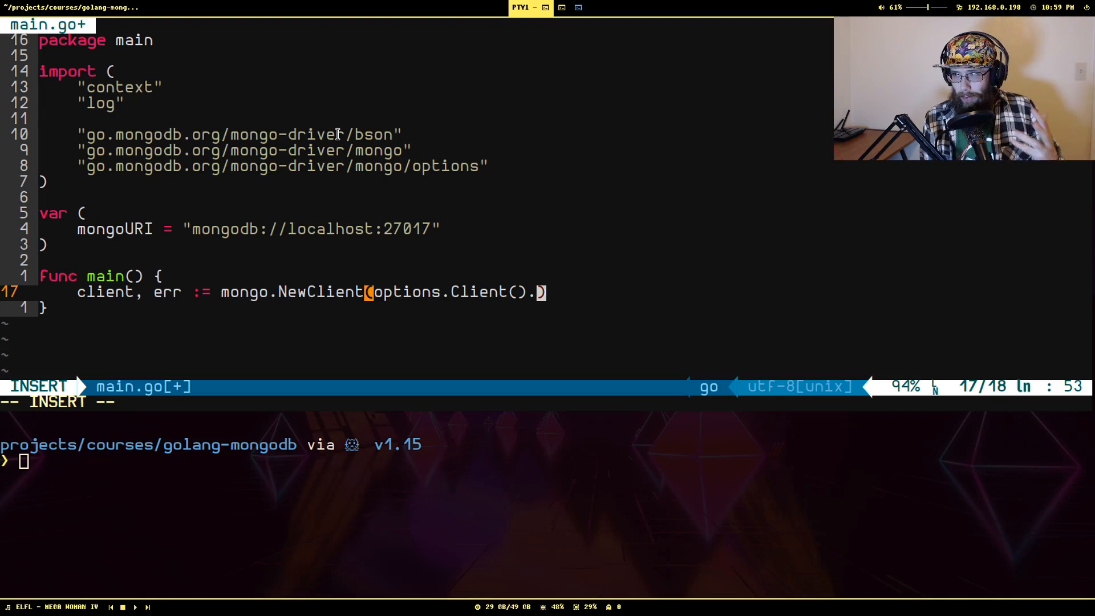
type("ApplyURI(mongoURI")
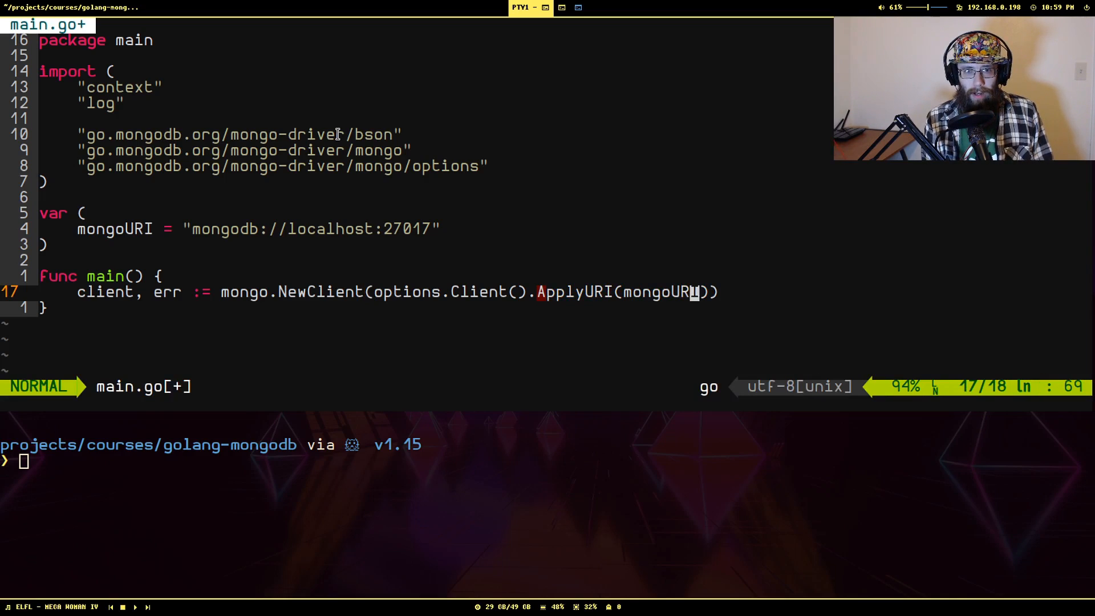
Step: Add an if err != nil { log.Fatal(err) } check below the client creation
key("o")
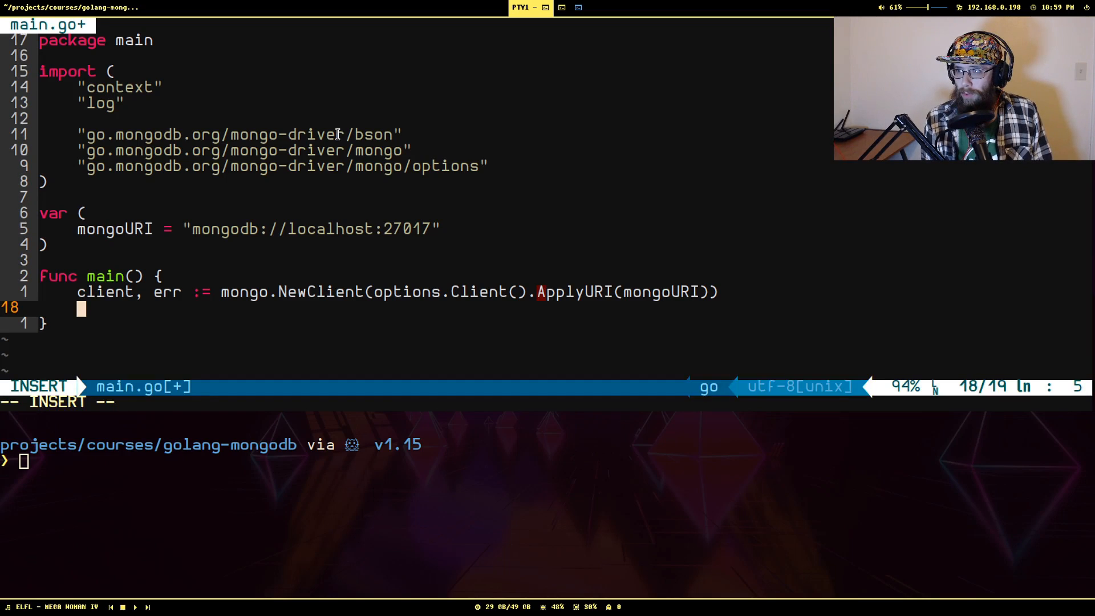
type("if err != nil")
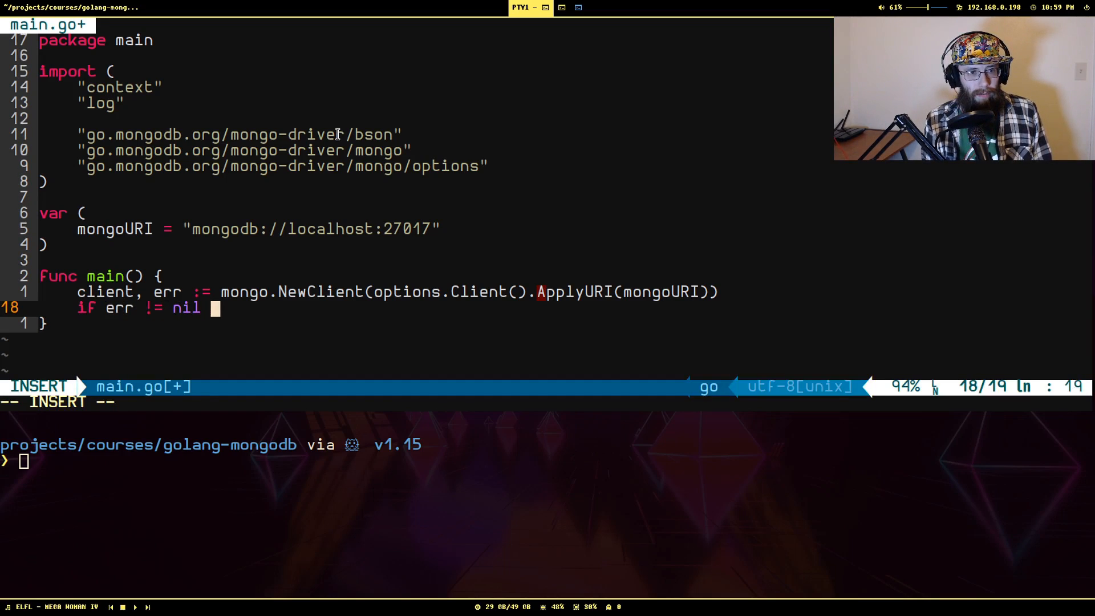
type("{")
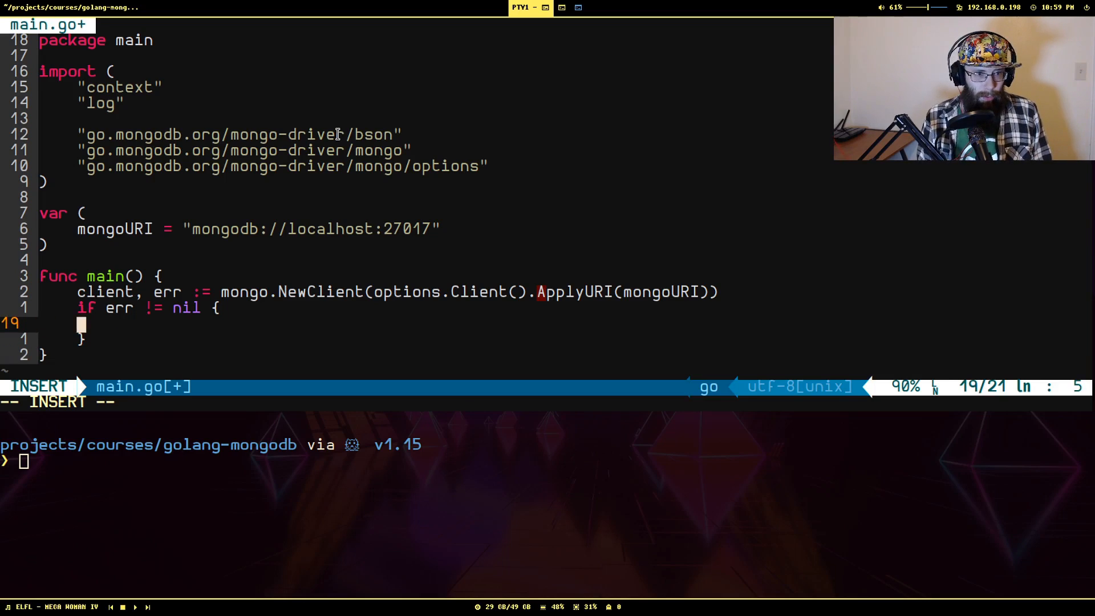
type("log")
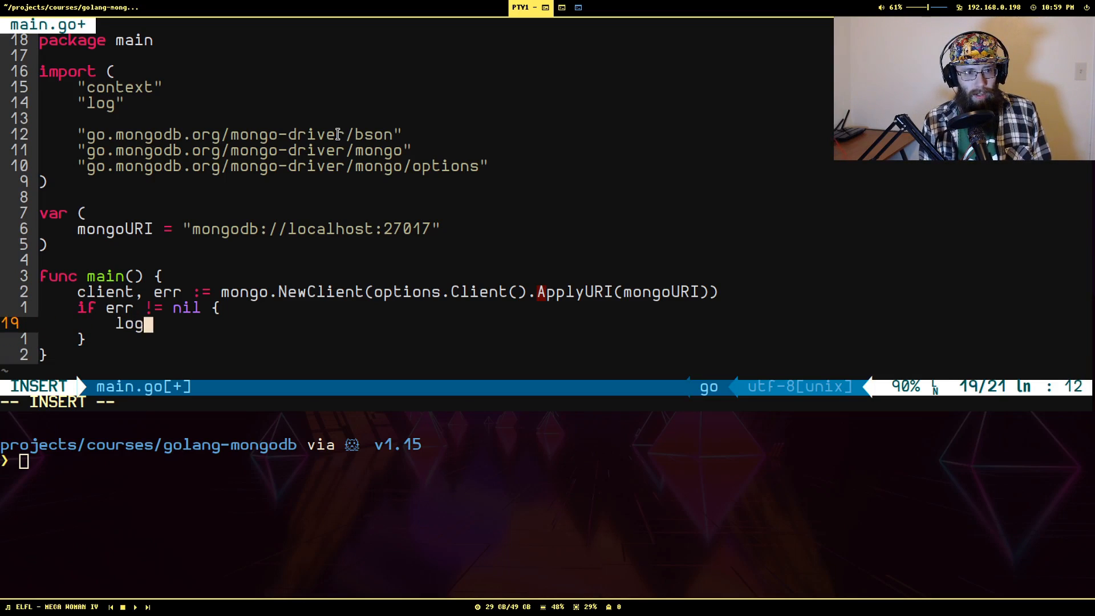
type(".Fatal(err)")
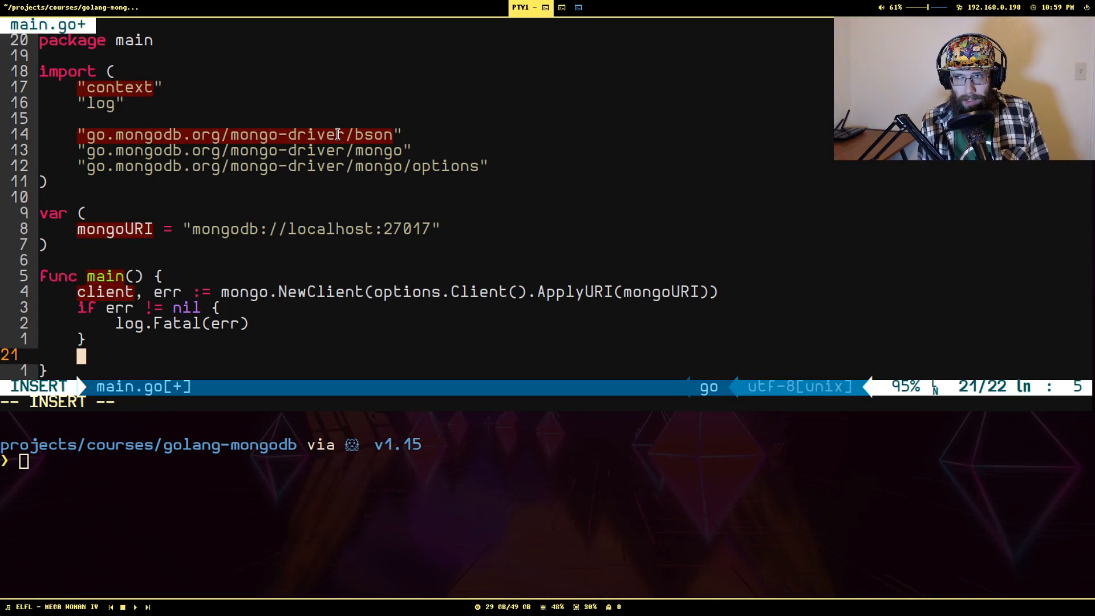
Step: Create ctx := context.Background() and connect the client with err = client.Connect(ctx)
type("ctx :")
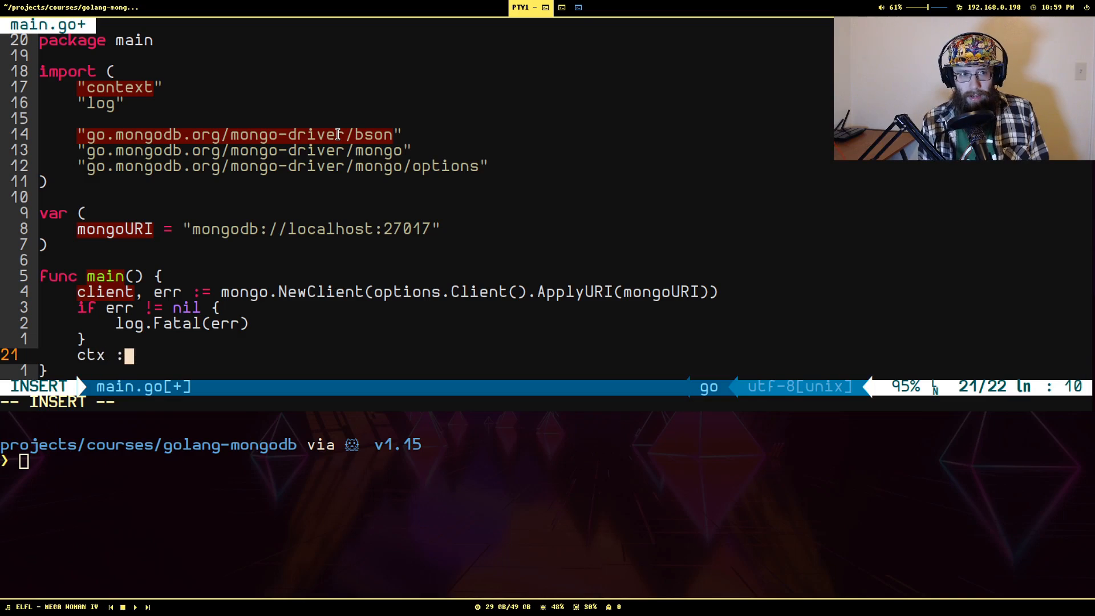
type("=")
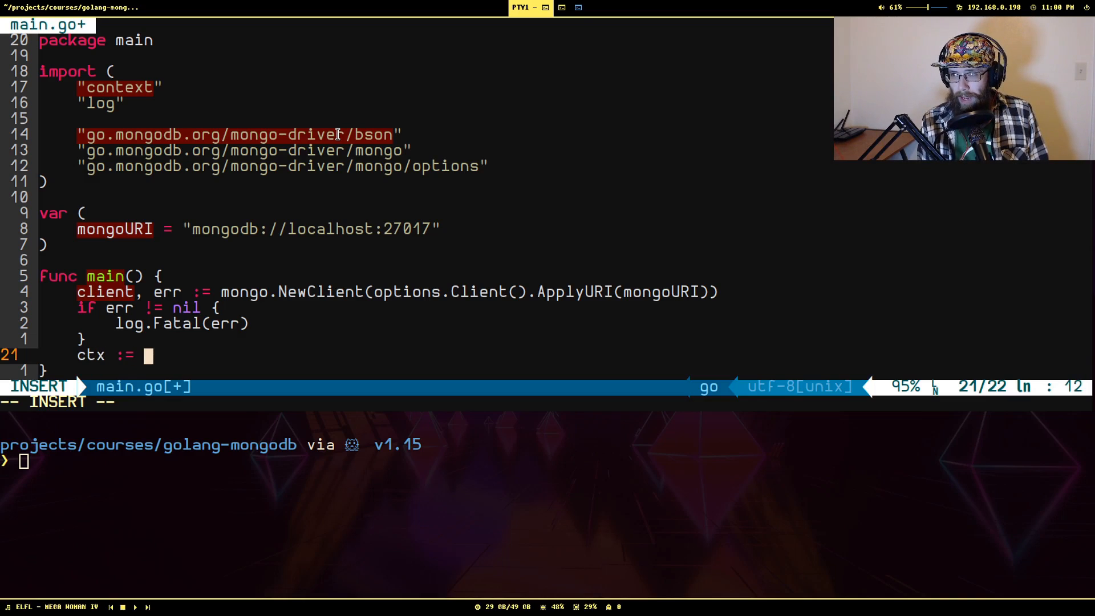
type("context.Background(")
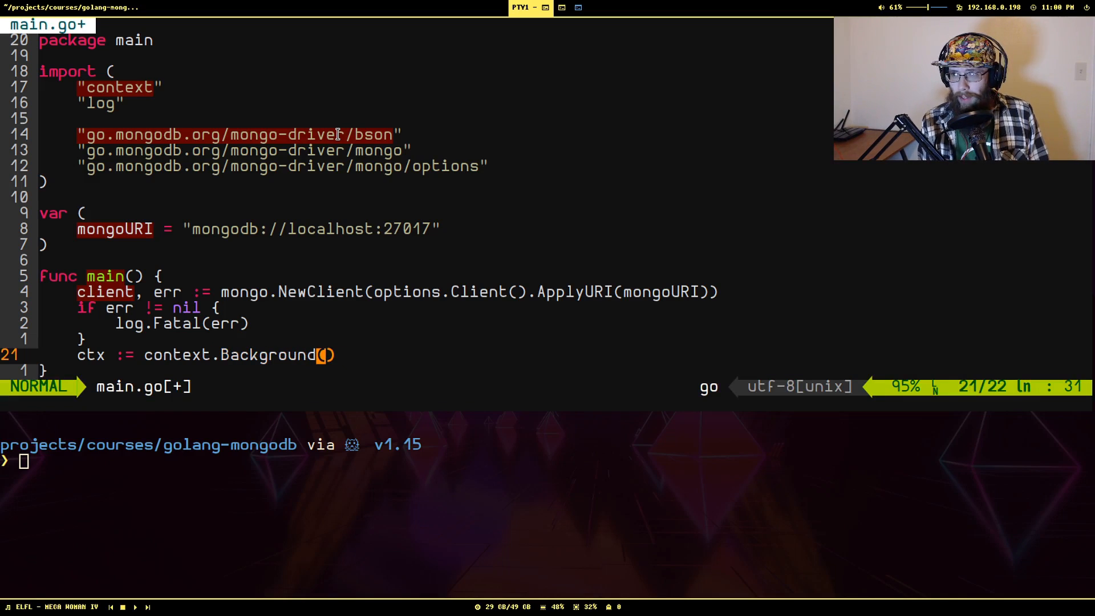
type("err")
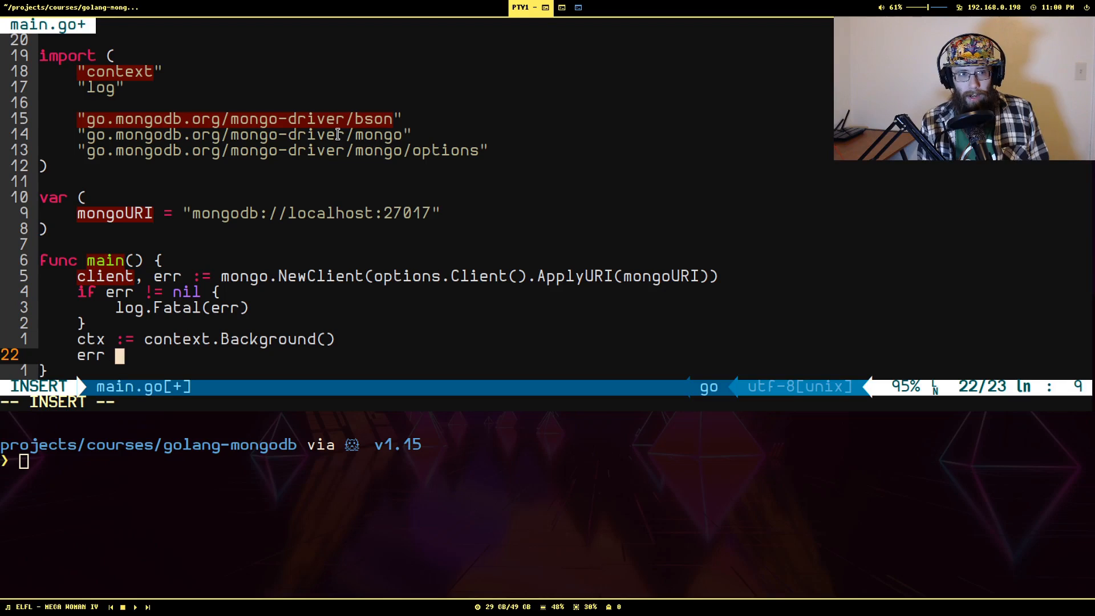
type("= clie")
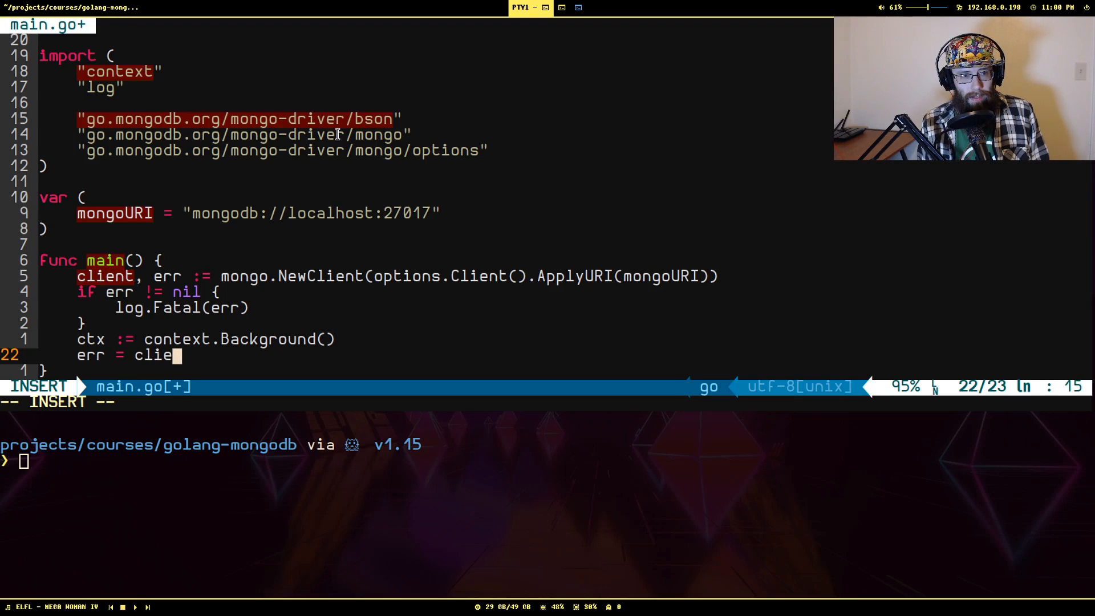
type("nt.Connect()")
type("if err != nil {")
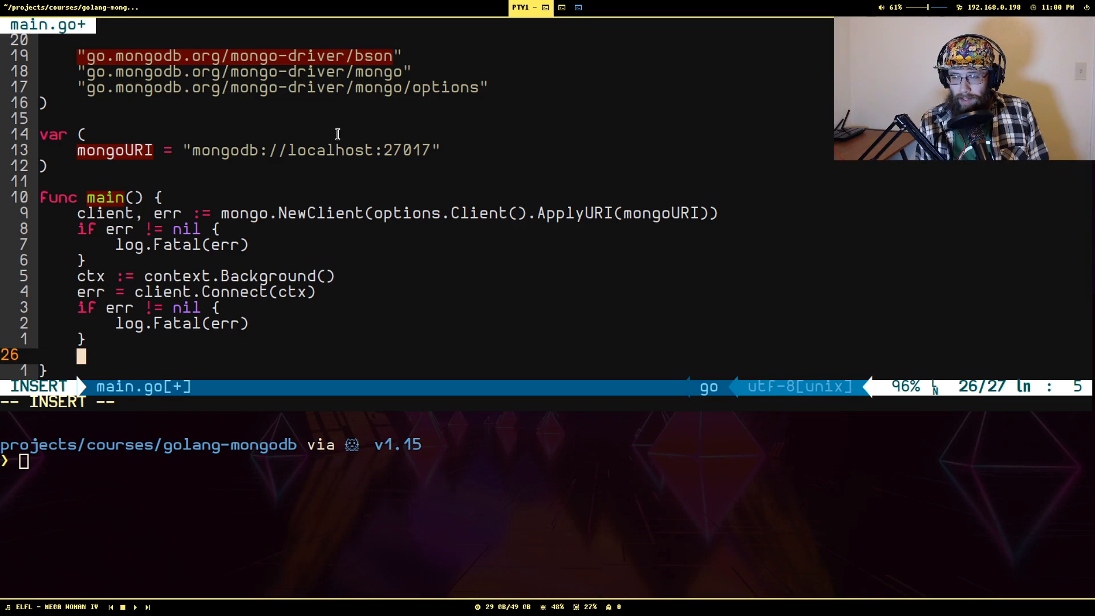
Step: Defer client.Disconnect(ctx) so the client disconnects when main returns
type("defer")
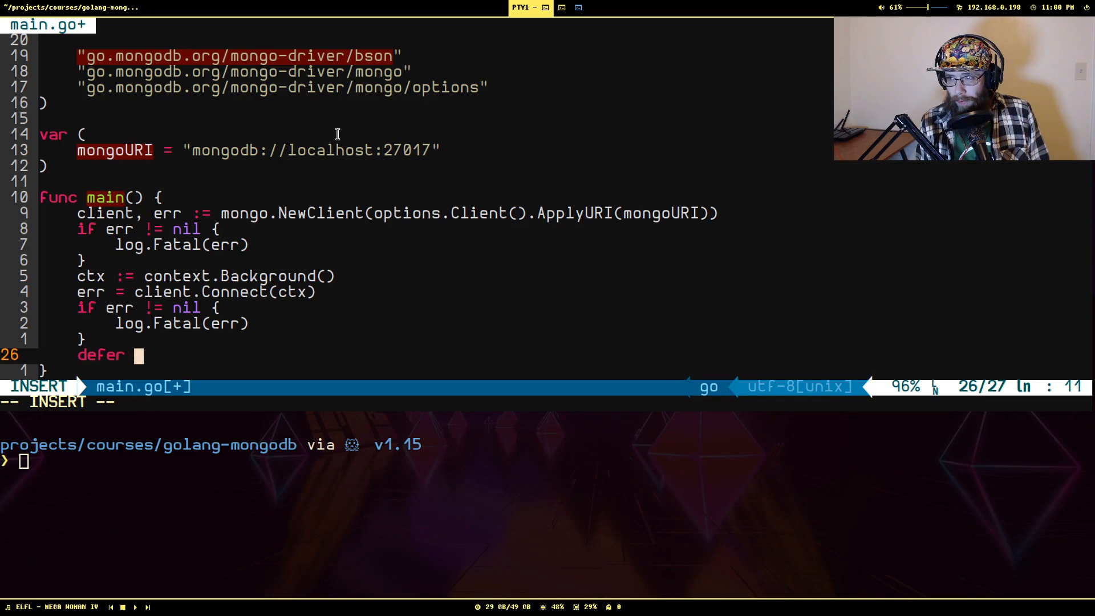
type("client.Disconnect(t")
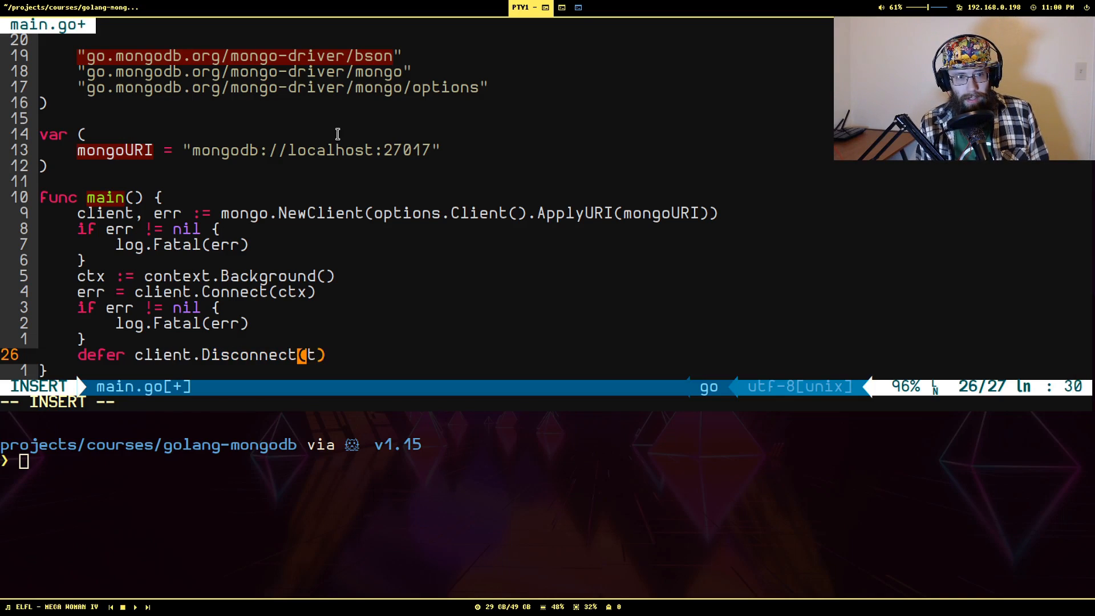
key("Escape")
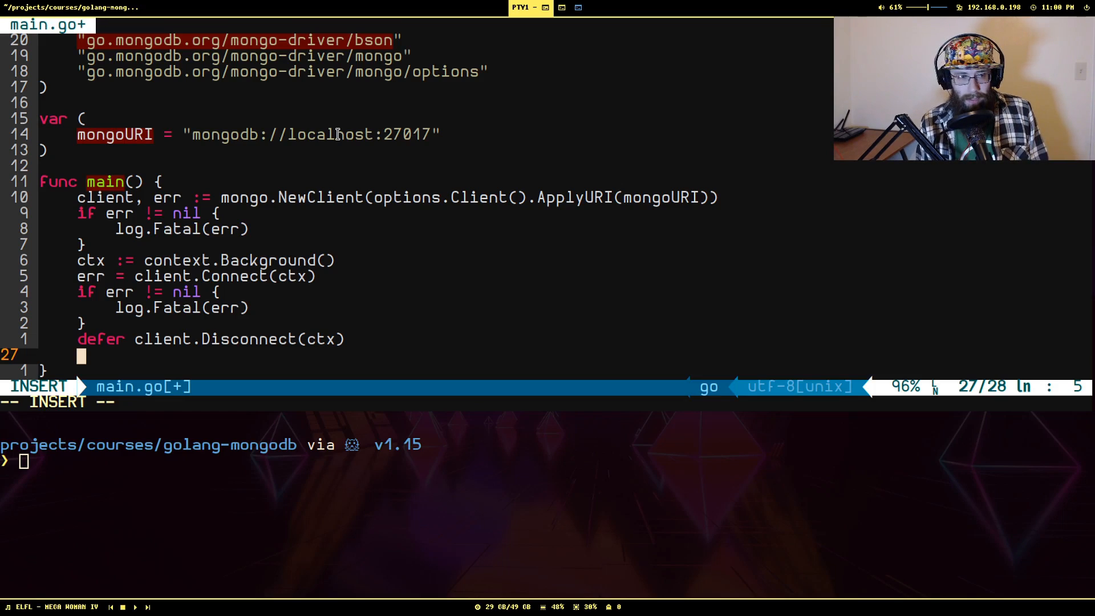
Step: Get a handle to the "demo" database as demoDB
type("demoDB")
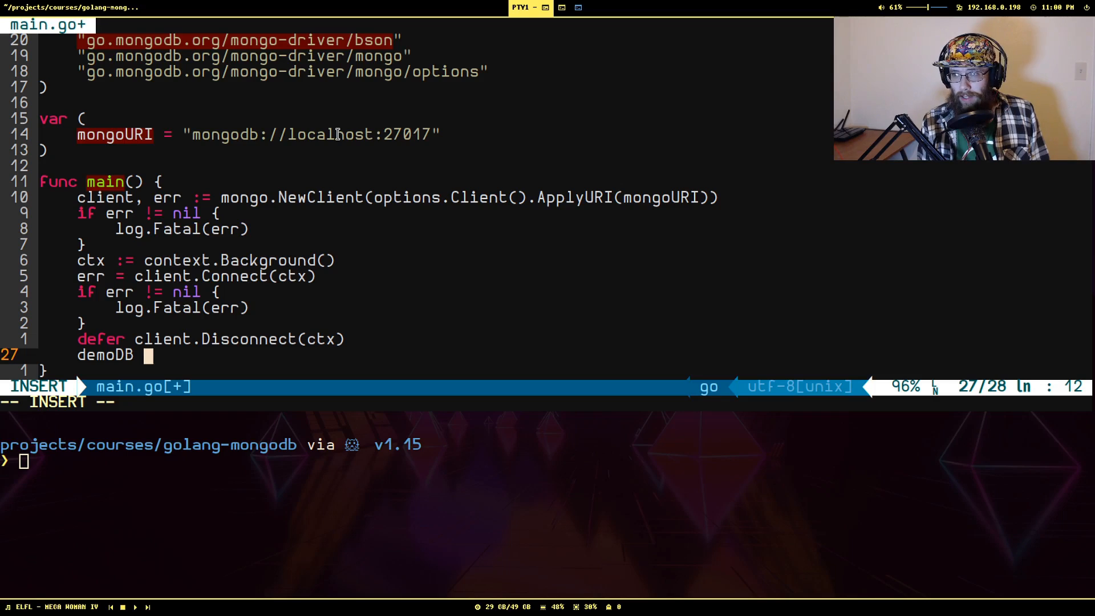
type(":= client.Database")
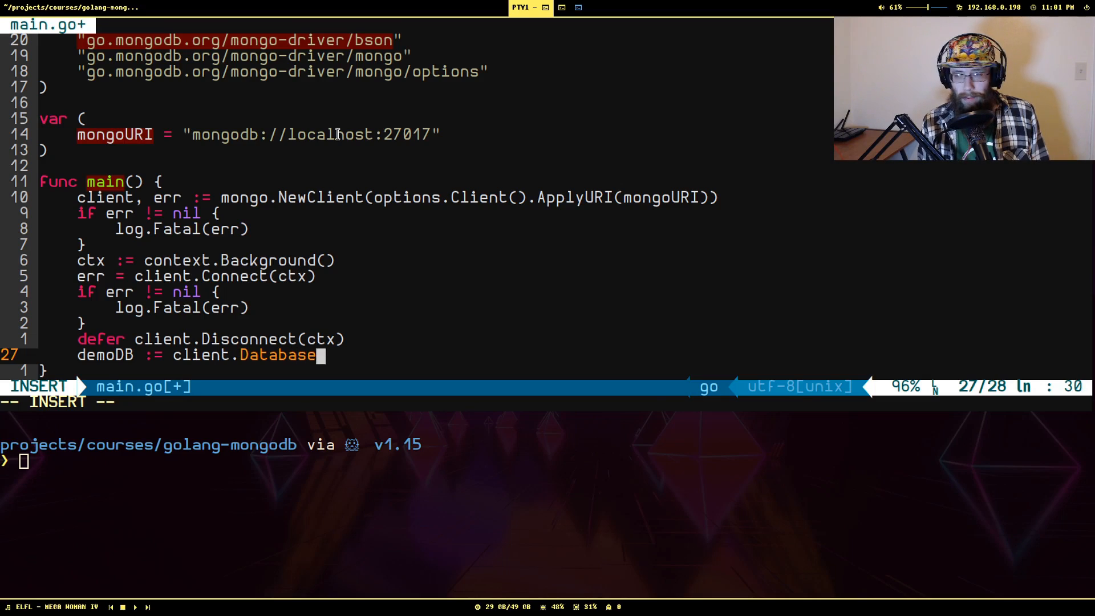
type("(\"demo\")")
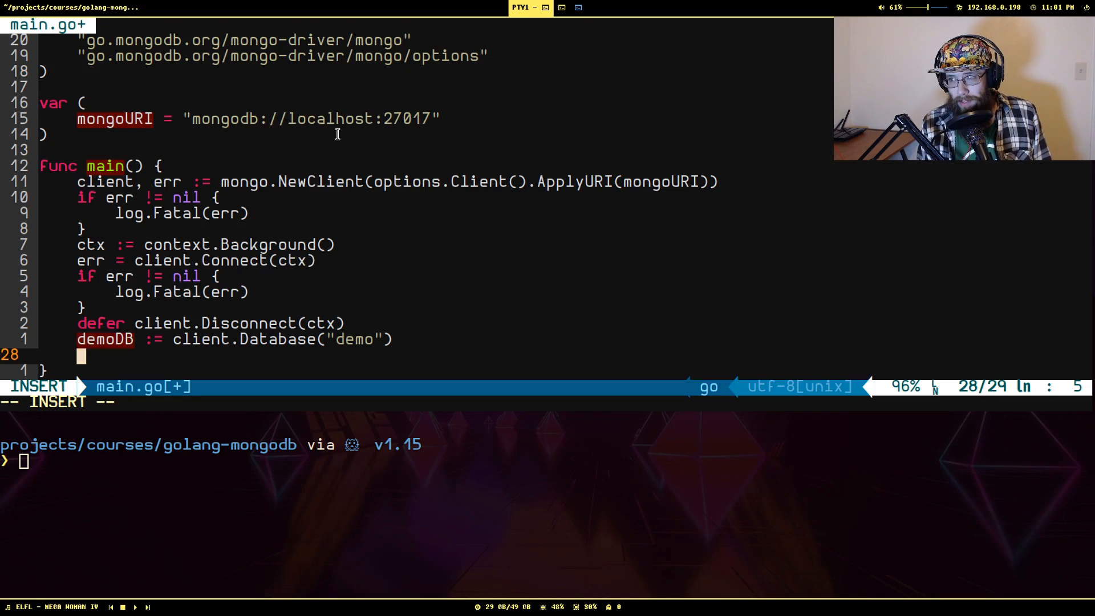
Step: Create the "cats" collection with demoDB.CreateCollection(ctx, "cats"), followed by a fatal-log error check
type("err")
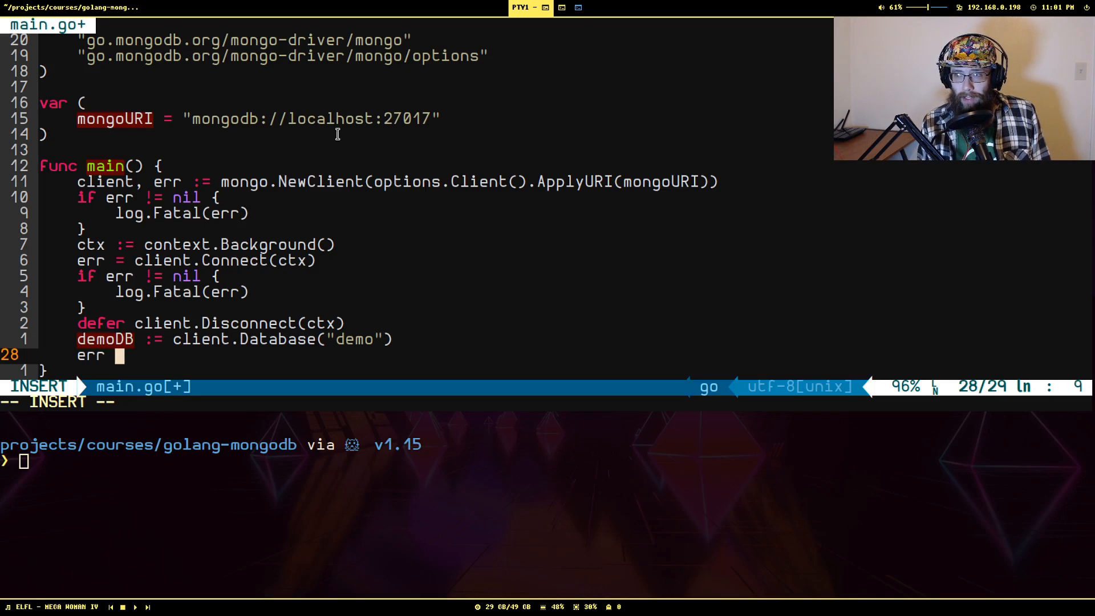
type("= demoDB")
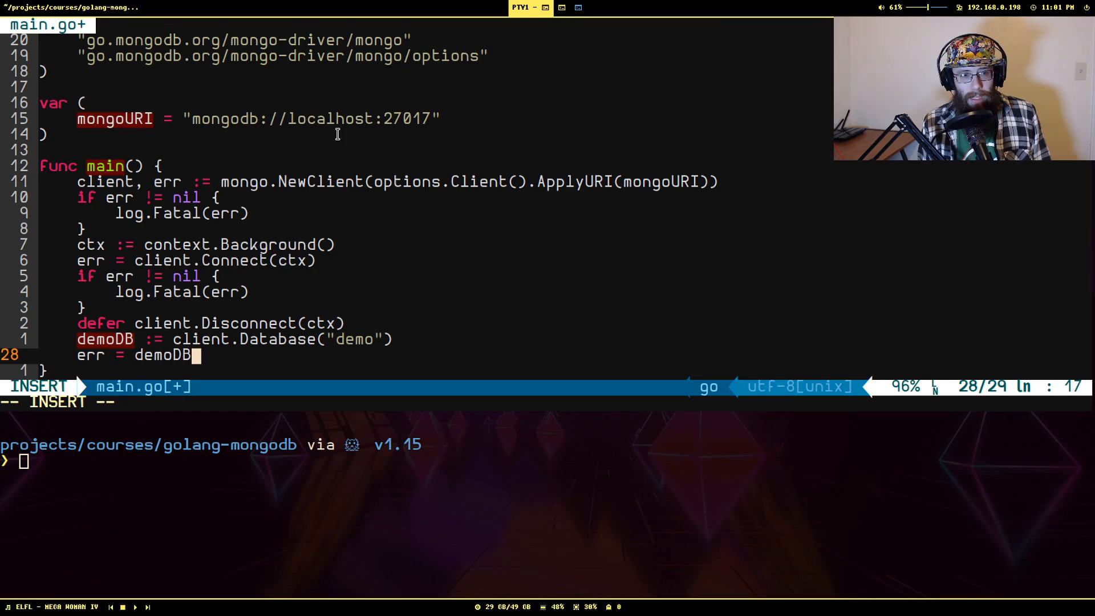
type(".CreateColl")
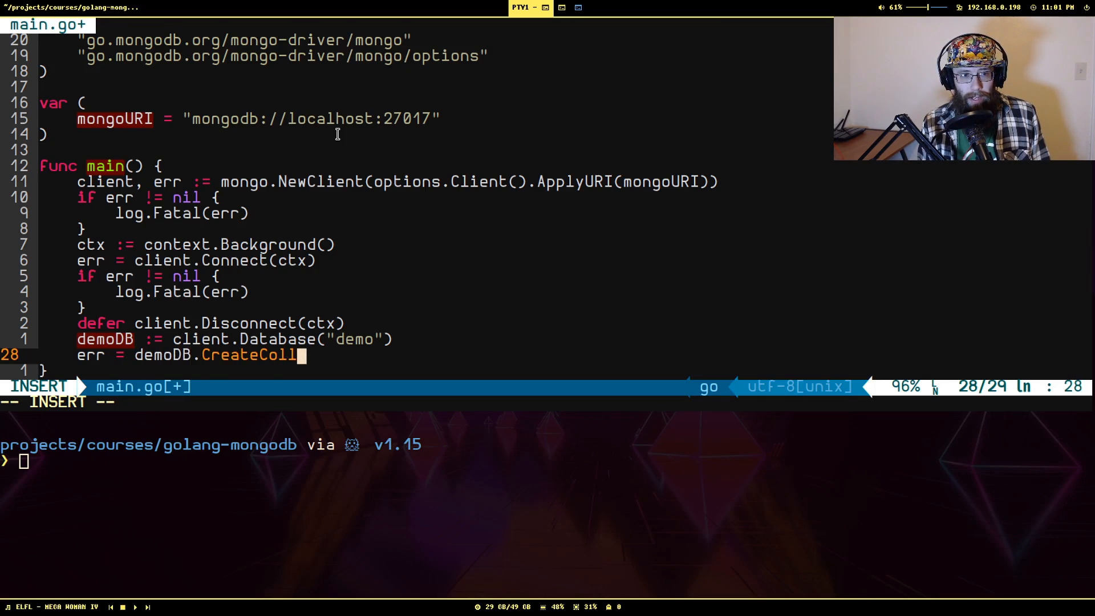
type("ection()")
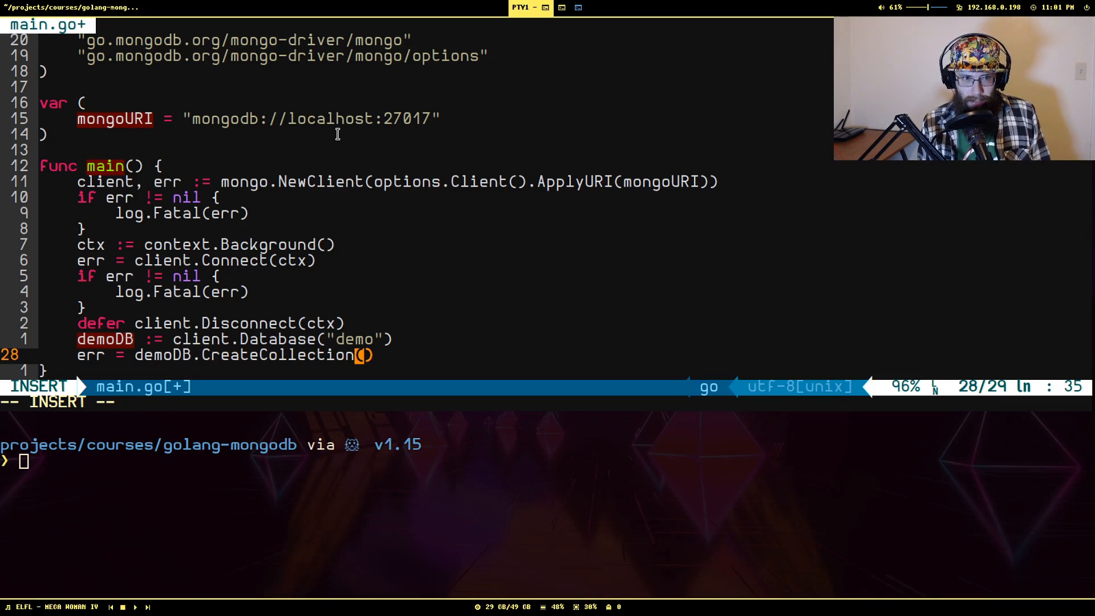
type("c")
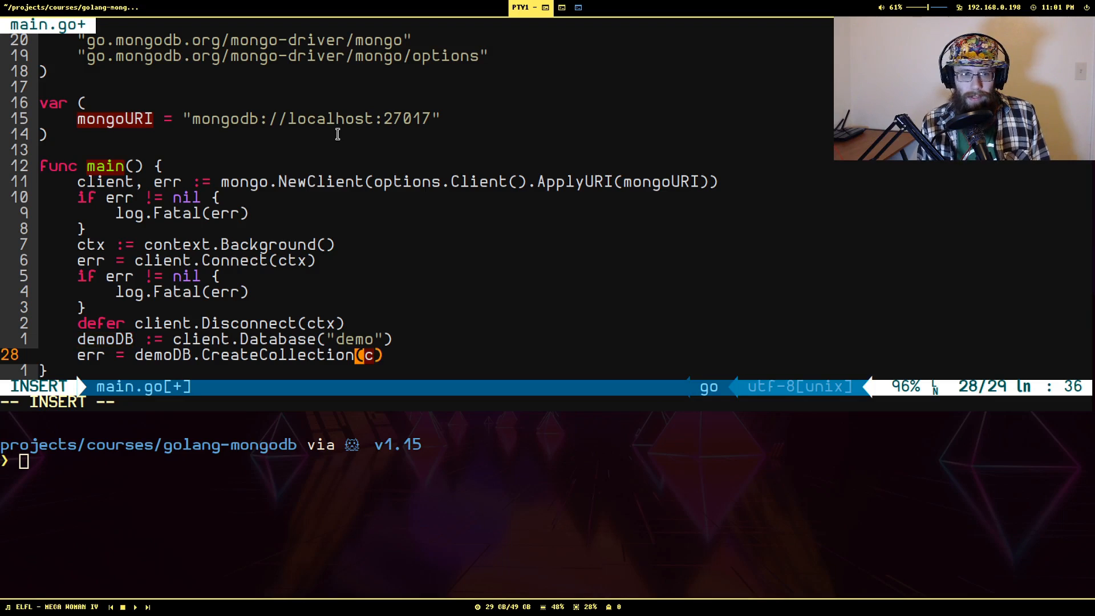
type("tx,")
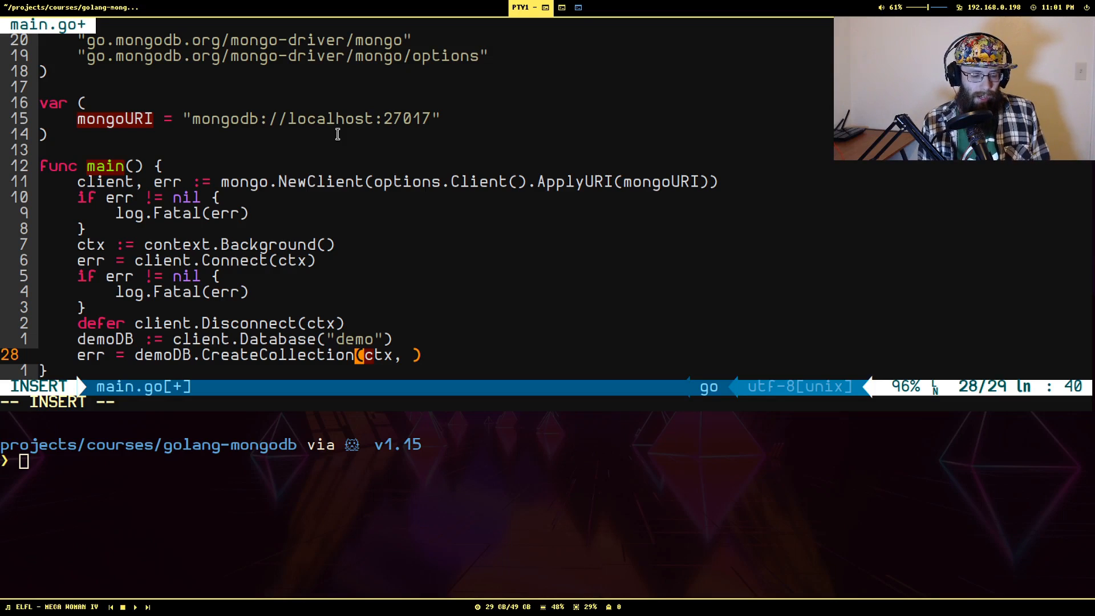
type("\"cats")
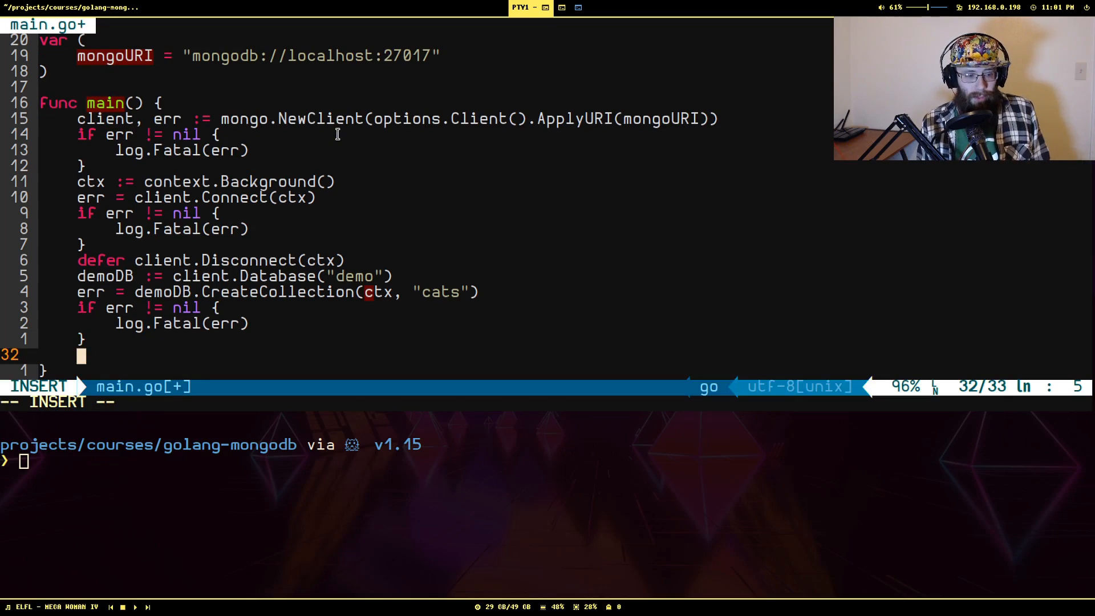
type("defer")
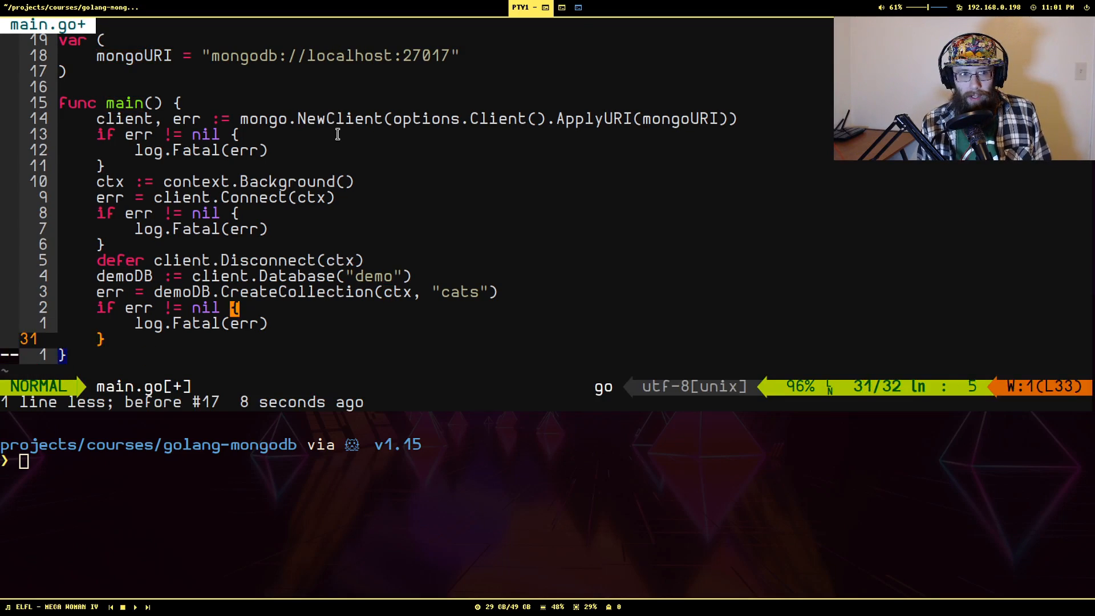
key("o")
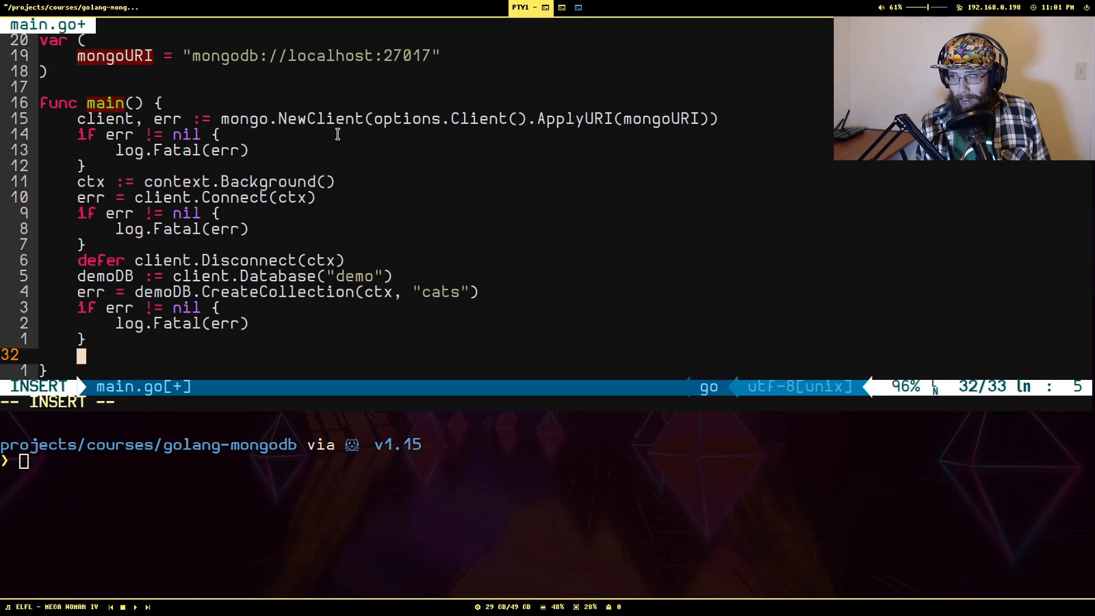
Step: Assign catsCollection := demoDB.Collection("cats") and defer catsCollection.Drop(ctx)
type("catsCollection := d")
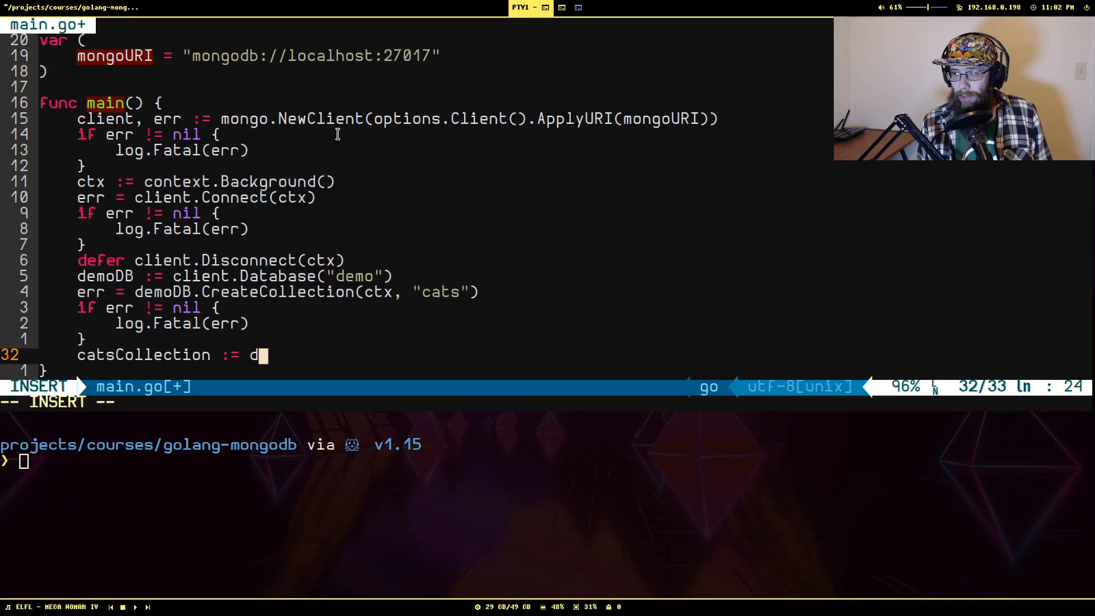
type("emoDB.Col")
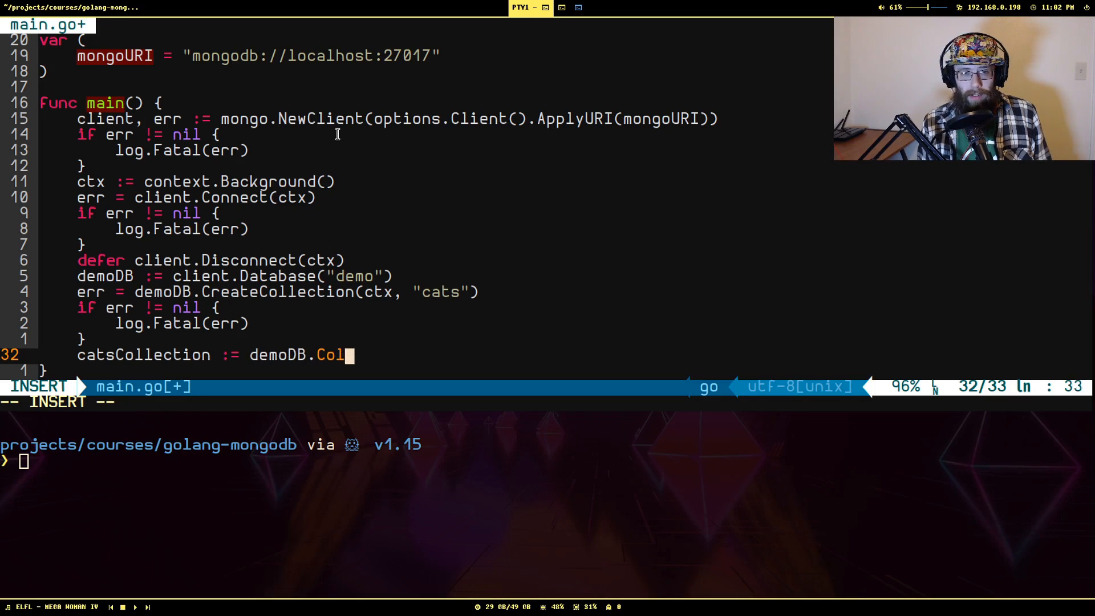
type("lection(\"cats\")")
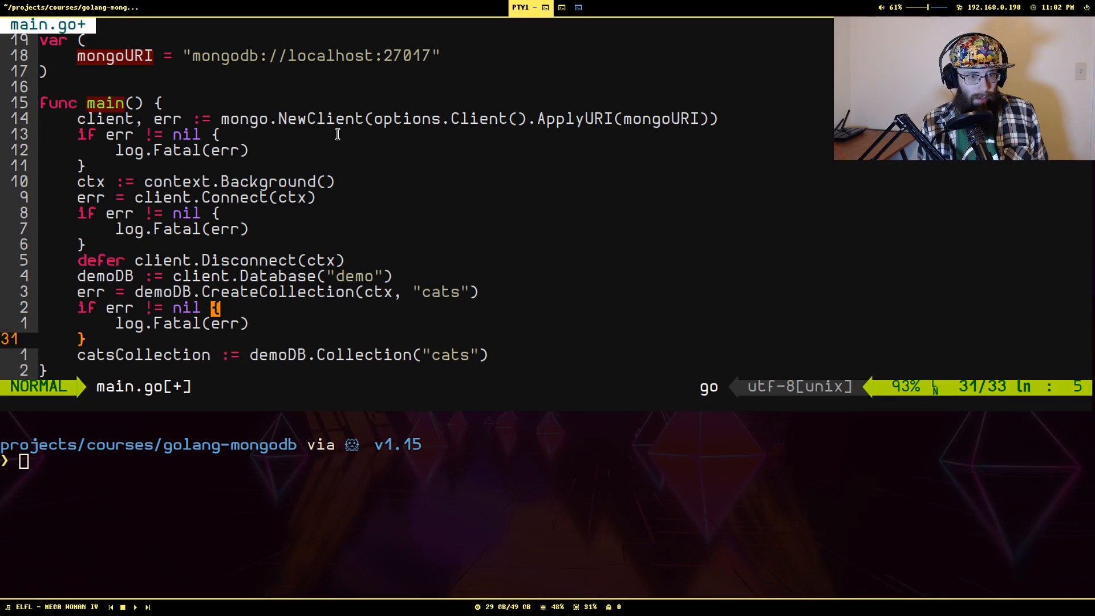
type("defer")
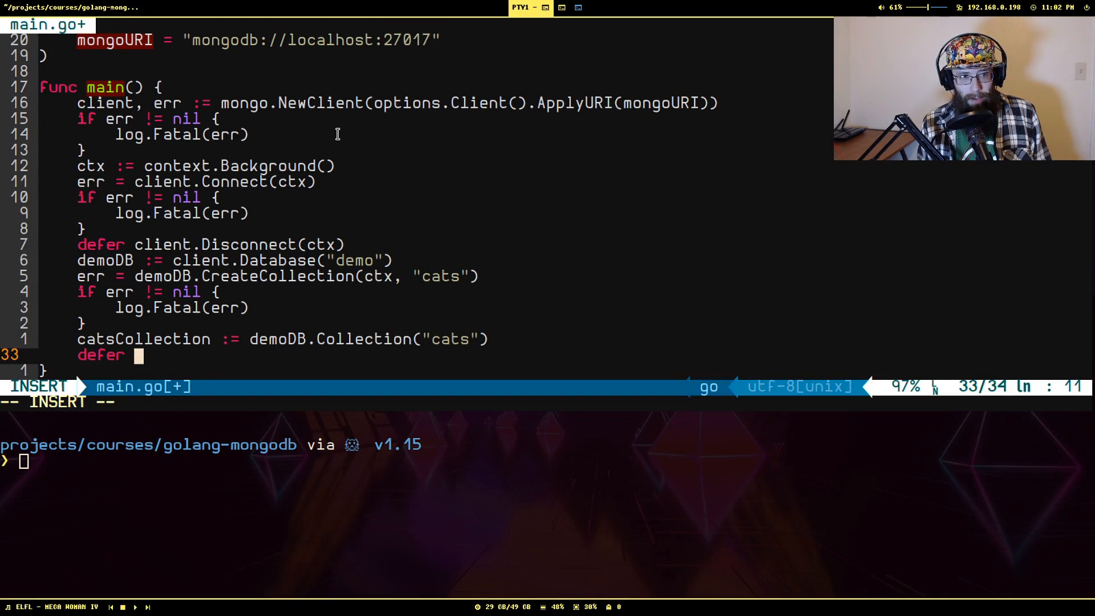
type("catsCollection")
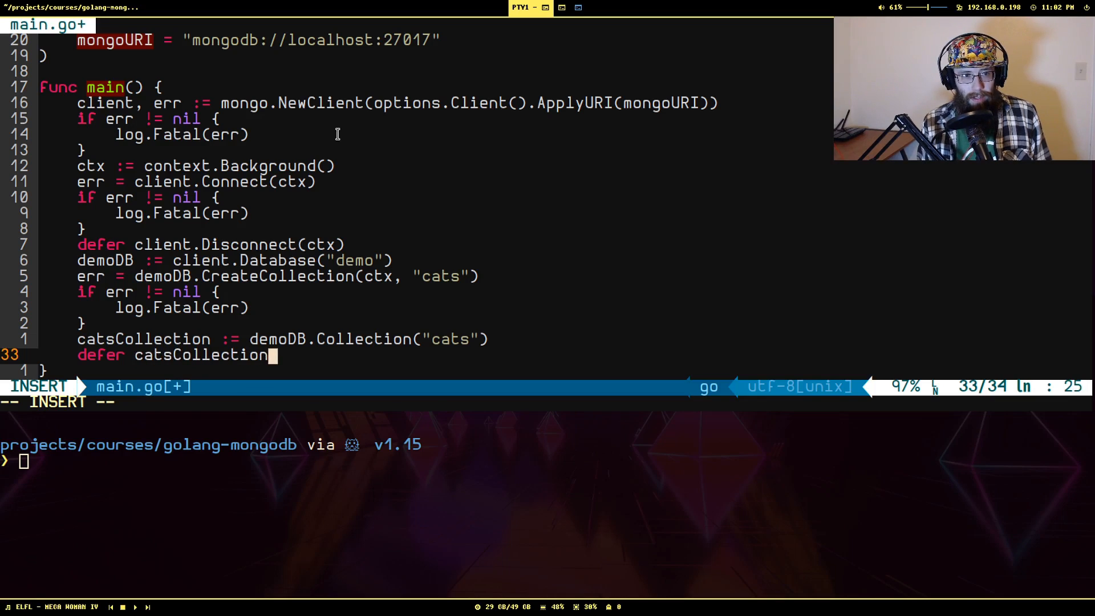
type(".Drop(ct)")
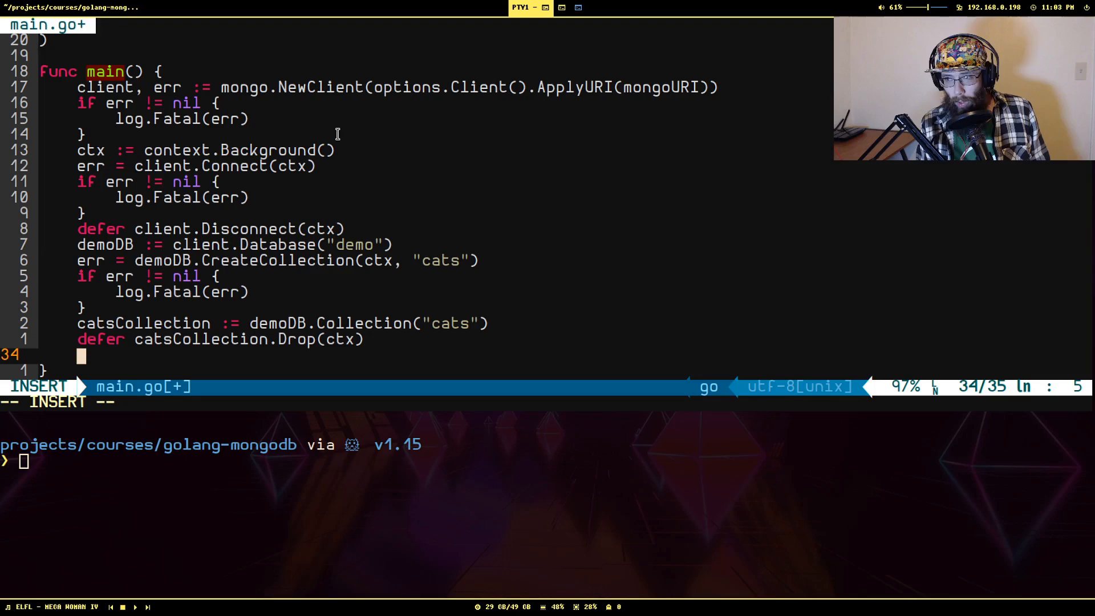
type("result,")
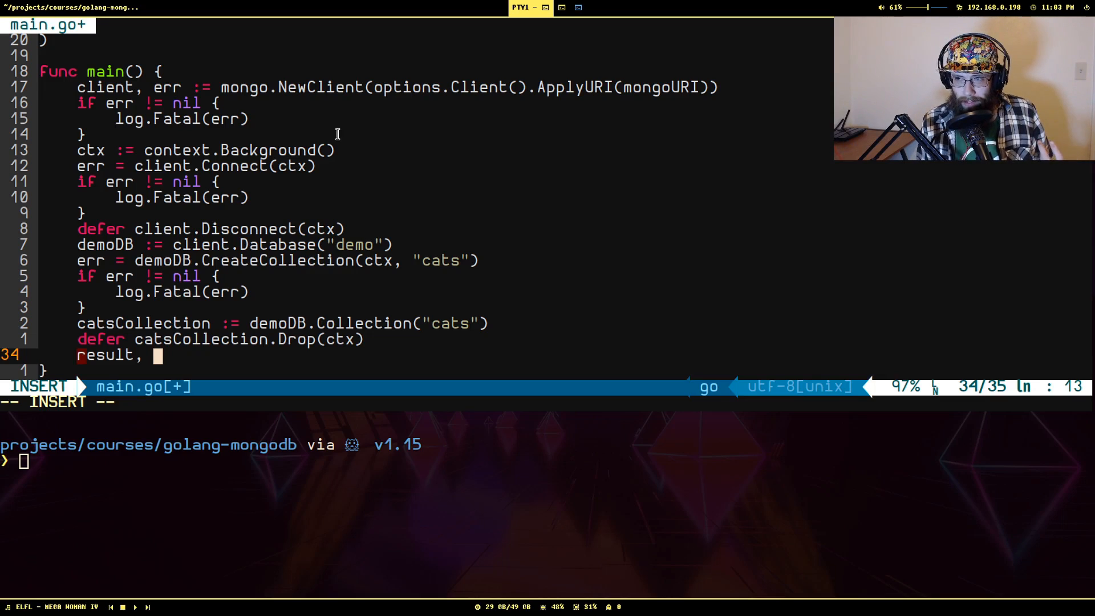
Step: Insert a bson.D document with name Mocha and breed Turkish Van via catsCollection.InsertOne
type("err")
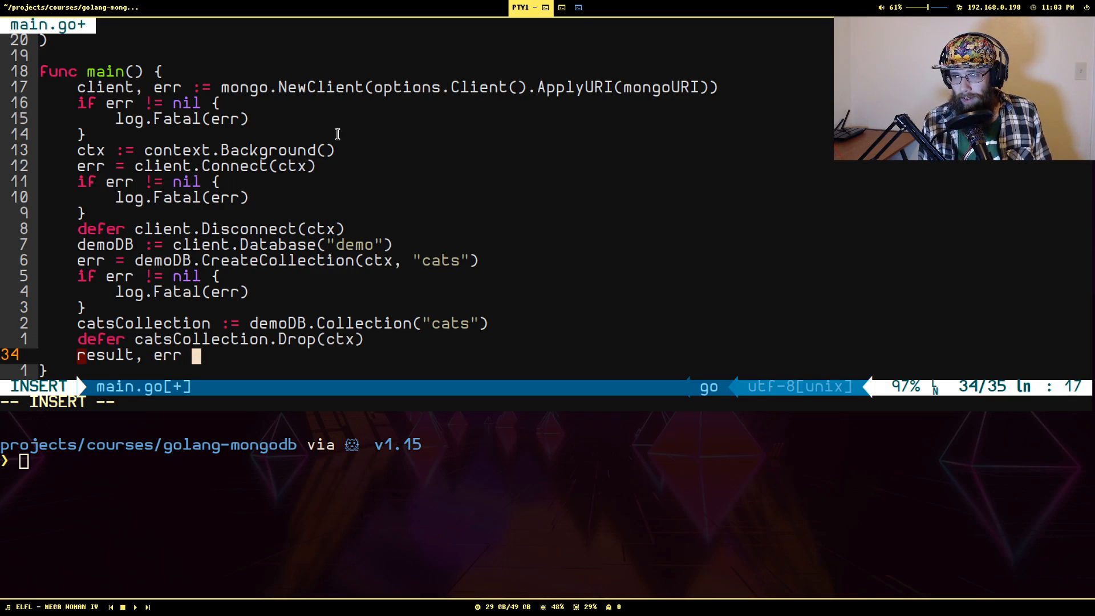
type(":= catsCol")
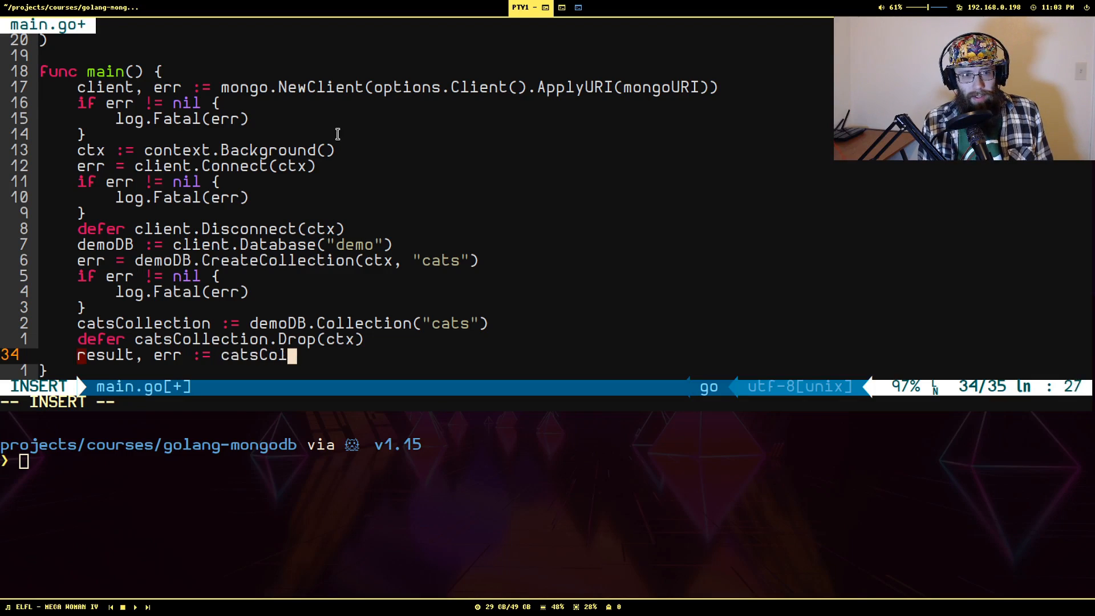
type("lection.InsertOne(ctx,")
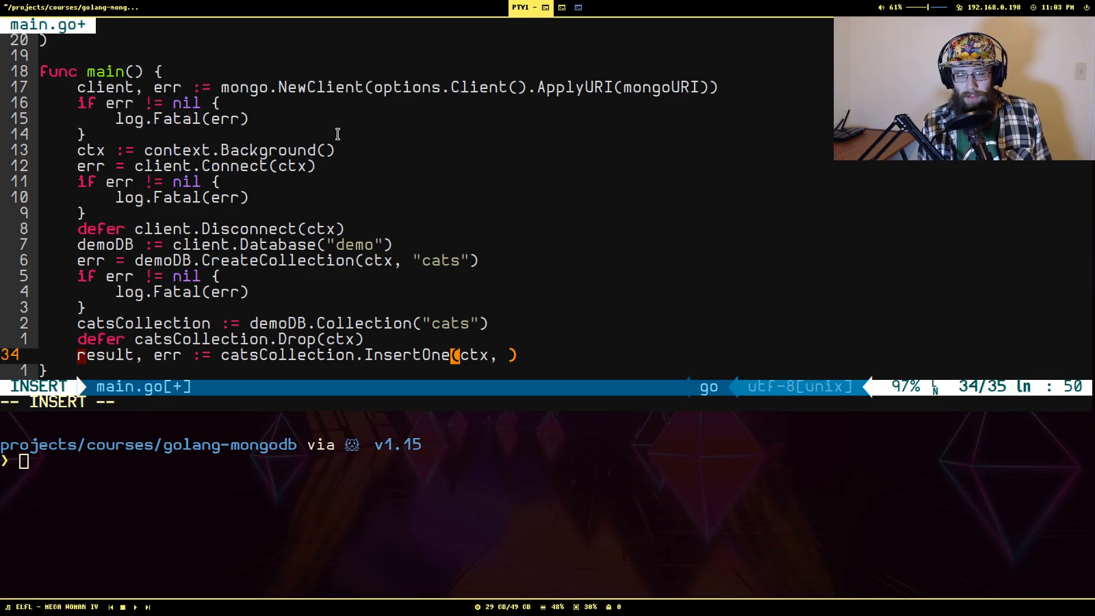
type("bson")
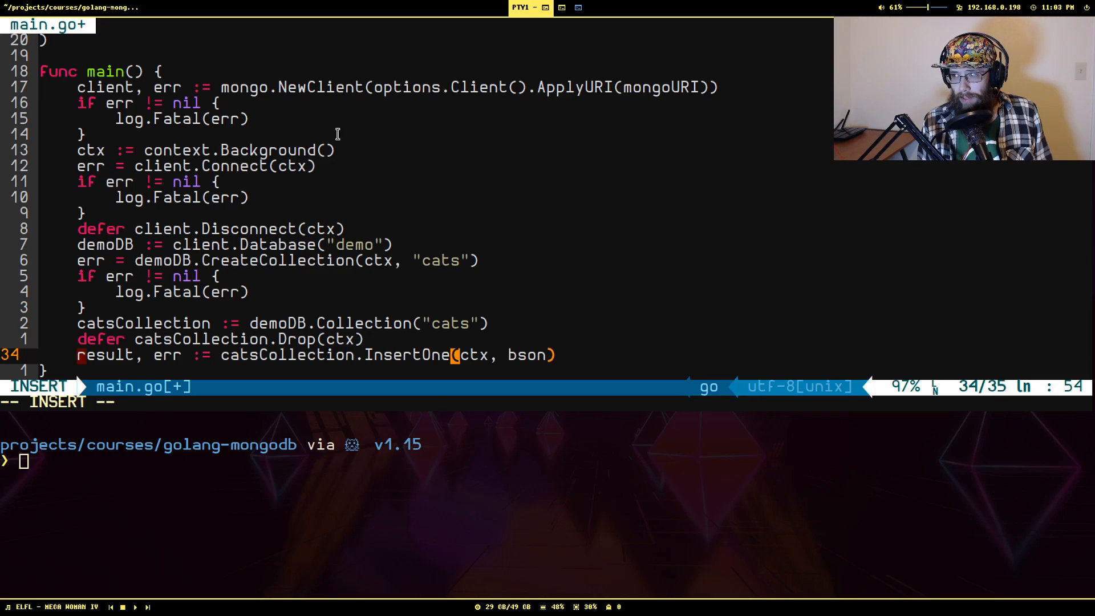
type(".")
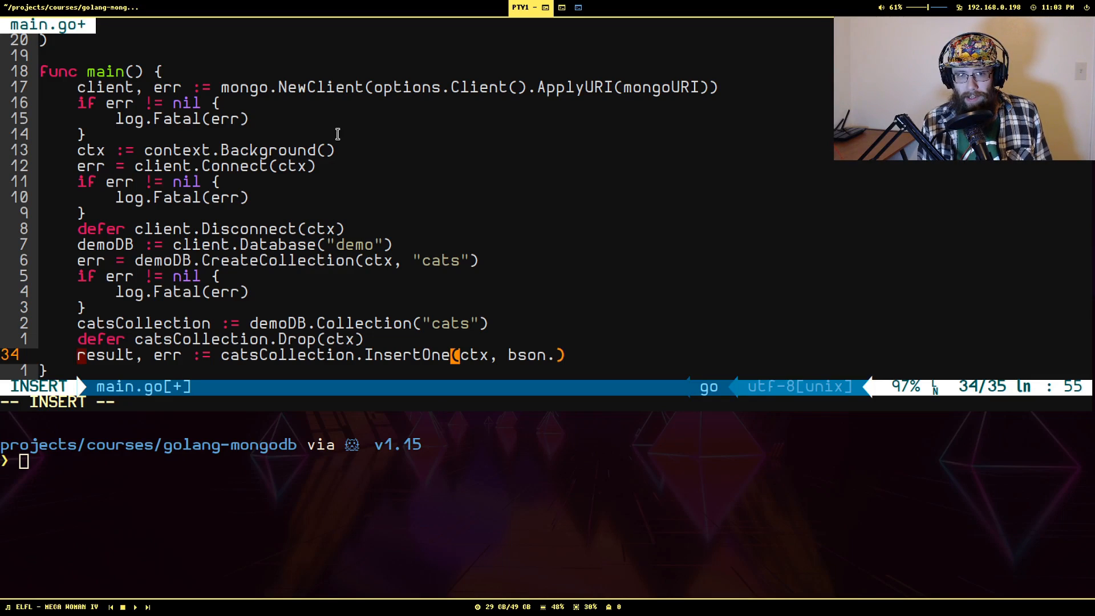
type("D{")
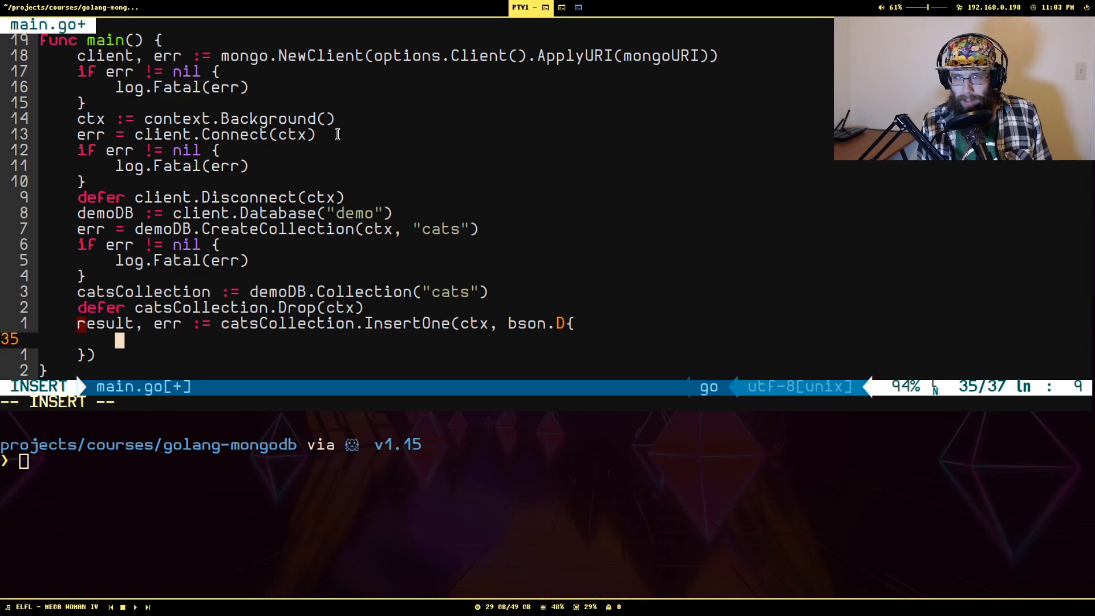
type("{}")
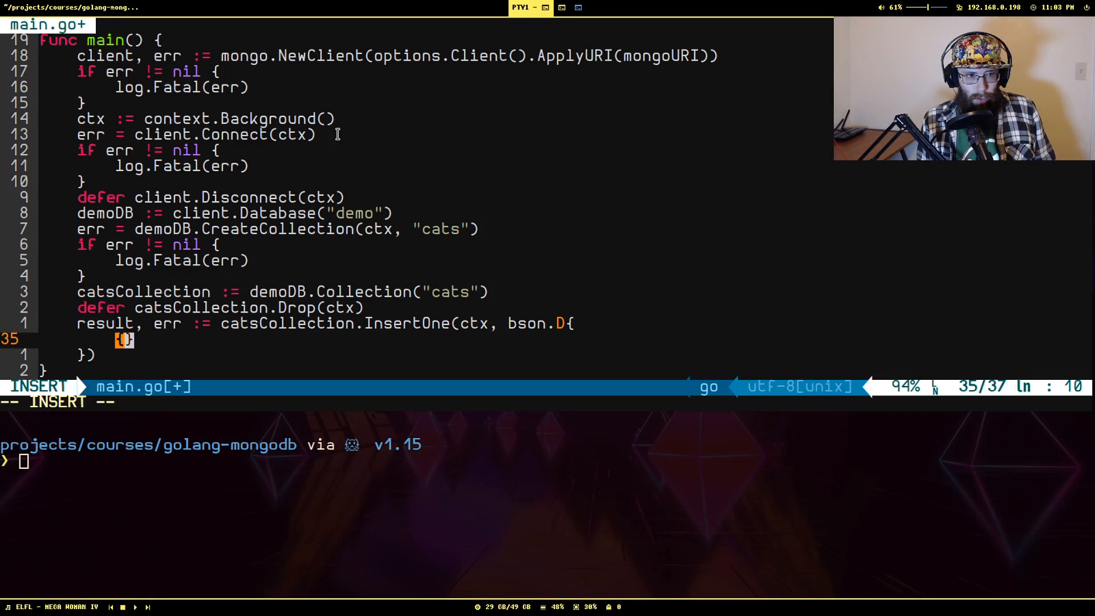
type("Key: \"name")
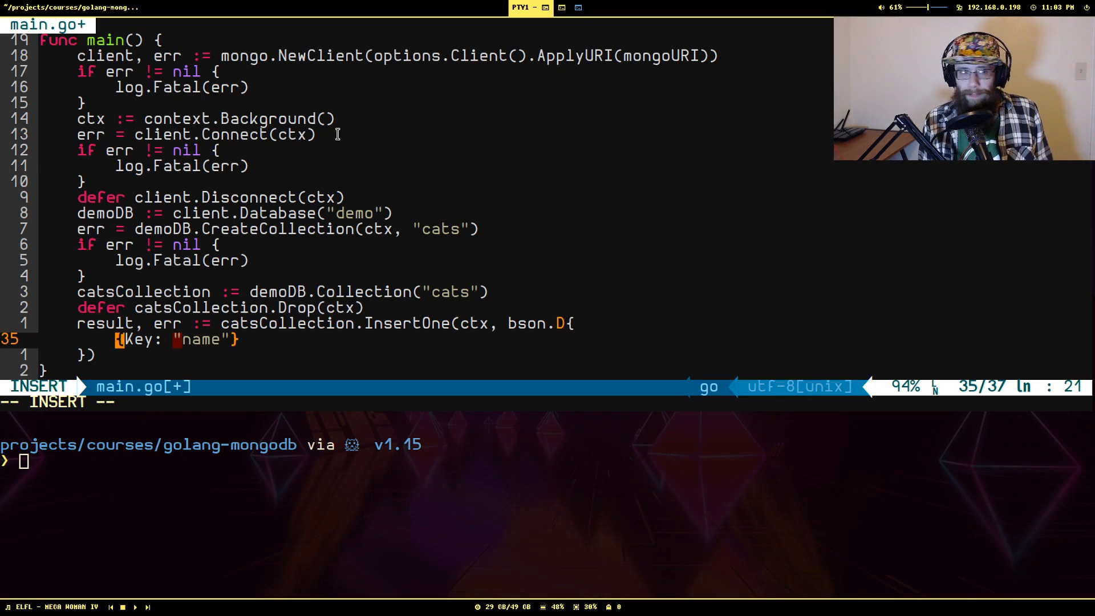
type(", Value: \"")
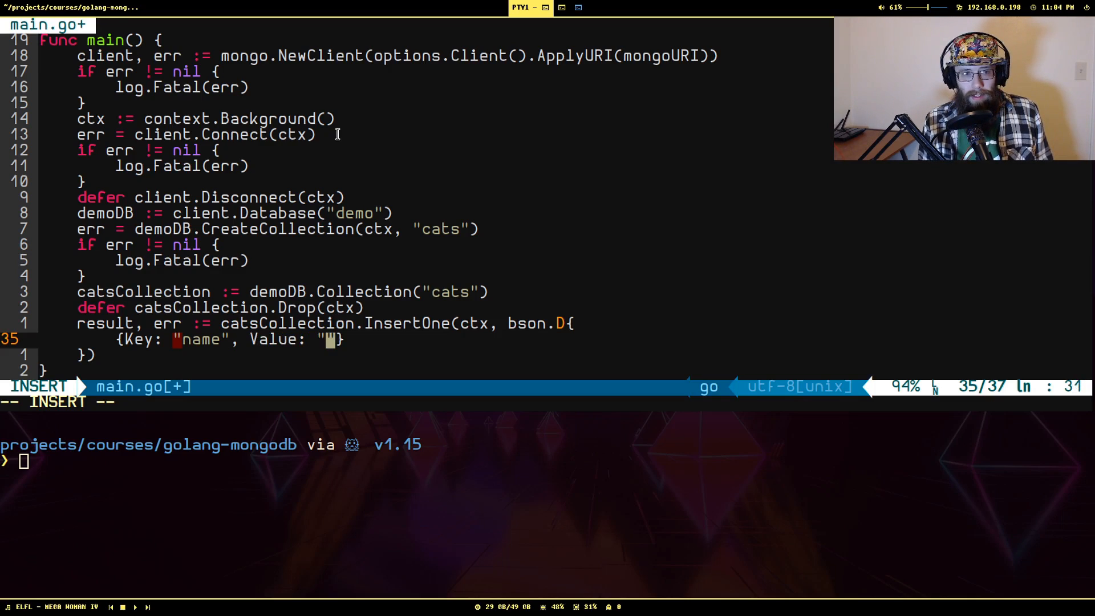
type("Mocha")
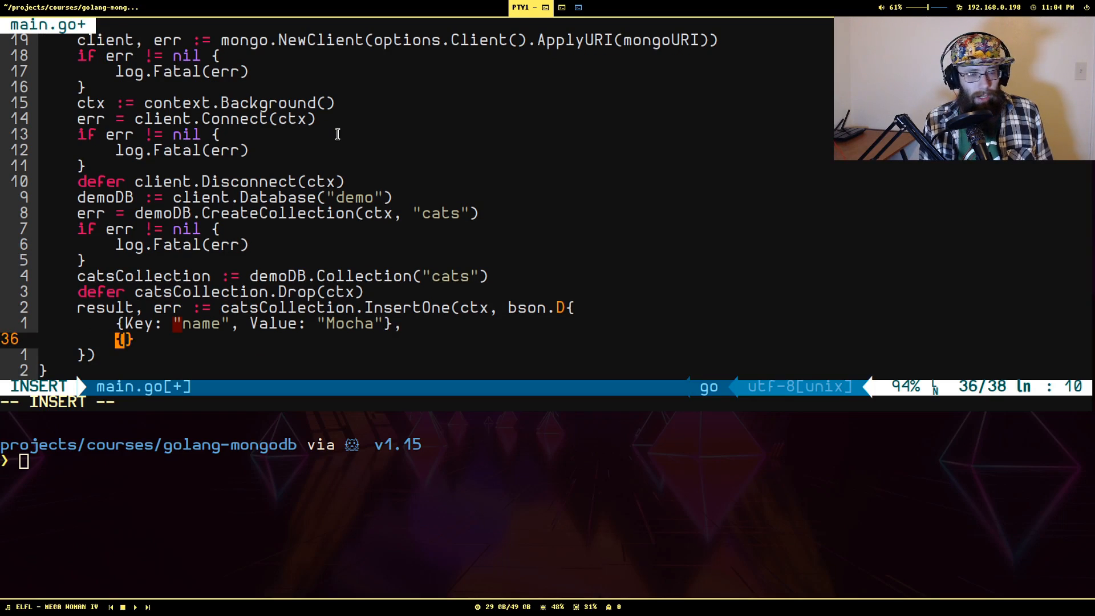
type("{Key: \"breed\", Value: \"Turkish V")
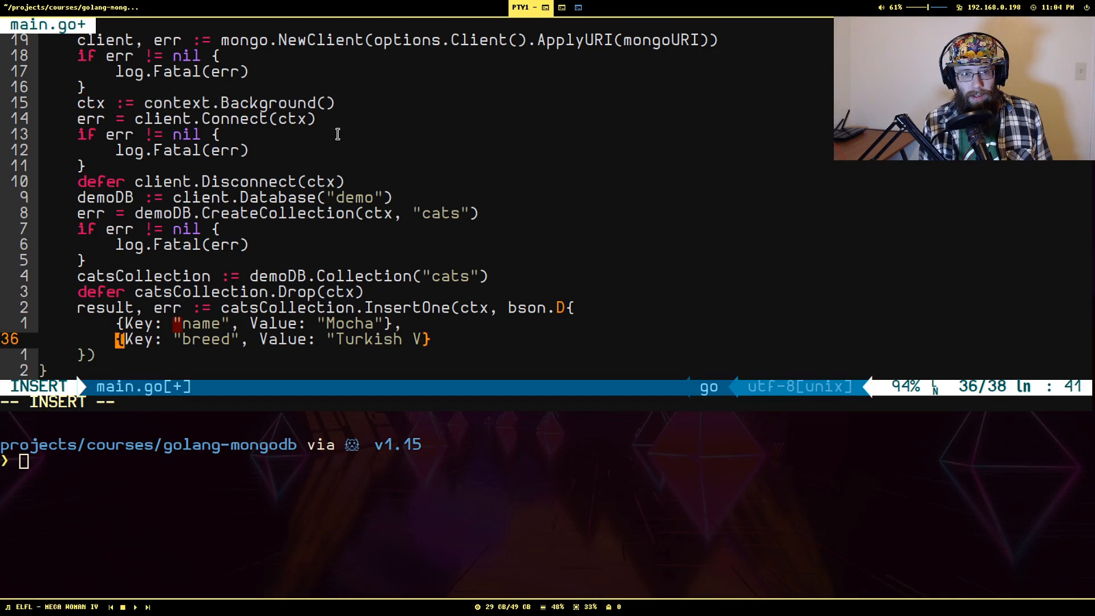
key("Escape")
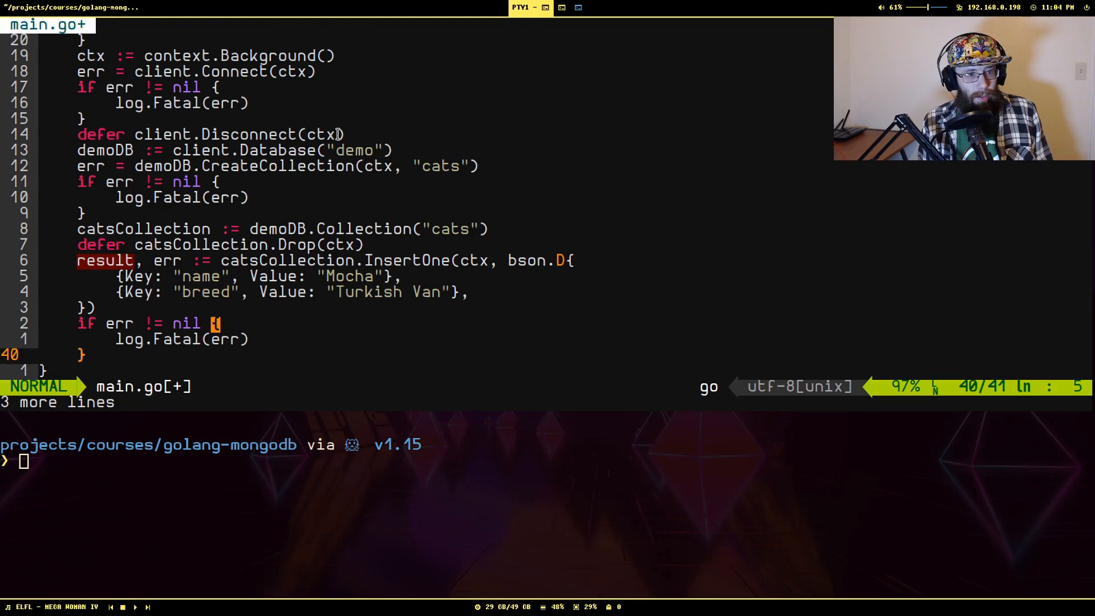
Step: Print the insert result with fmt.Println("Result:", result), then save and run go run main.go
type("fmt.")
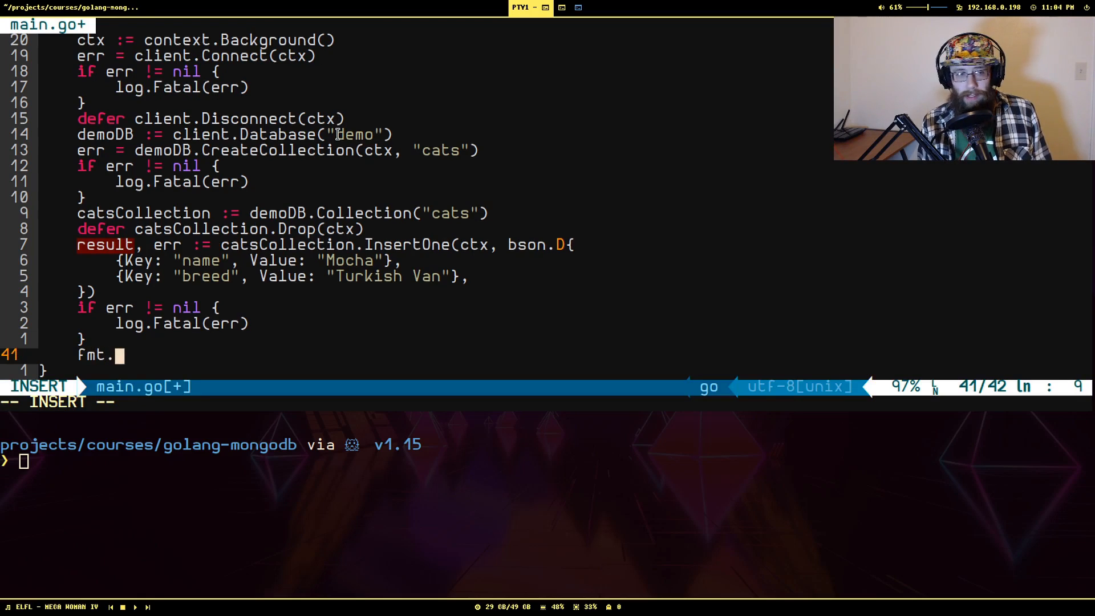
type("Println(e)")
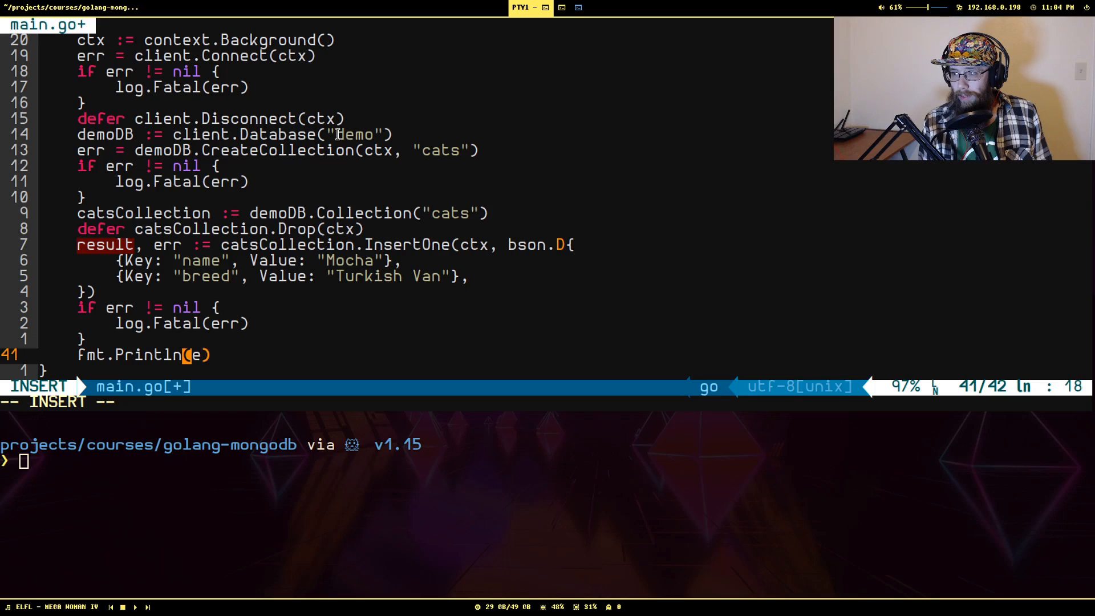
type("\"R")
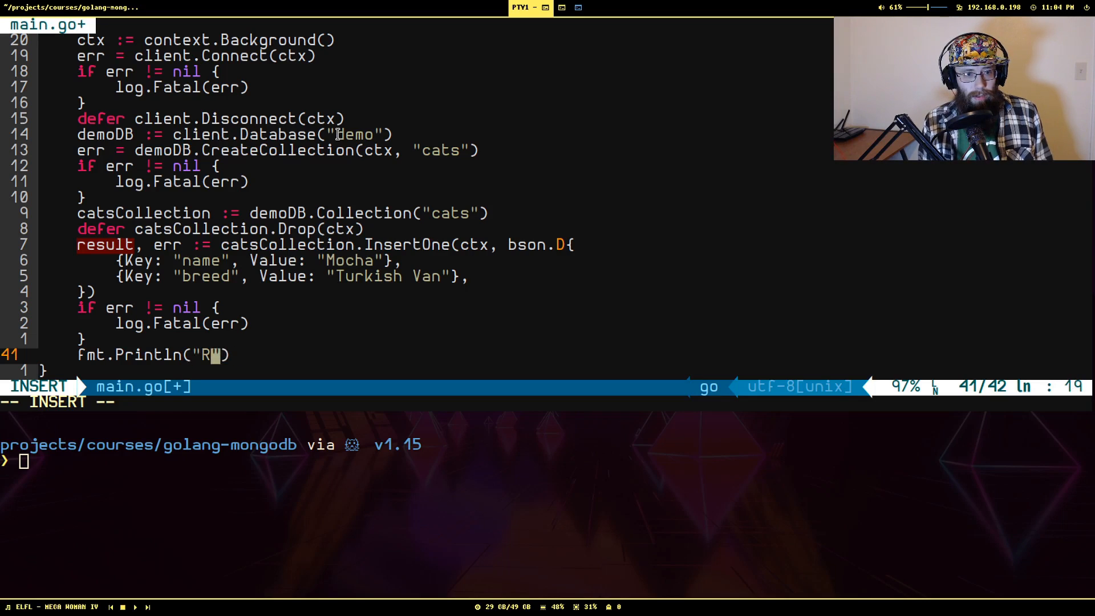
type("esult:\", result")
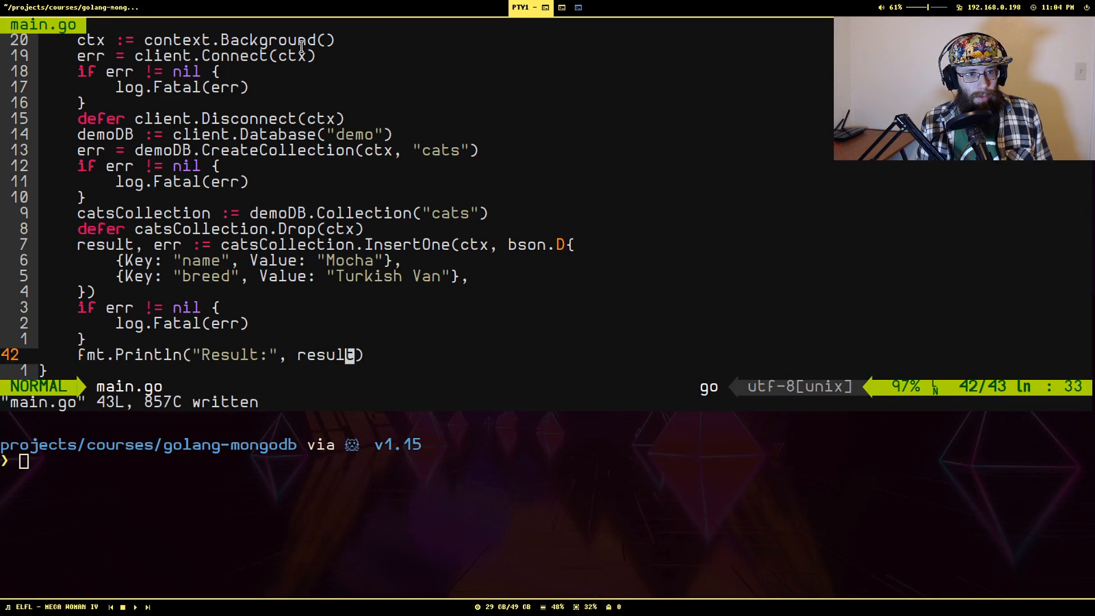
type("go run main.go")
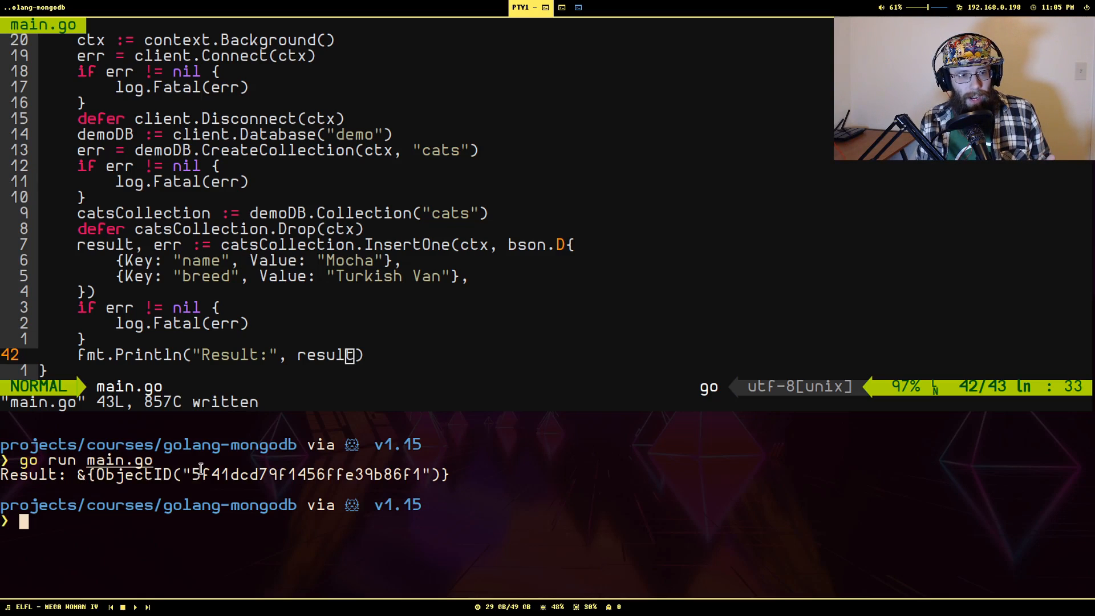
Step: Drag-select a horizontal span of text along one line near the bottom of the screen
left_click_drag(192, 474, 370, 474)
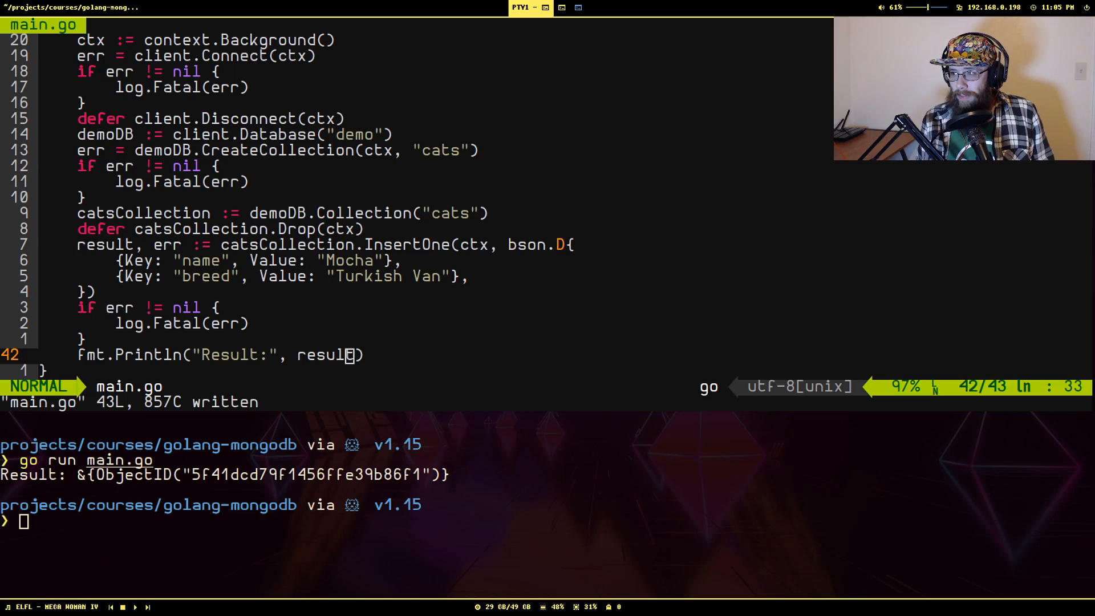
mouse_move(566, 292)
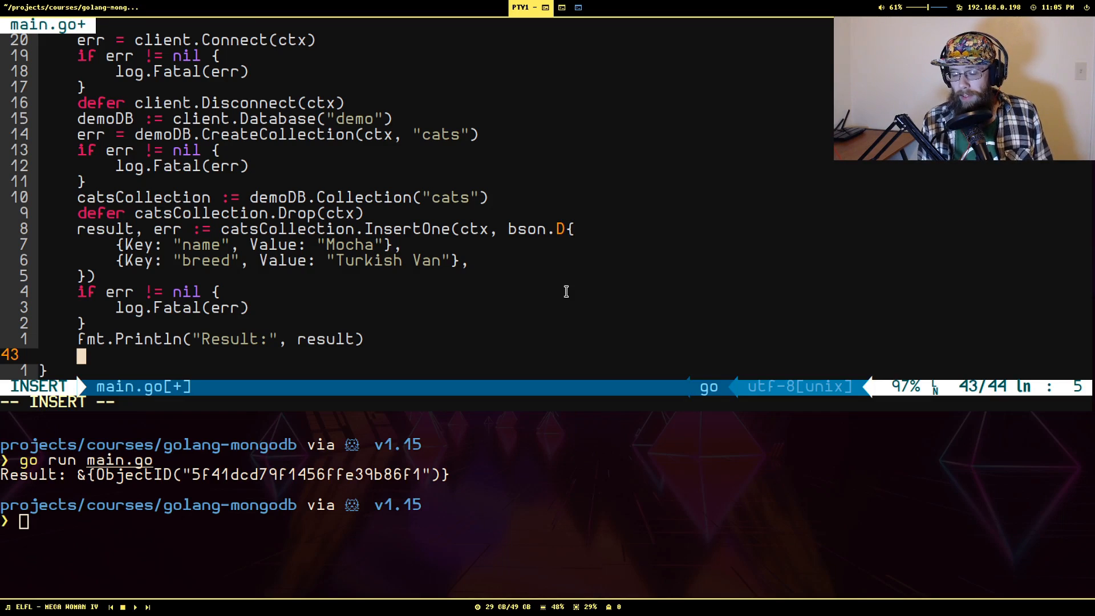
Step: Start a manyResult, err := catsCollection.InsertMany(ctx, ...) call with a document slice
type("man")
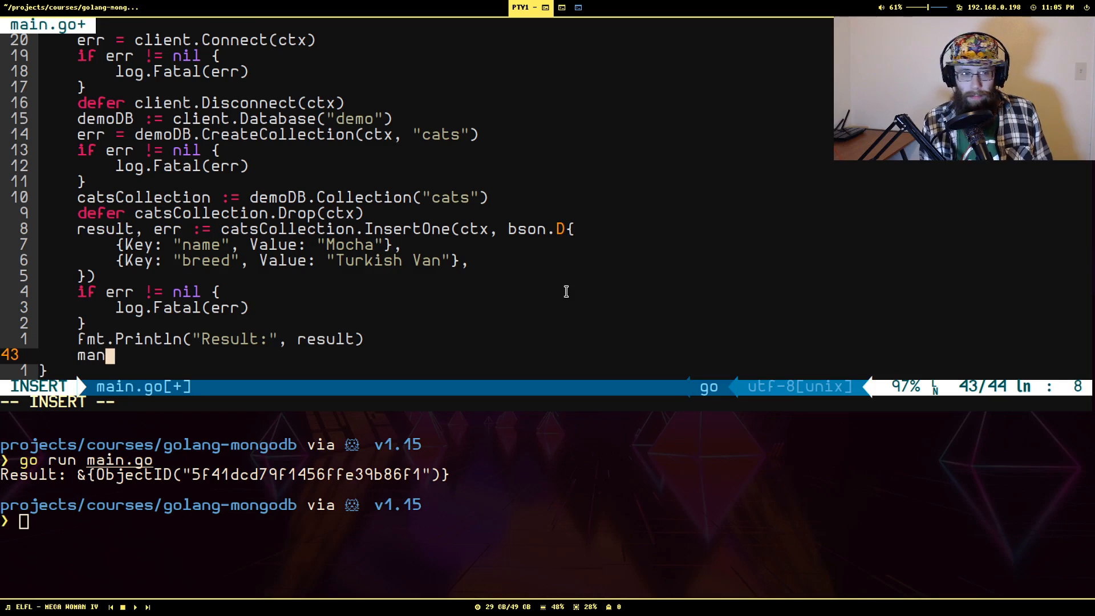
type("yResult, err :")
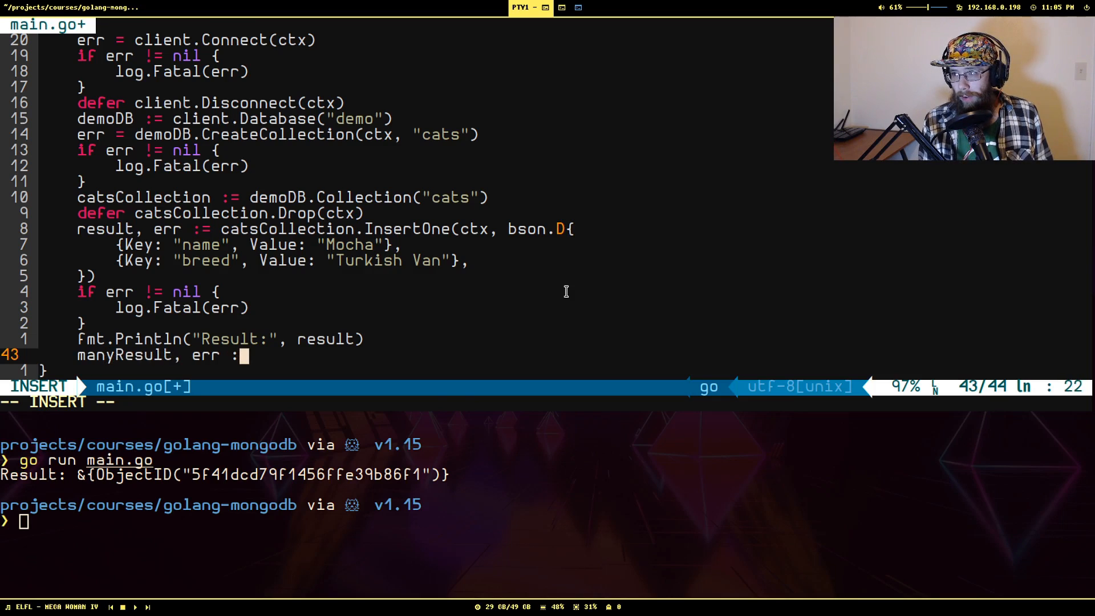
type("catscol")
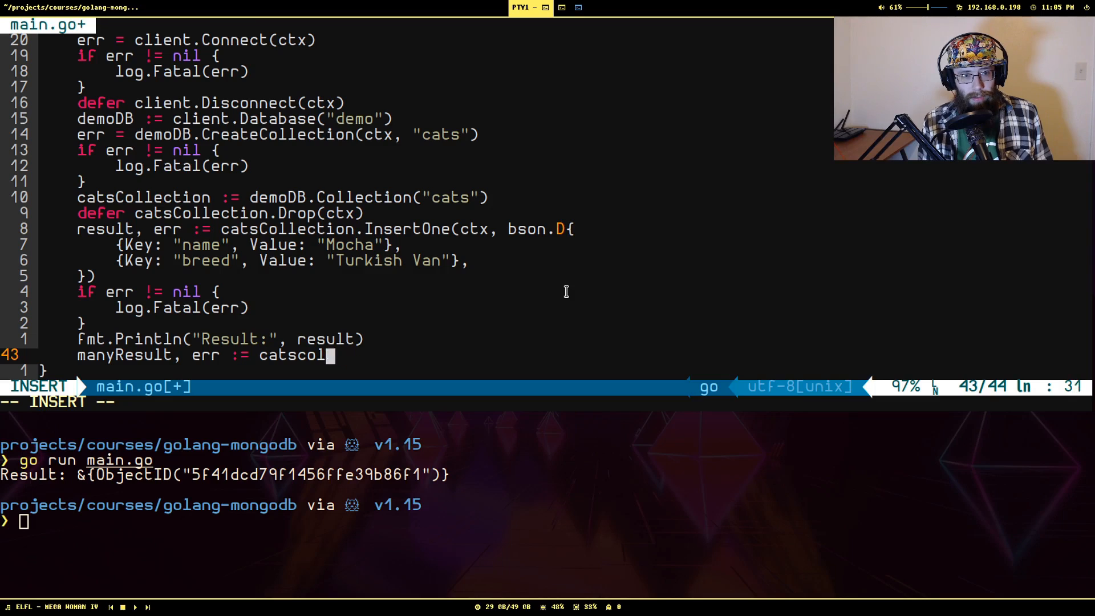
type("lection")
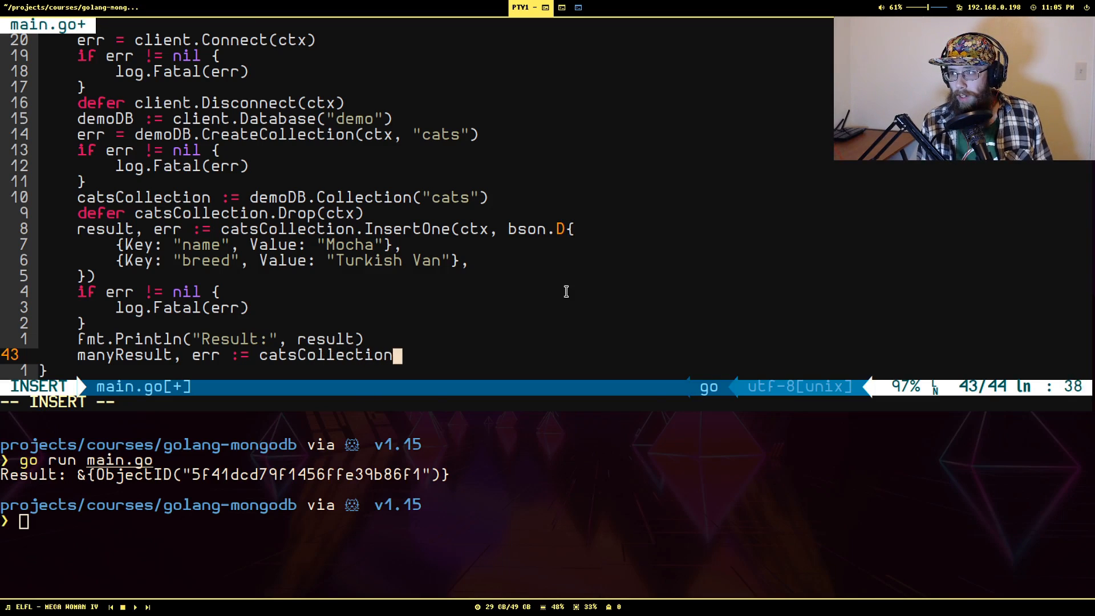
type(".Insertmany")
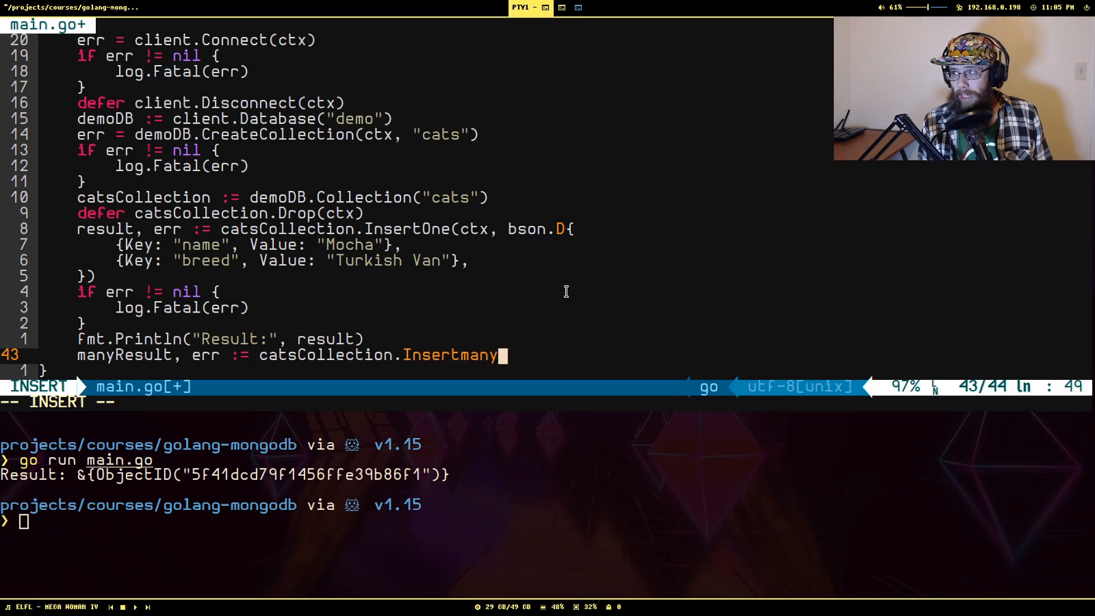
type("(ctx, []")
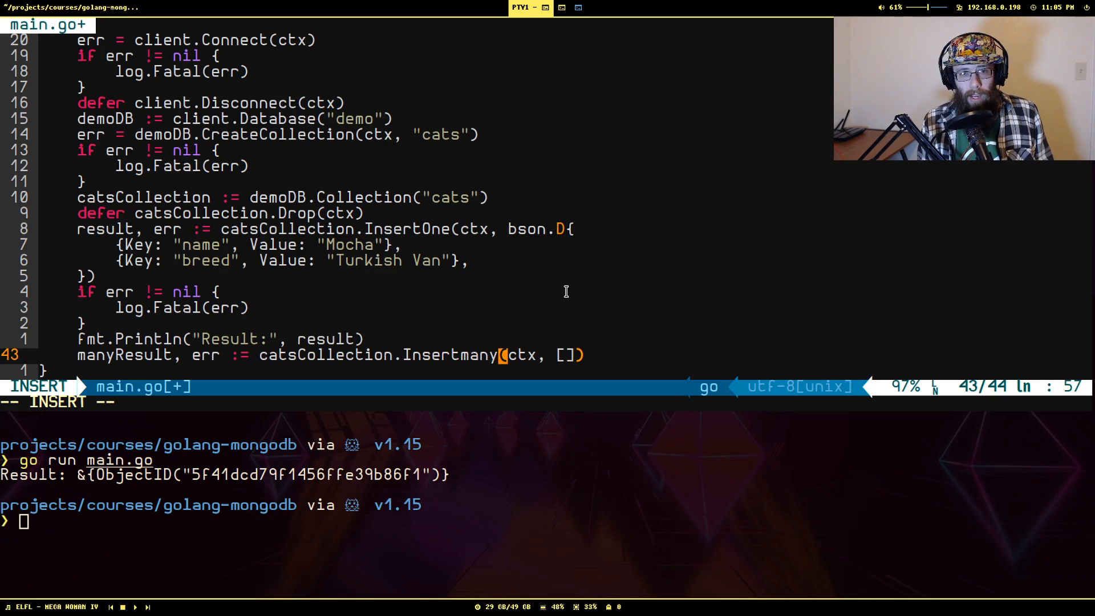
type("interface")
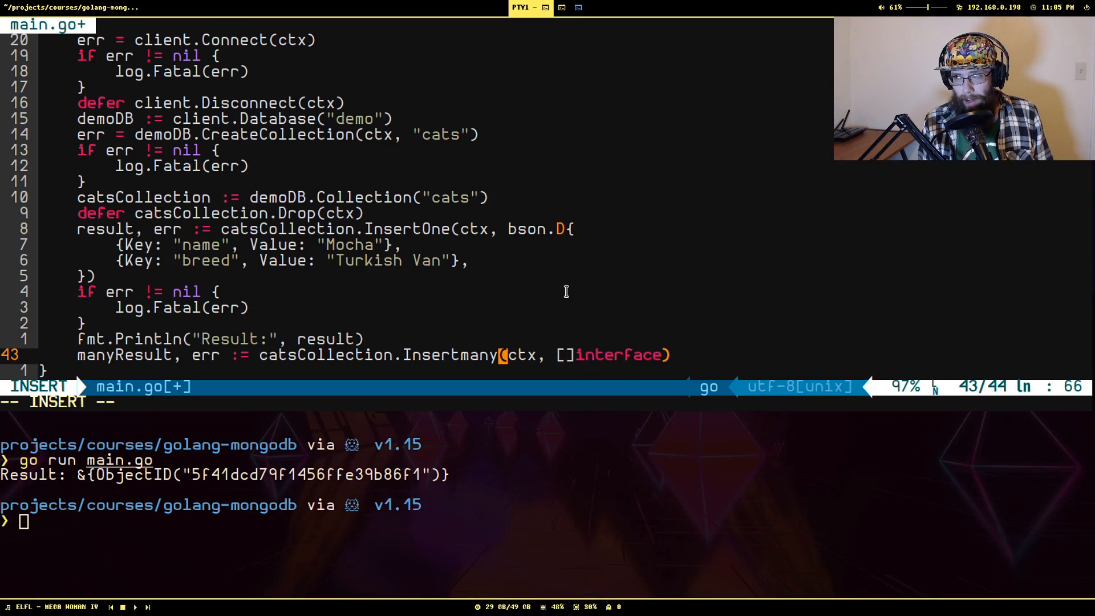
type("{}{")
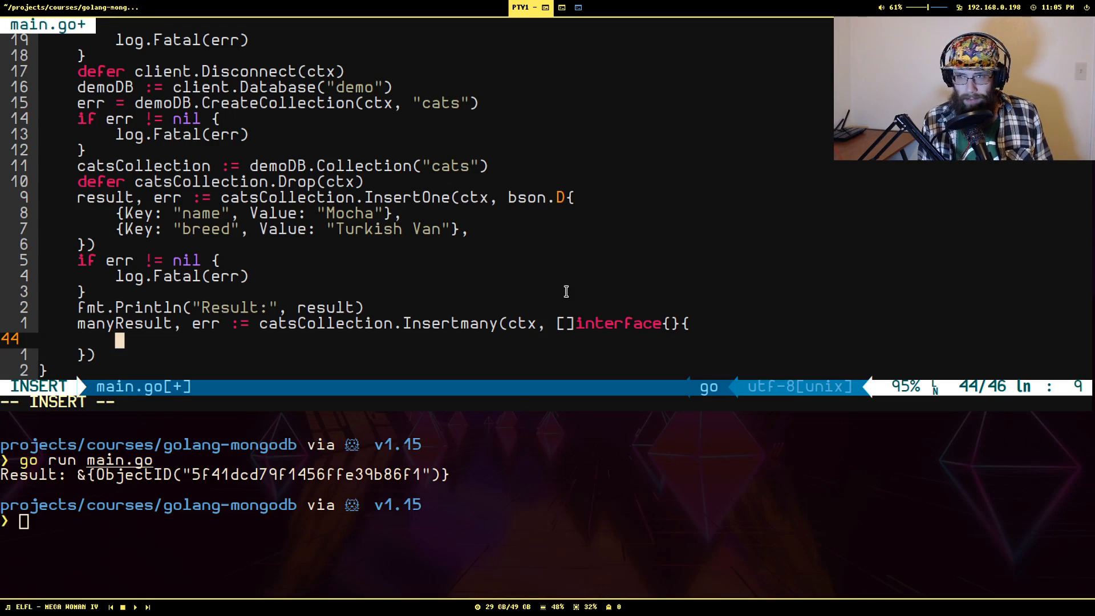
Step: Fill in documents Latte/Maine Coon and Trouble/Domestic Shorthair, plus an error check
type("bson.D{}")
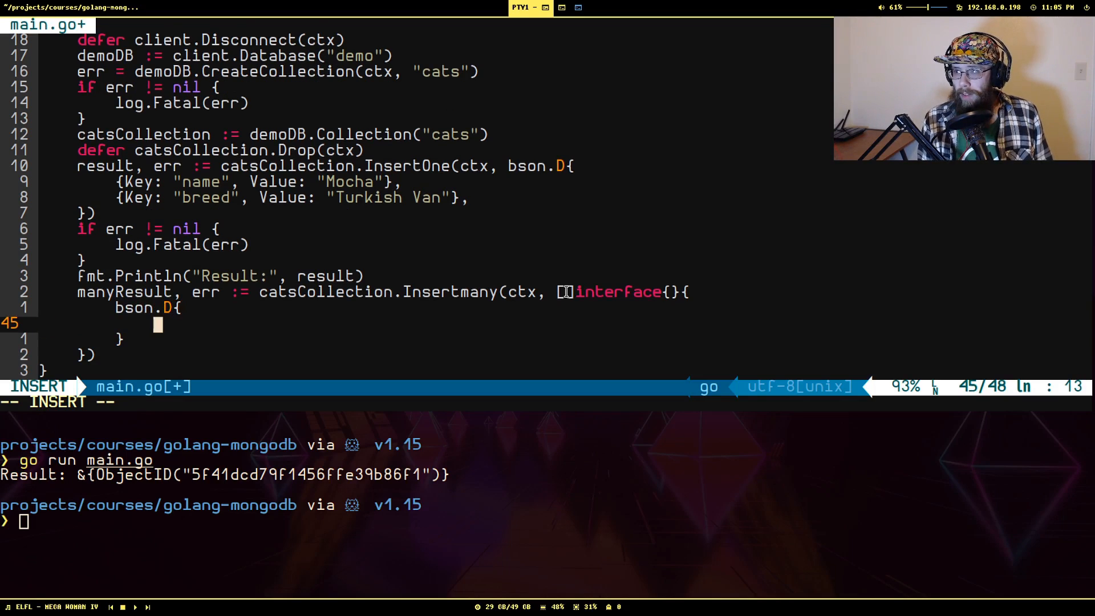
type("{Key: \"name\"}")
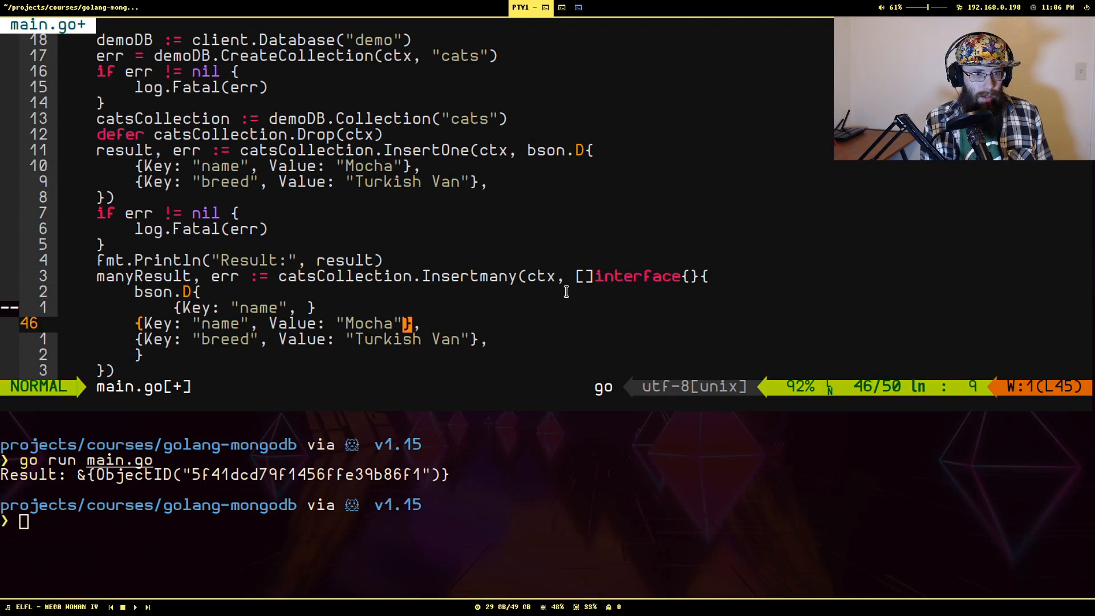
type("m")
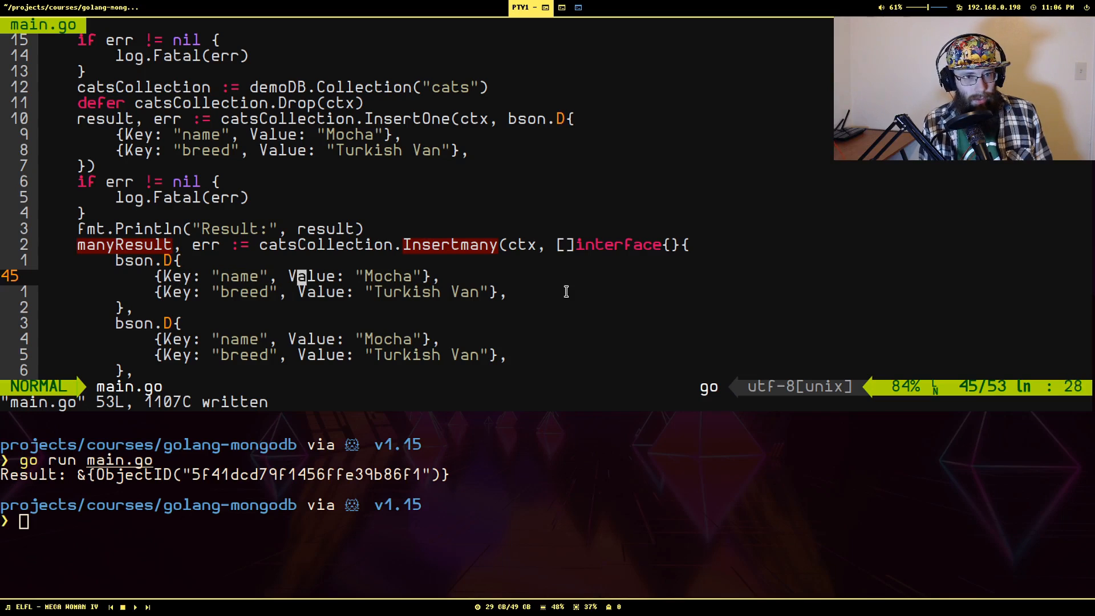
type("La")
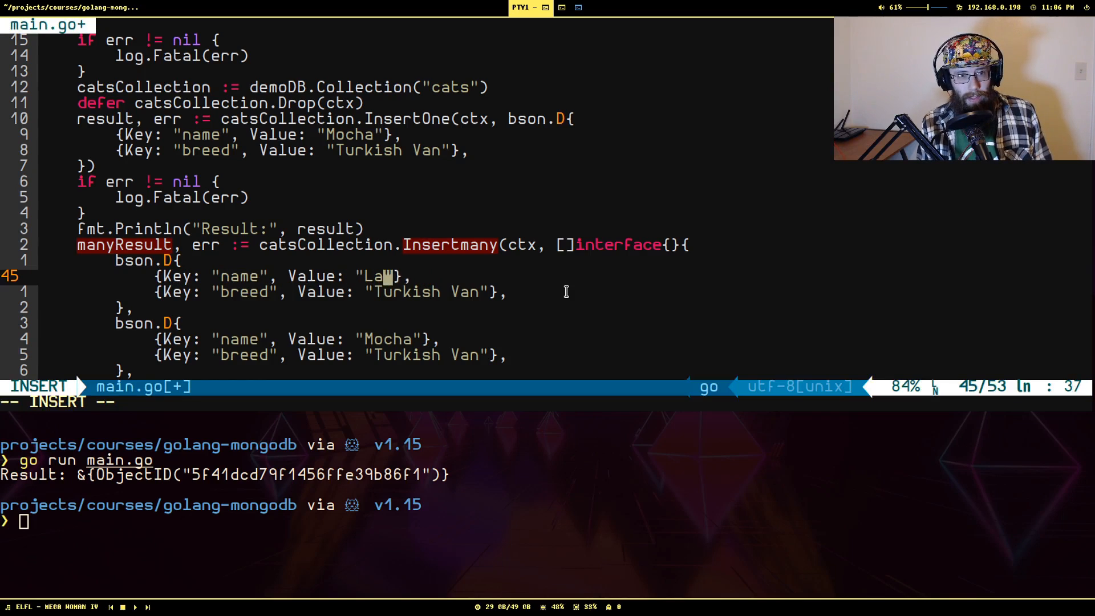
key("Escape")
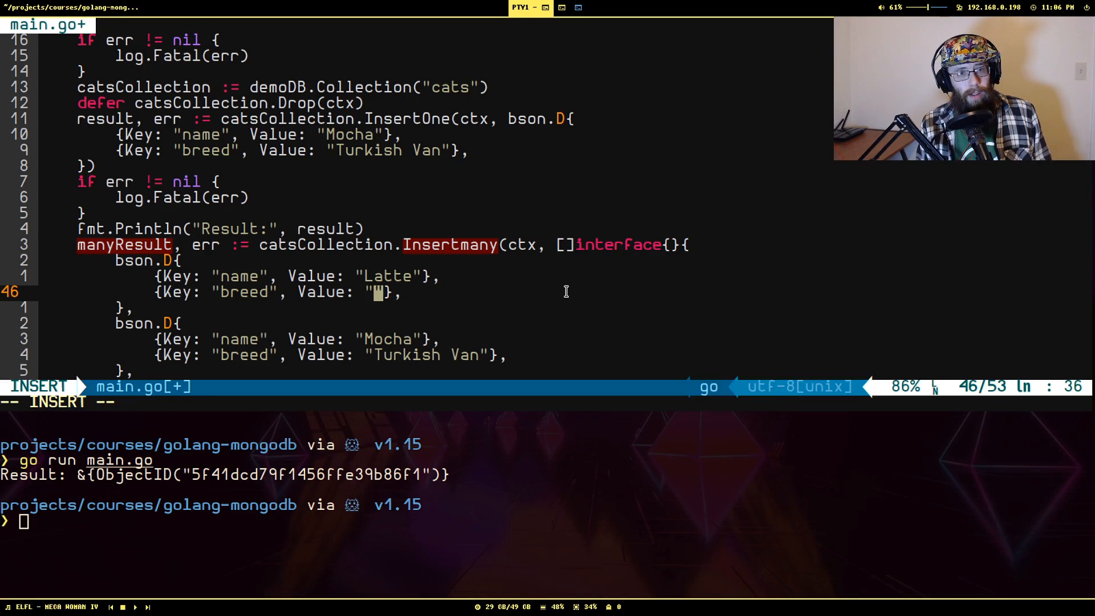
type("Maine Coon")
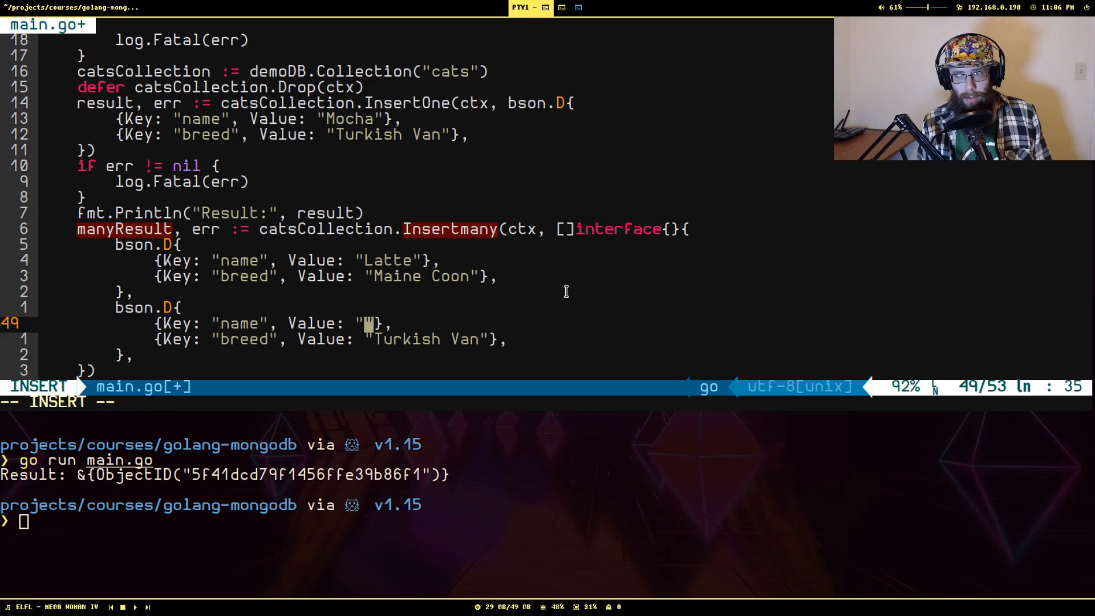
type("Trouble")
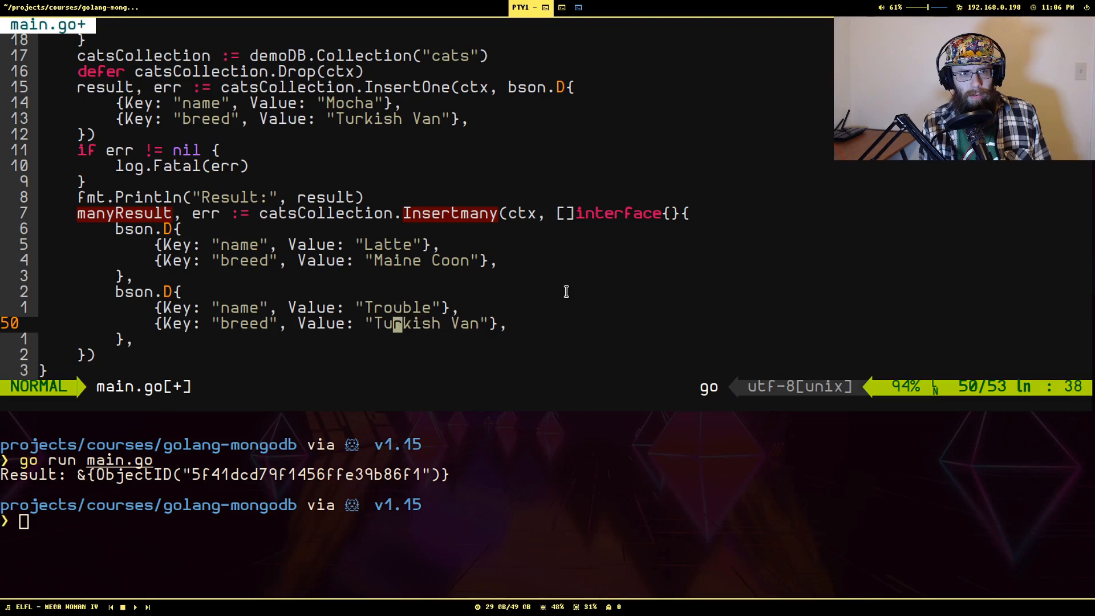
type("Domestic Shorthair")
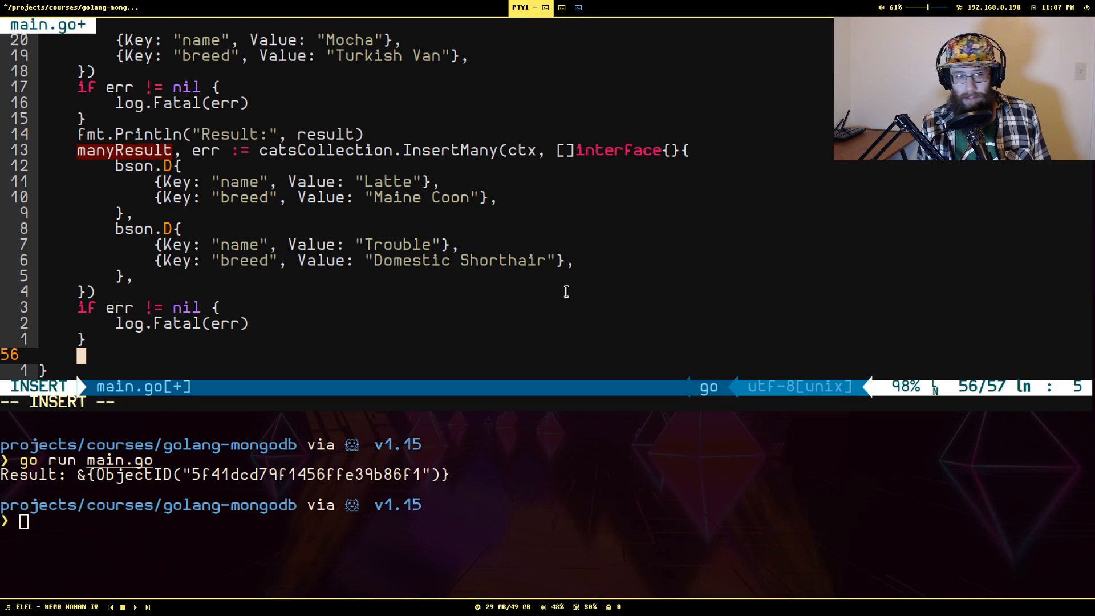
type("fmt.Pril")
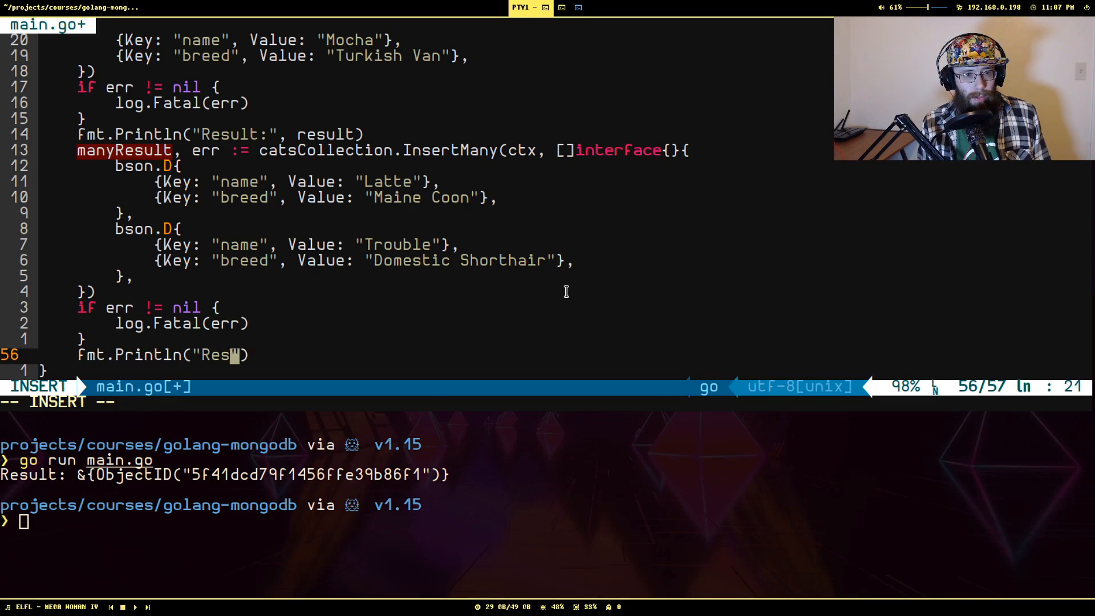
Step: Print manyResult with a "Result:" label, then save and run go run main.go
type("ult:\", resul")
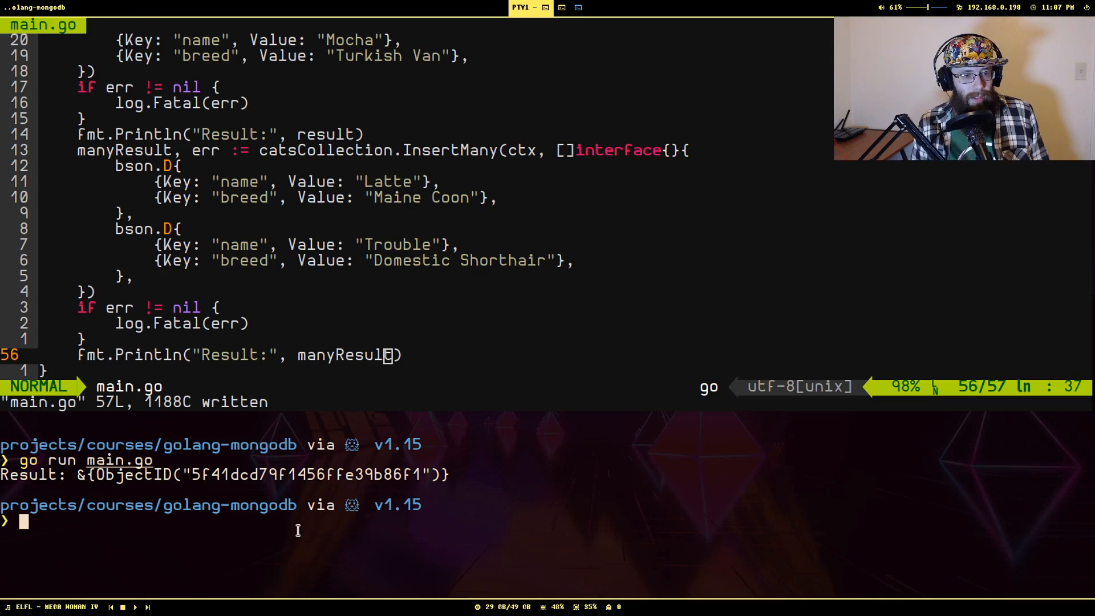
type("go run main.go")
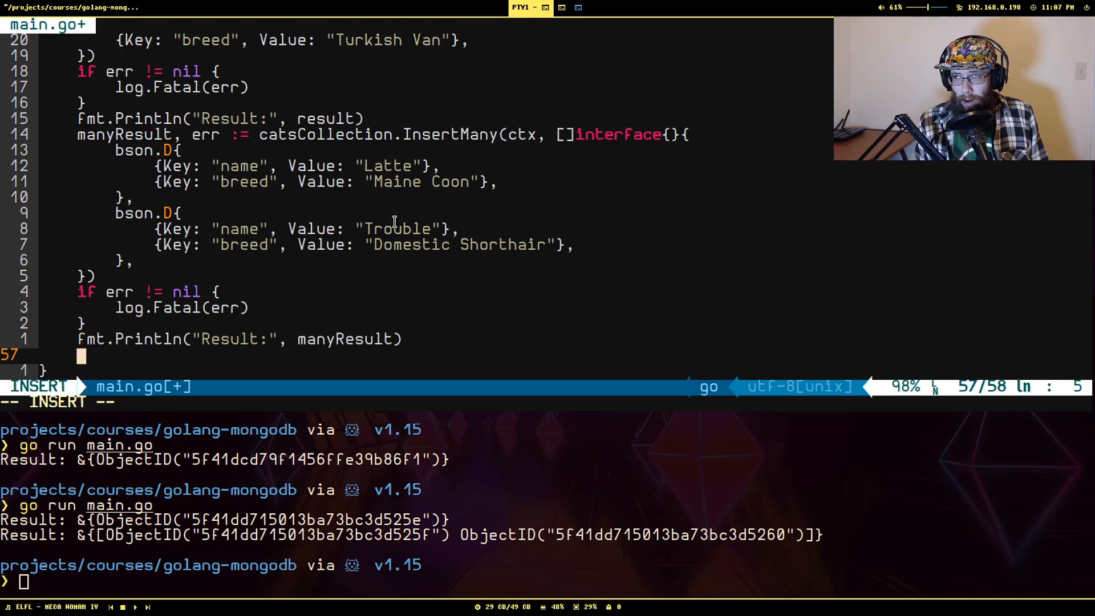
Step: Query all cats into cursor with catsCollection.Find(ctx, bson.M{}), plus a log.Fatal error check
type("cursor, err :")
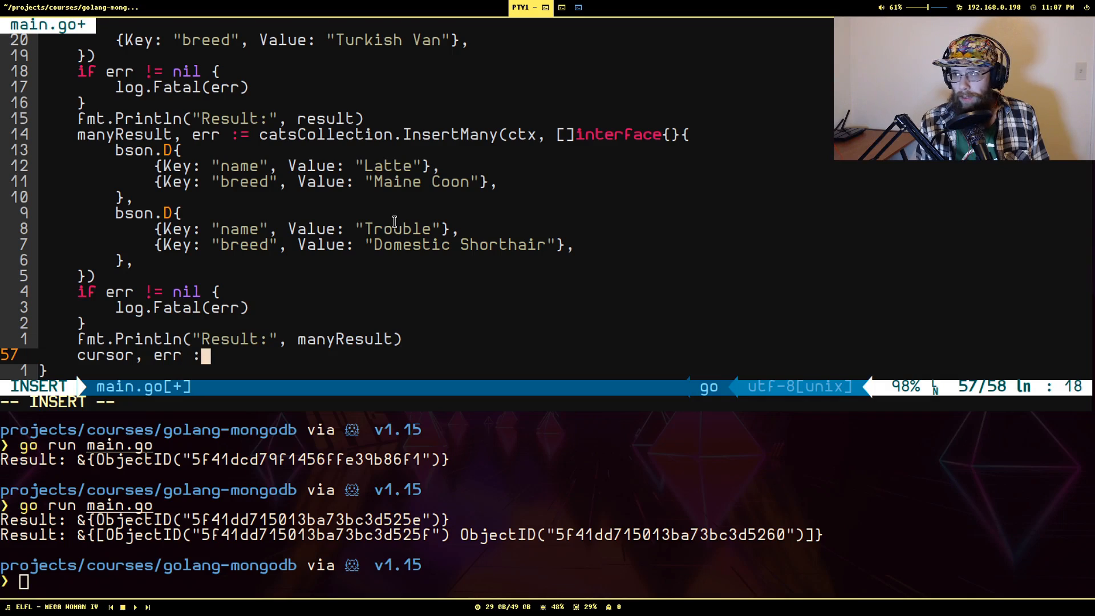
type("catsColle")
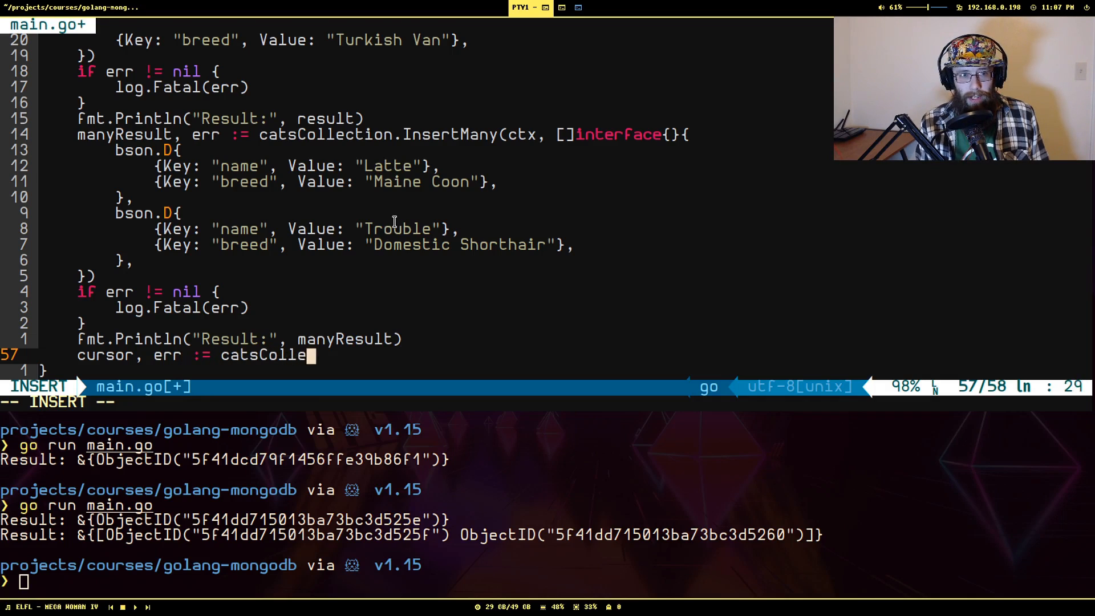
type("ction.")
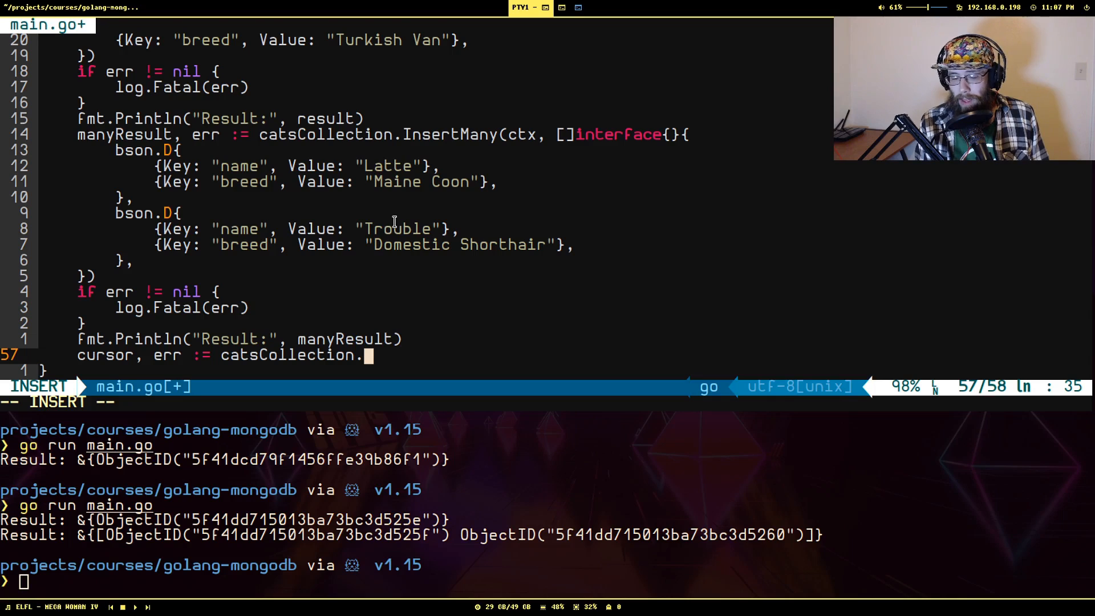
type("Find")
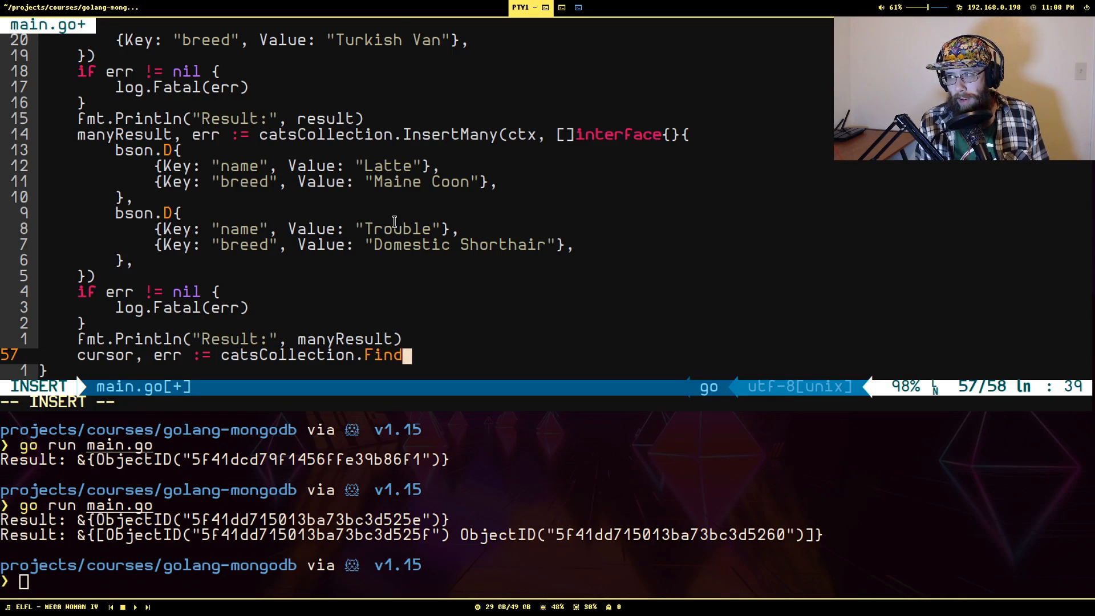
type("(ct)")
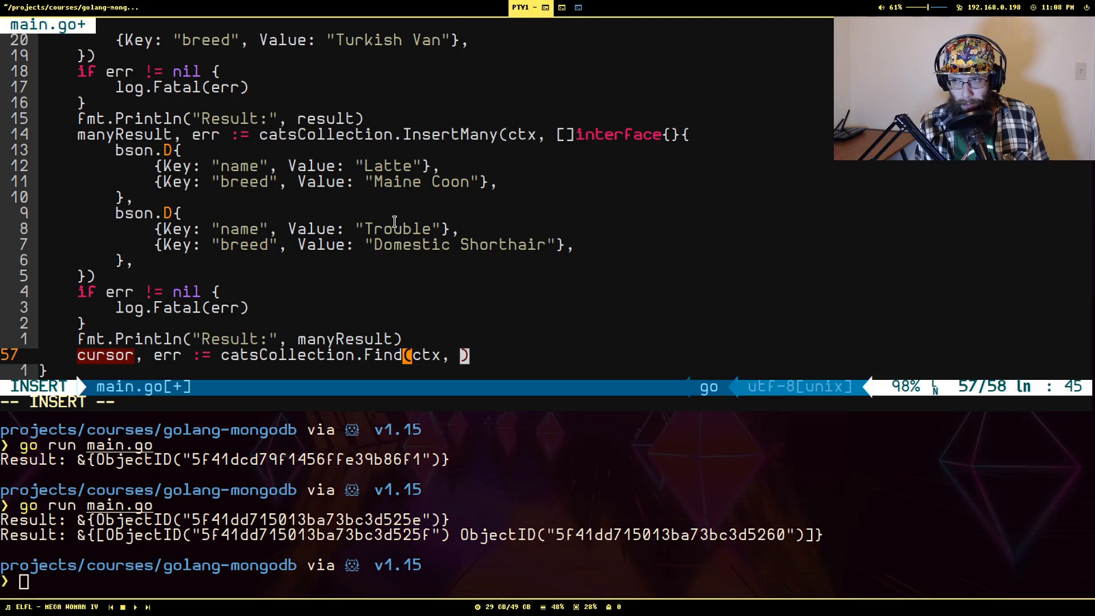
type("b")
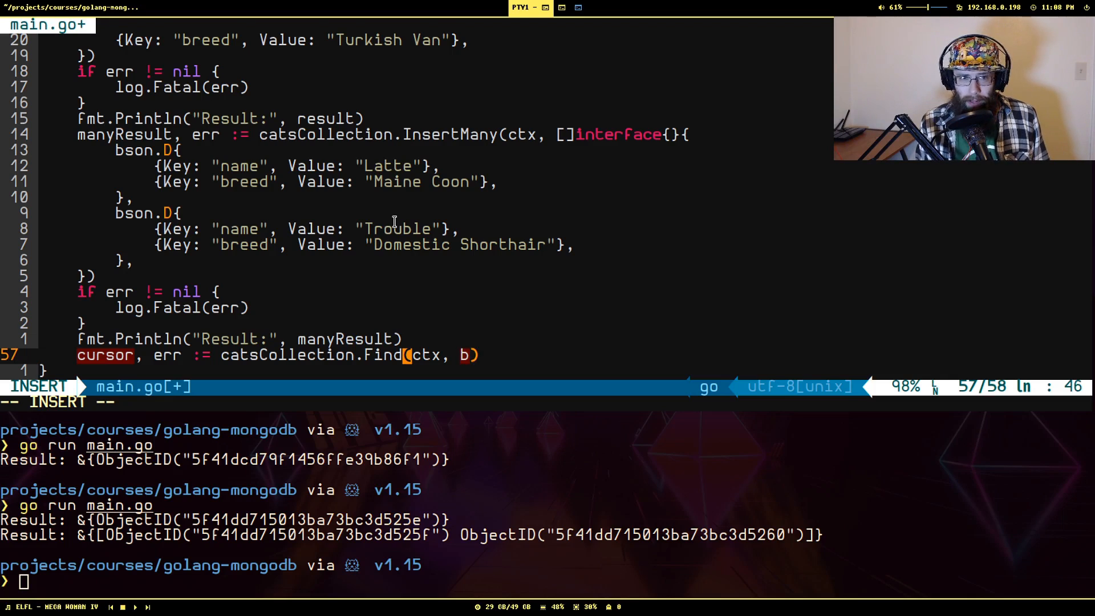
type("son.")
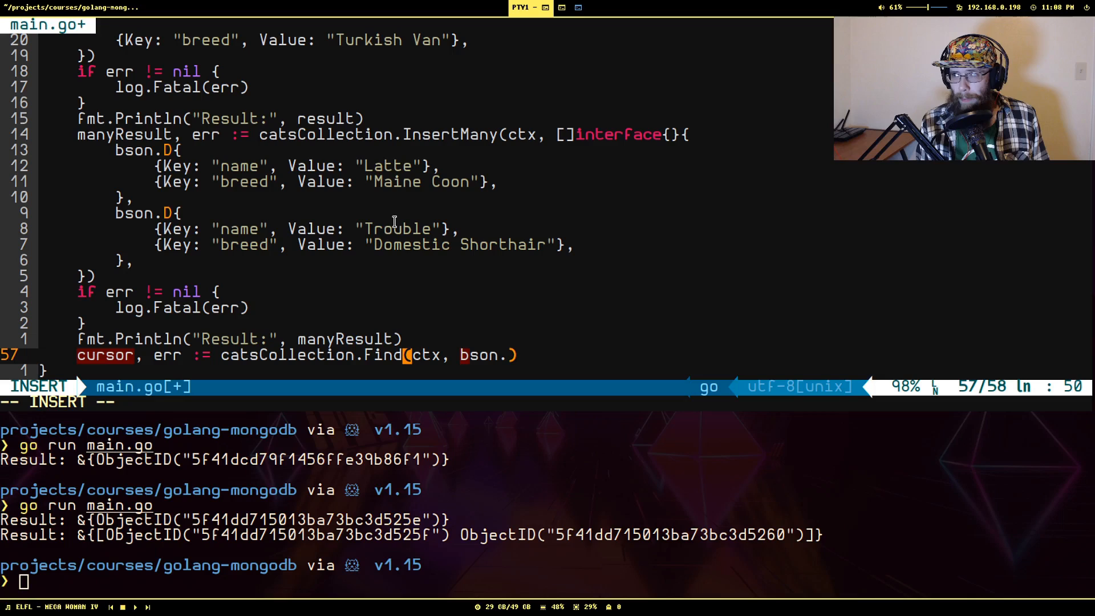
type("M{}")
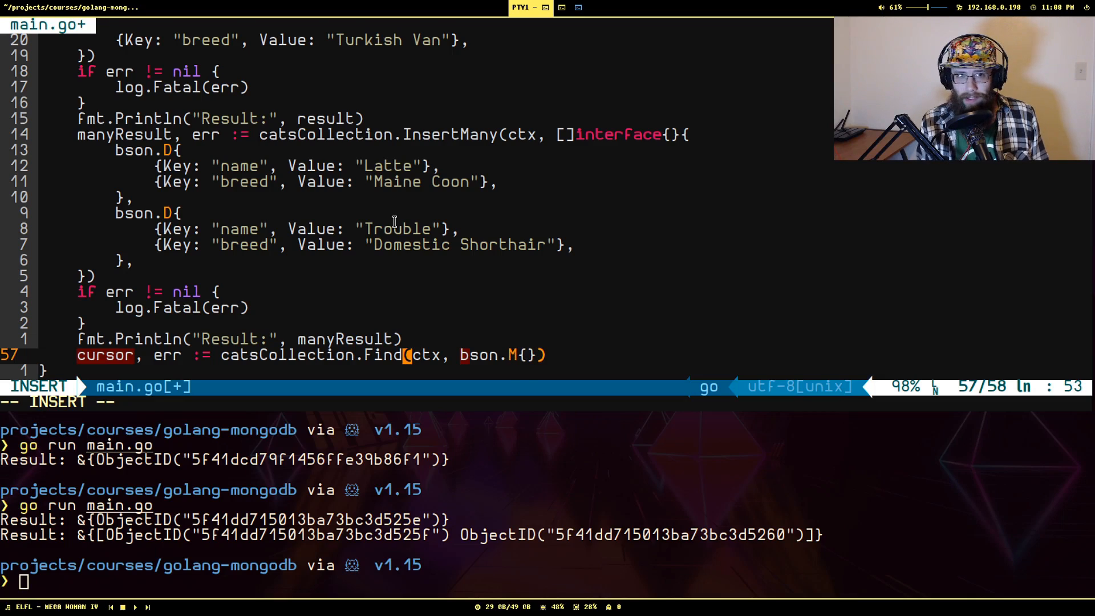
key("Escape")
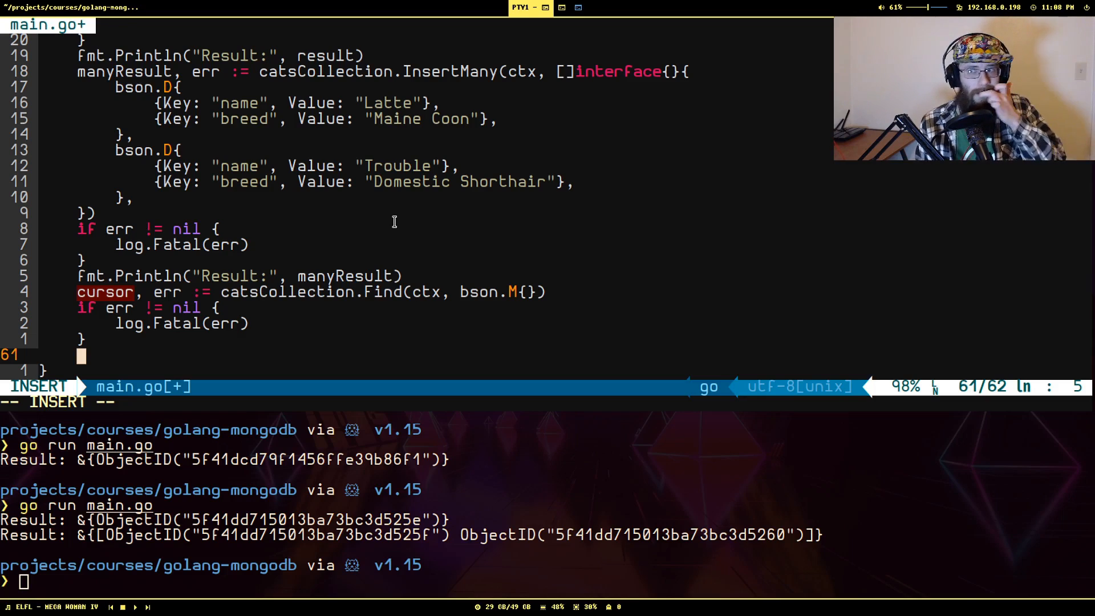
Step: Declare var cats []bson.M, fill it via cursor.All(ctx, &cats), and log.Fatal on error
type("var")
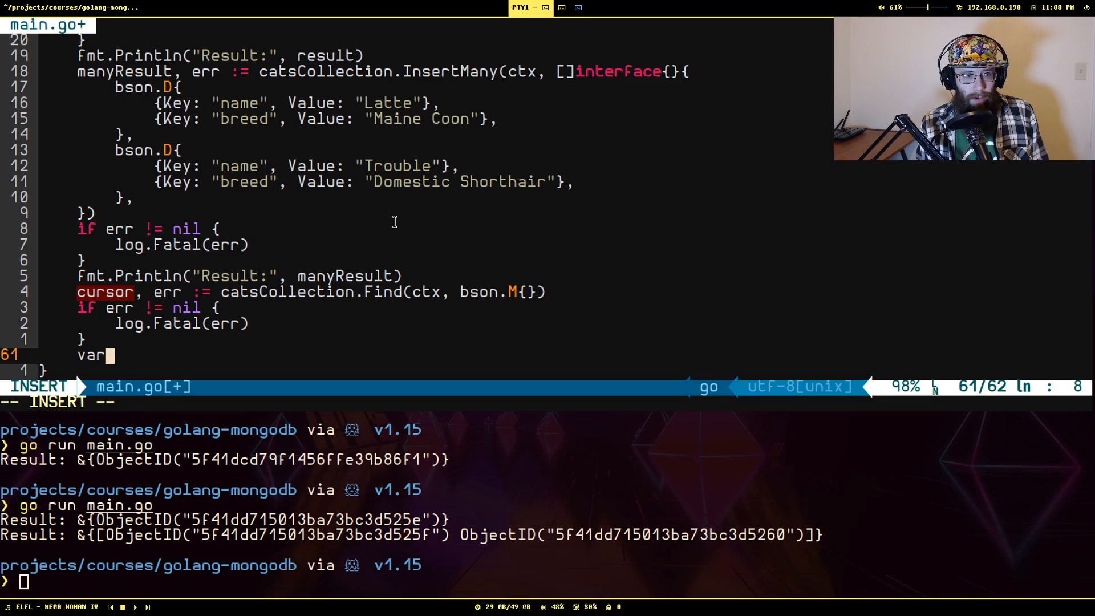
type("cats")
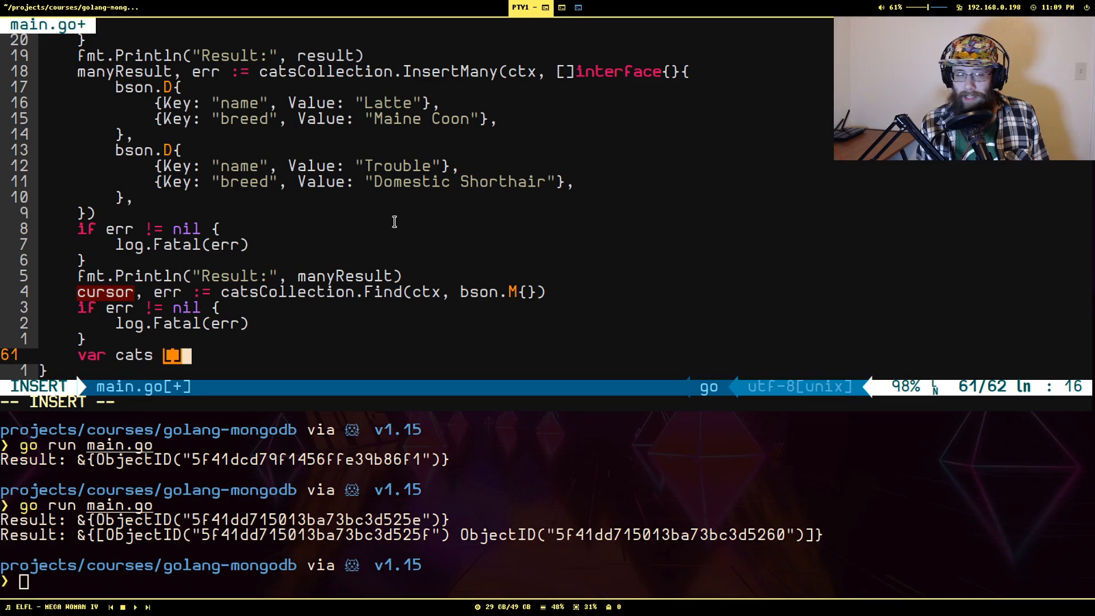
type("[]bson.M")
type("if e")
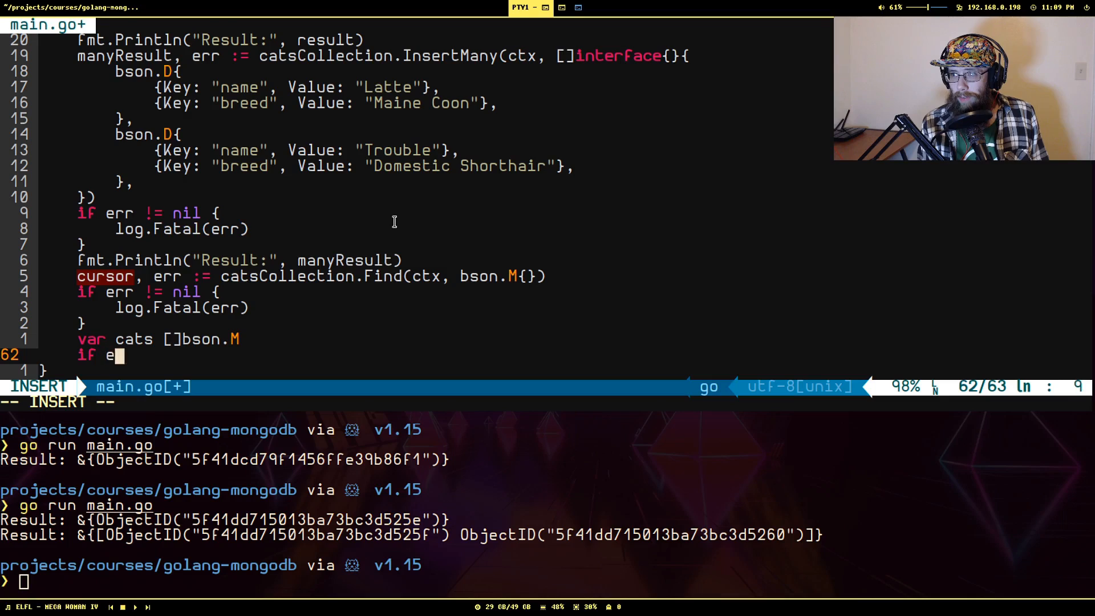
type("rr")
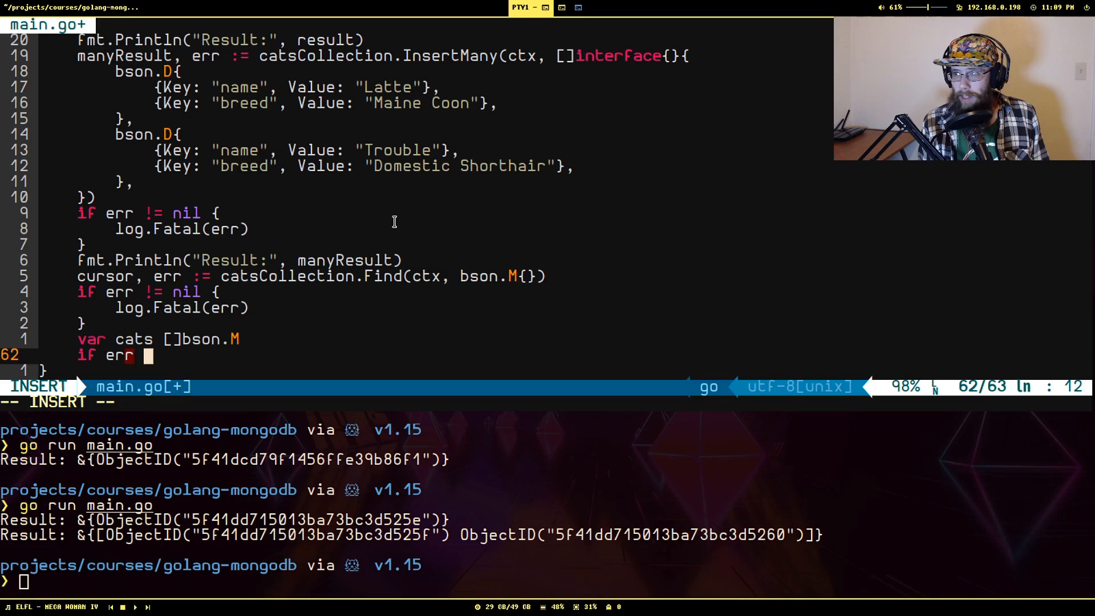
type("= cursor")
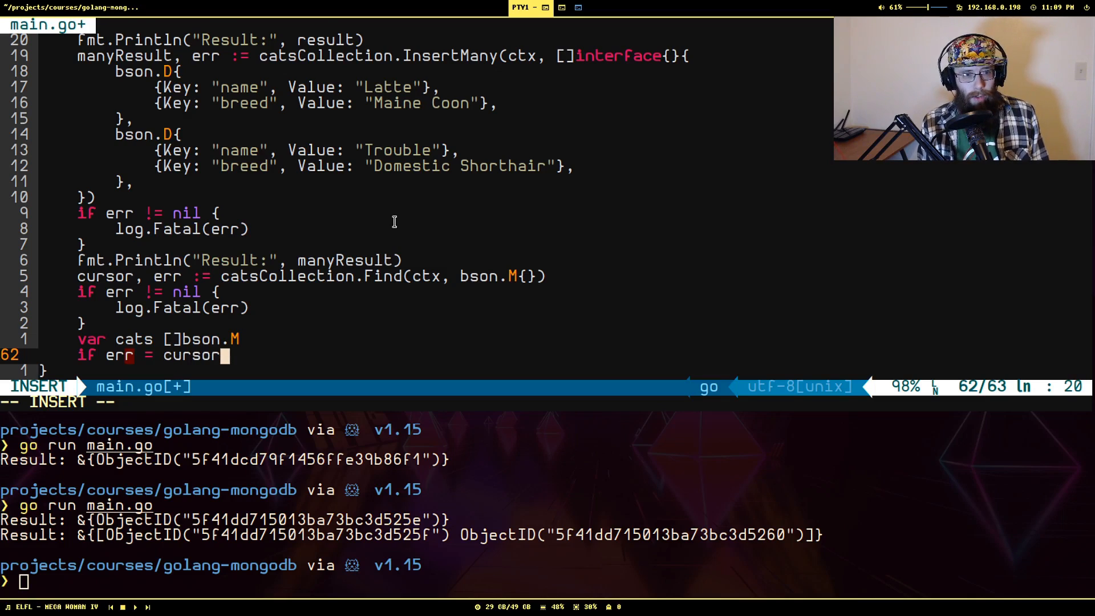
type(".All(ctx,")
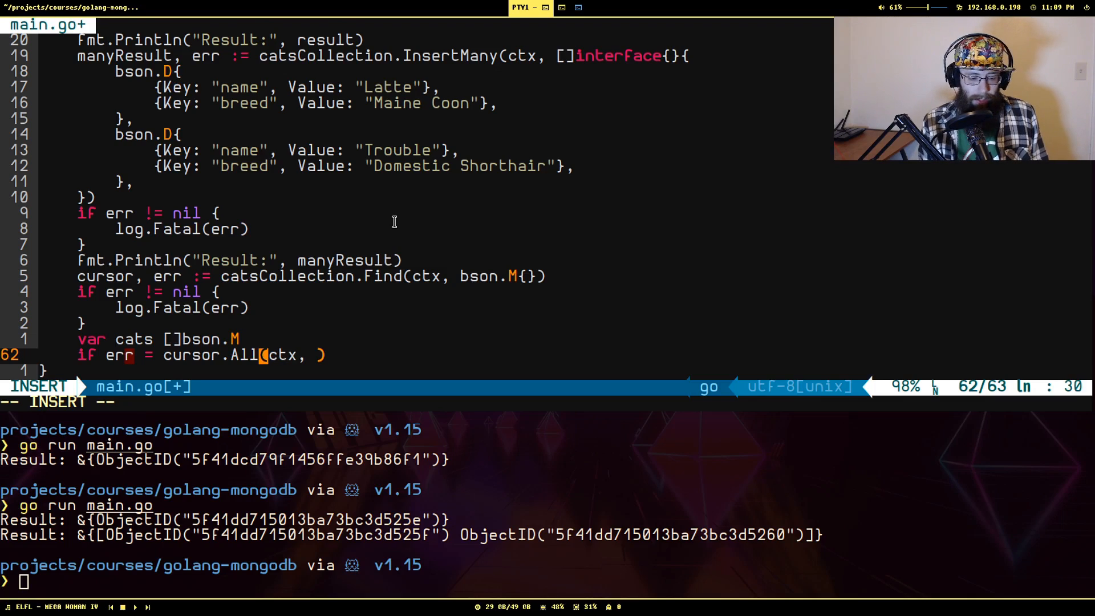
type("&cats")
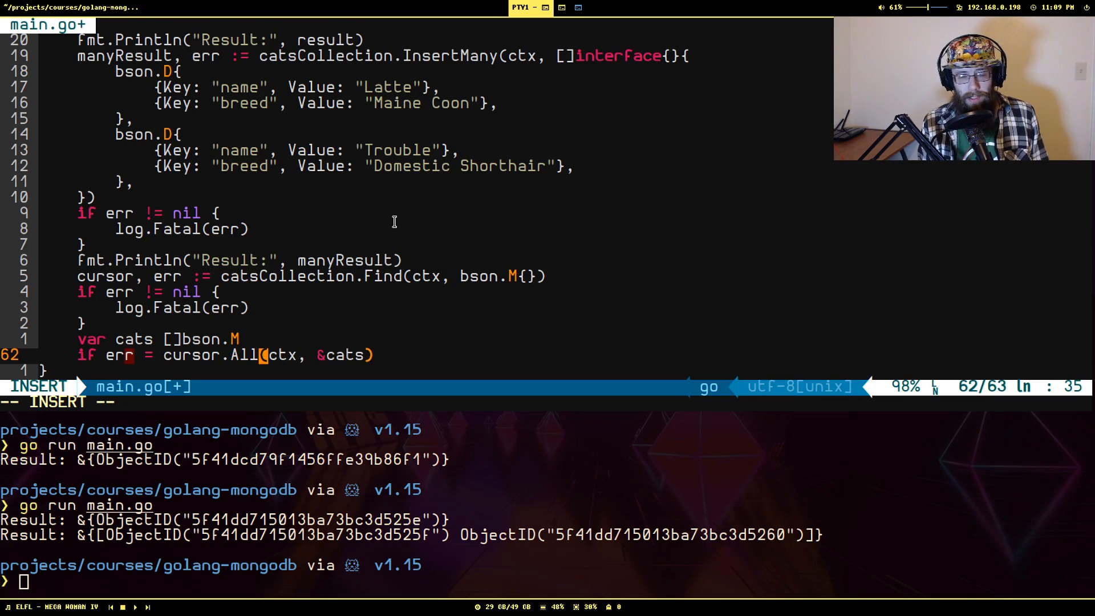
type("; err != nil {")
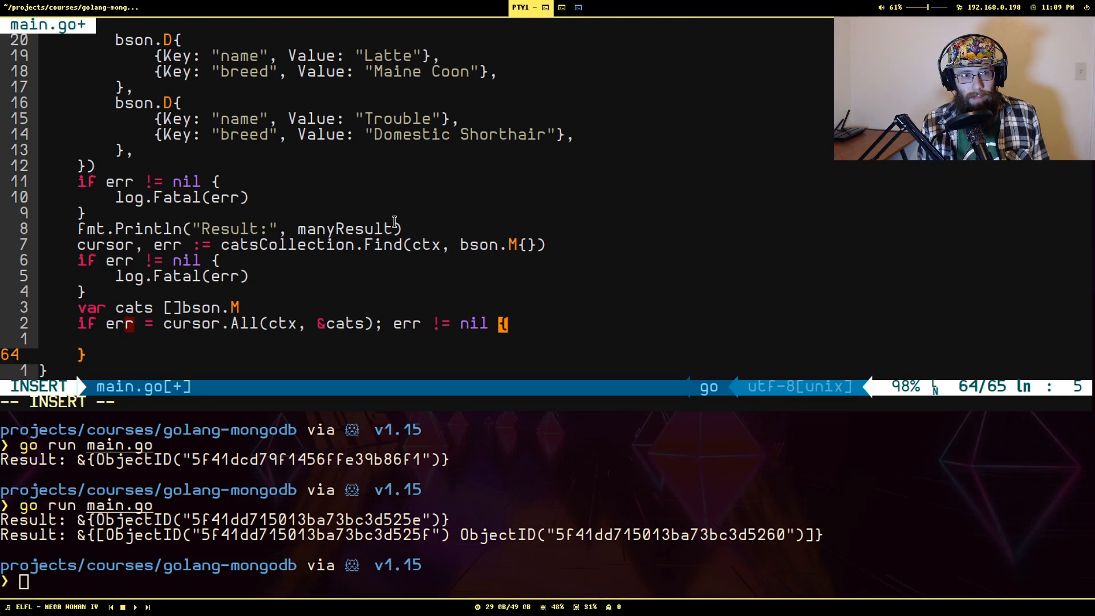
type("log.Fata")
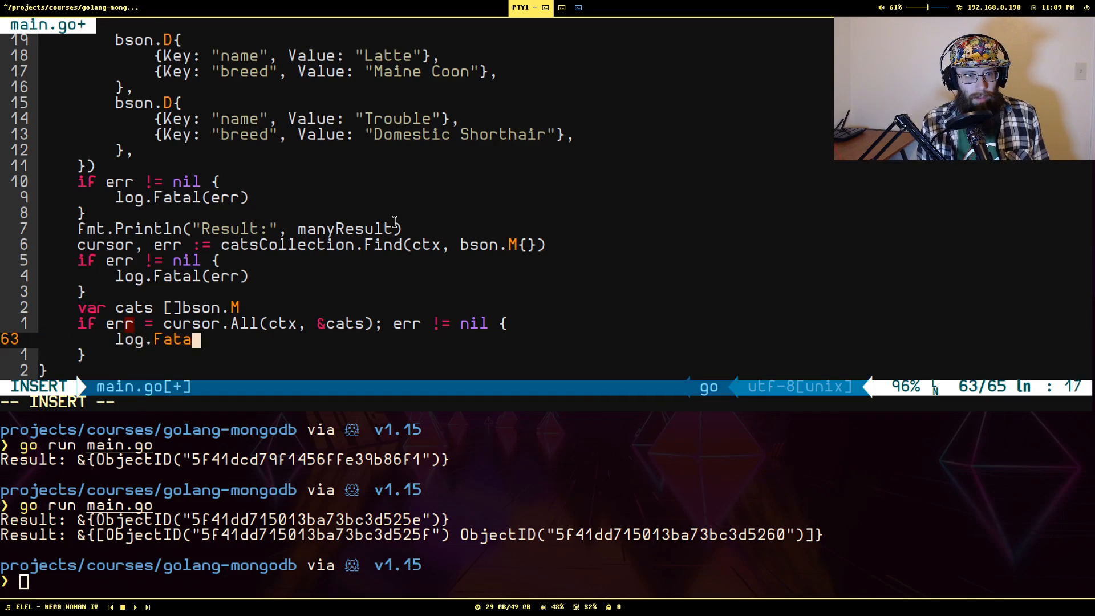
key("Escape")
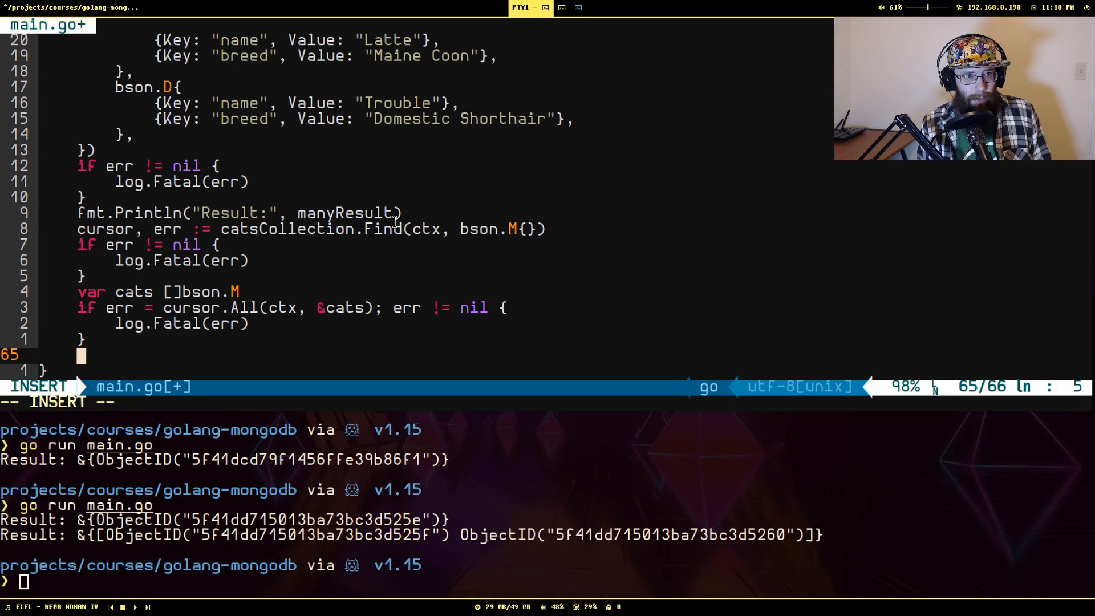
Step: Add fmt.Println("Cats:", cats) to print the retrieved cats
type("fmt.Println")
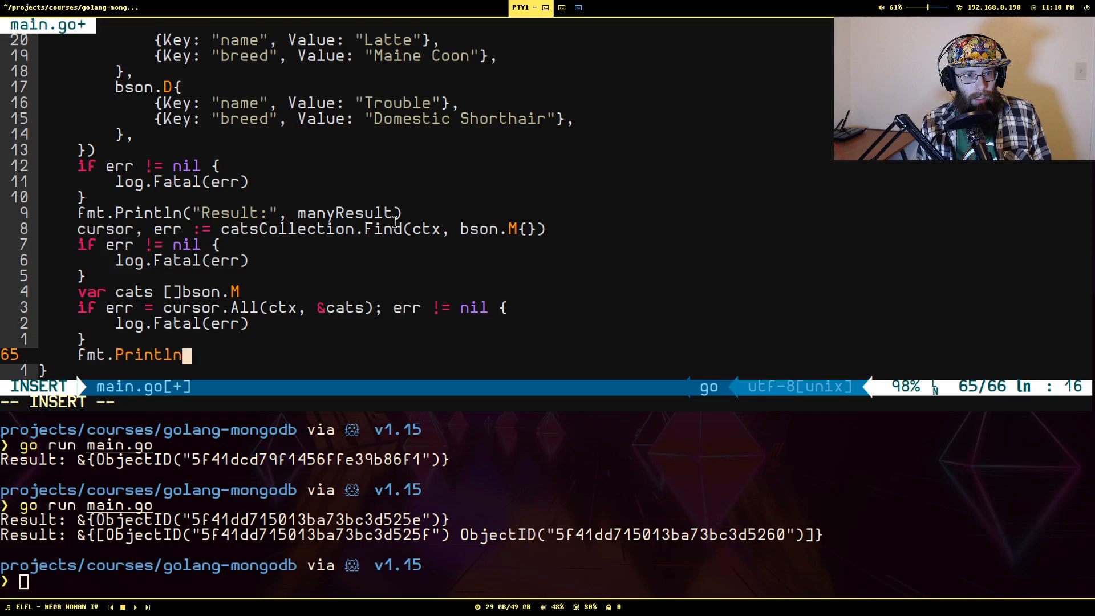
type("(\"Cats:\", cats")
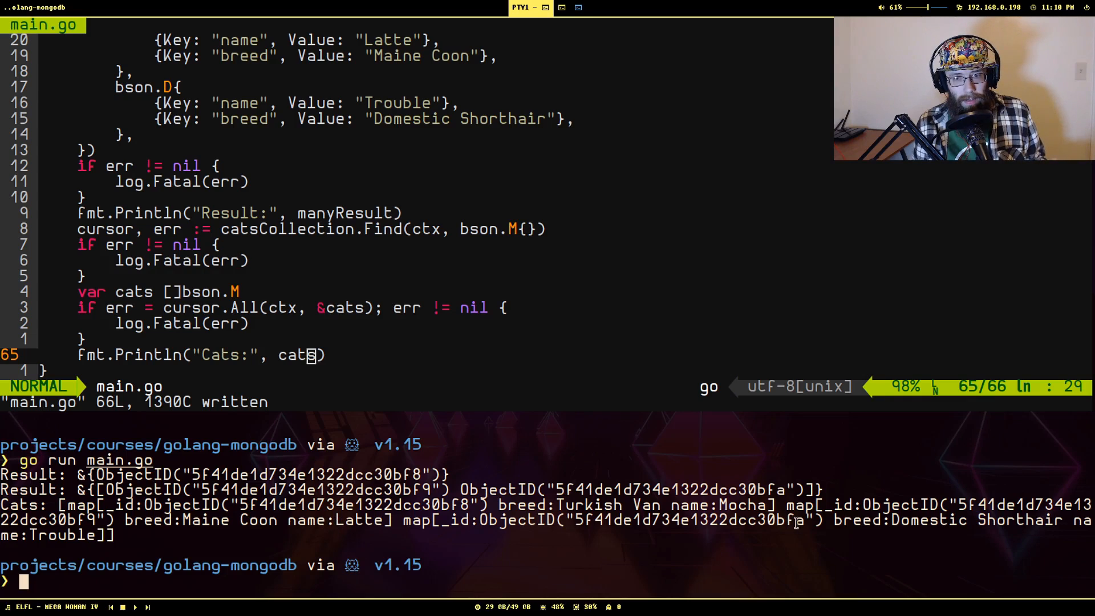
mouse_move(286, 507)
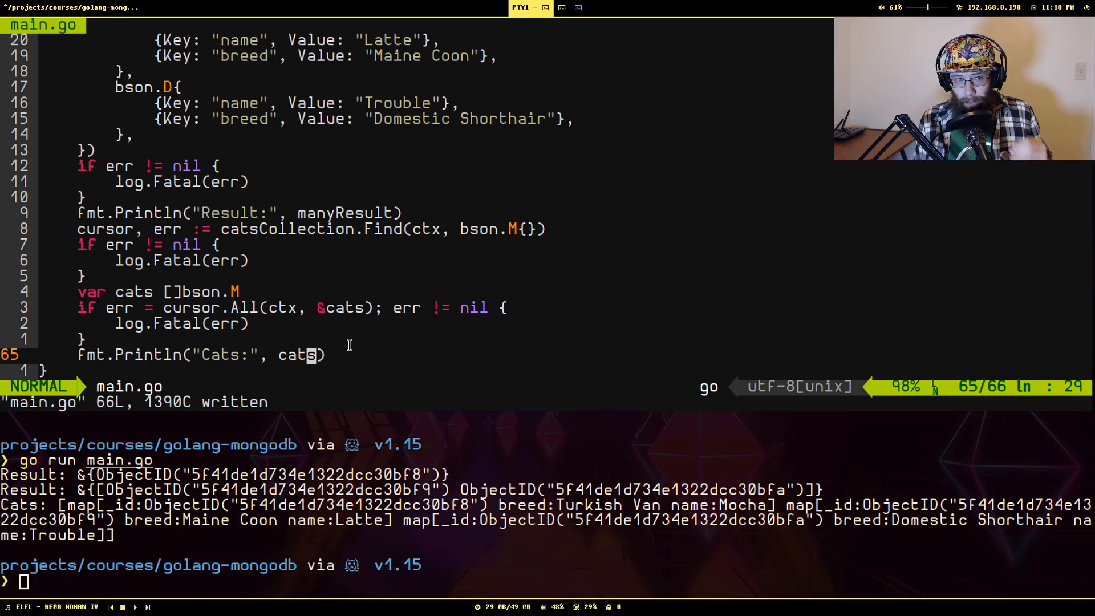
mouse_move(695, 284)
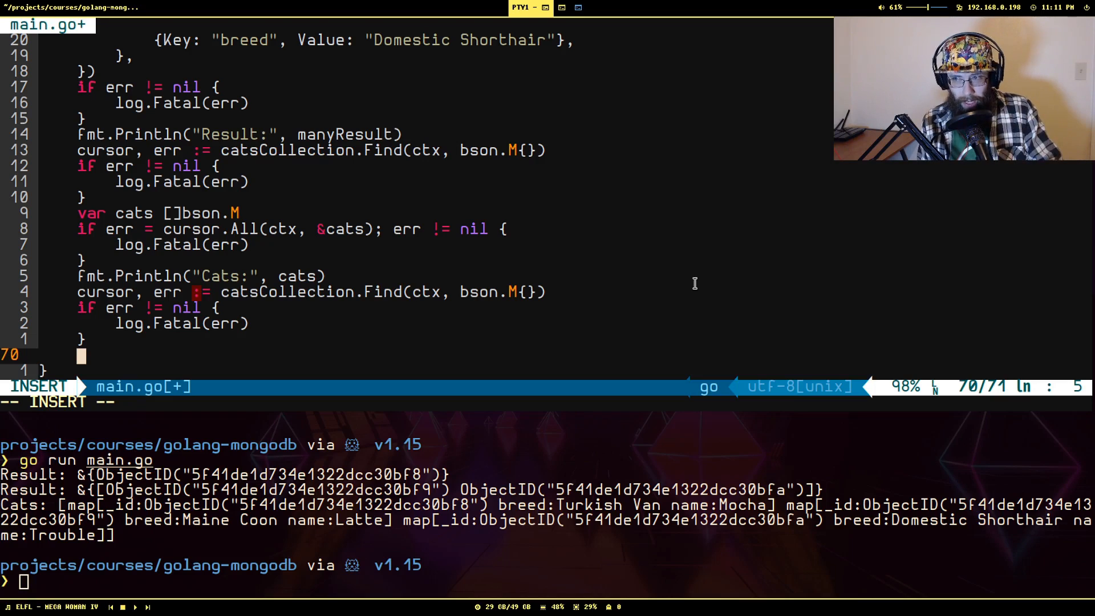
Step: Add defer cursor.Close(ctx) and open a for cursor.Next(ctx) loop
type("defer")
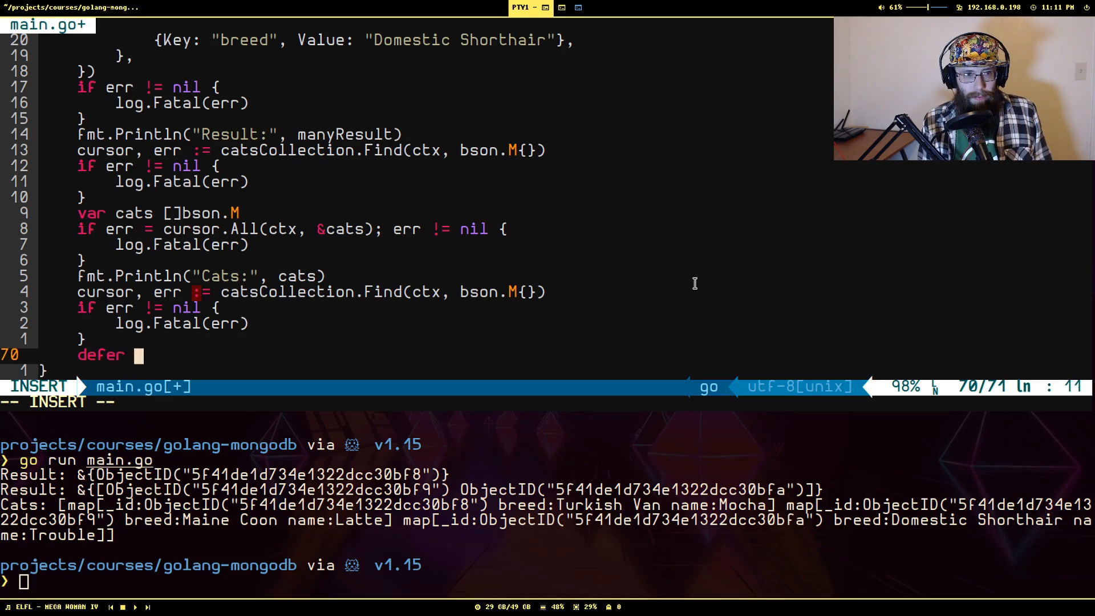
type("cursor.Close(ctx")
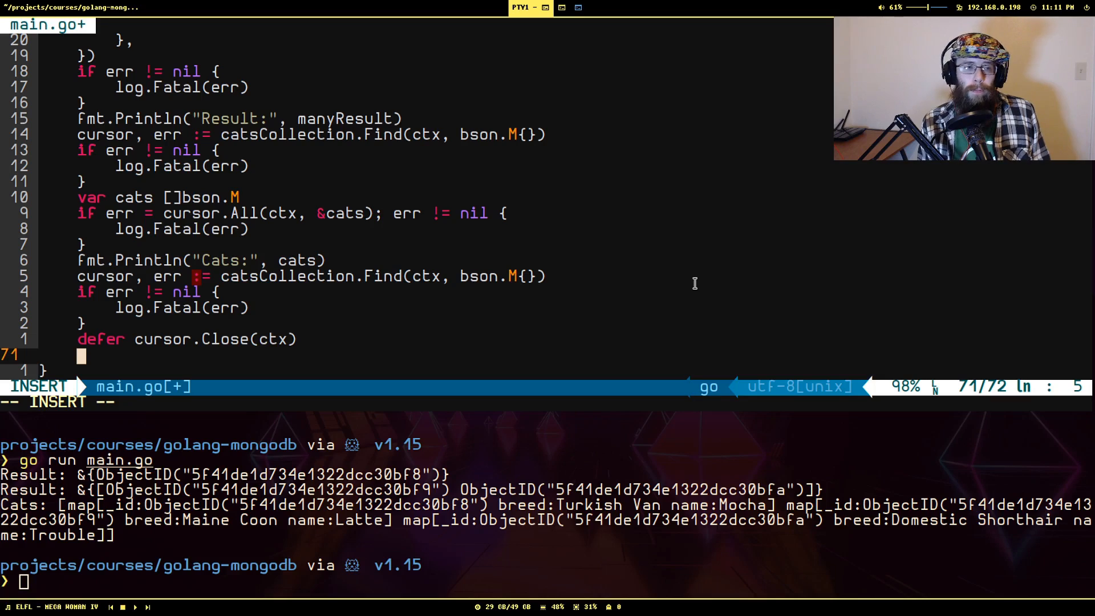
type("for cus")
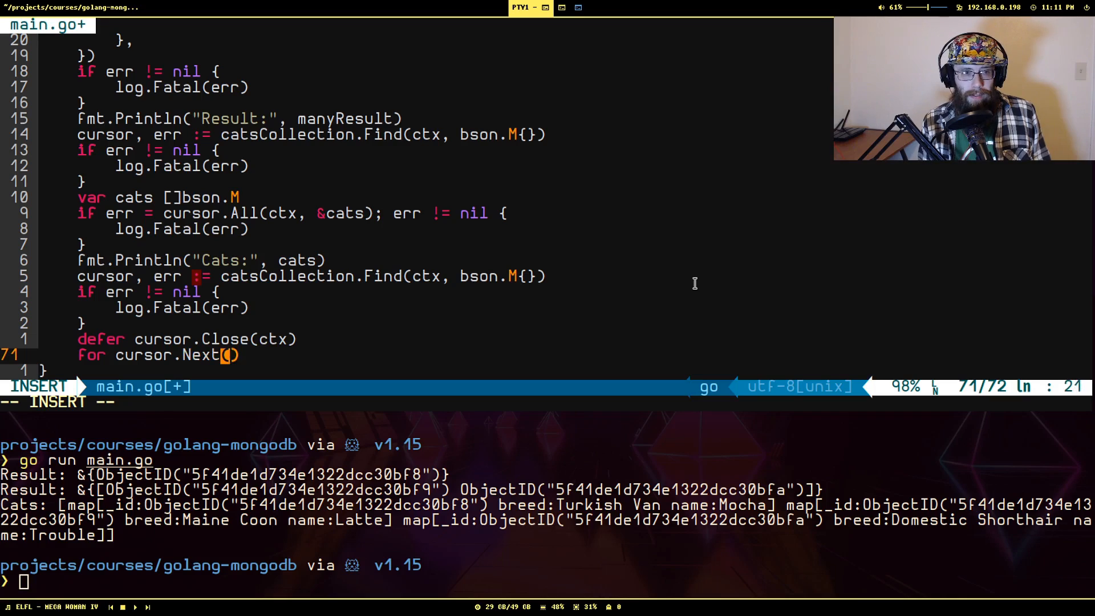
type("ctx) {")
type("var")
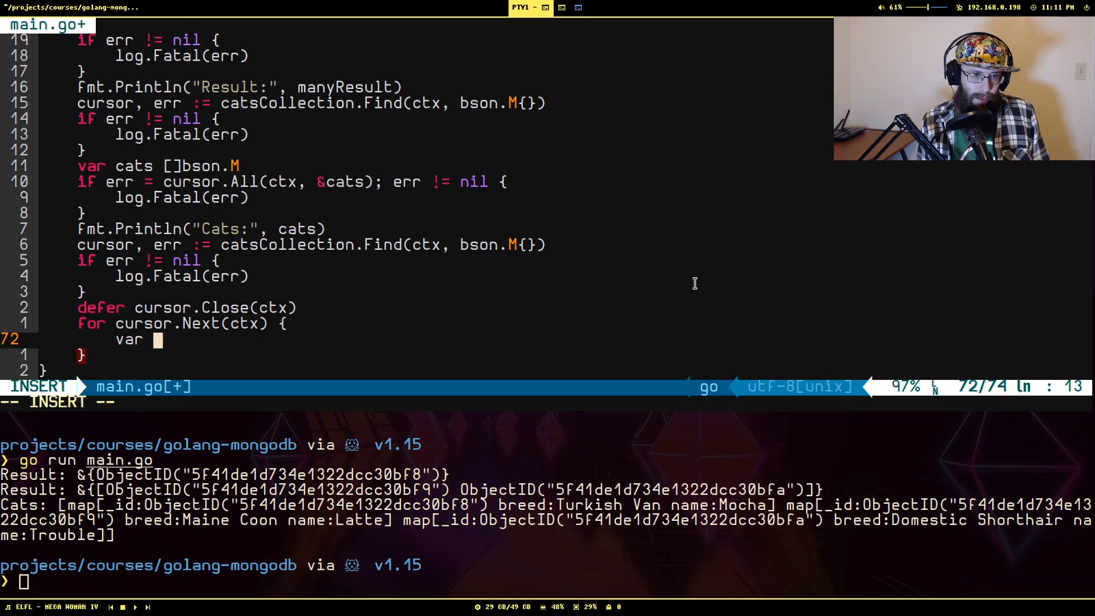
Step: Inside the loop, decode each document into kitty bson.M with log.Fatal check, printing "Kitty:"
type("kitty b")
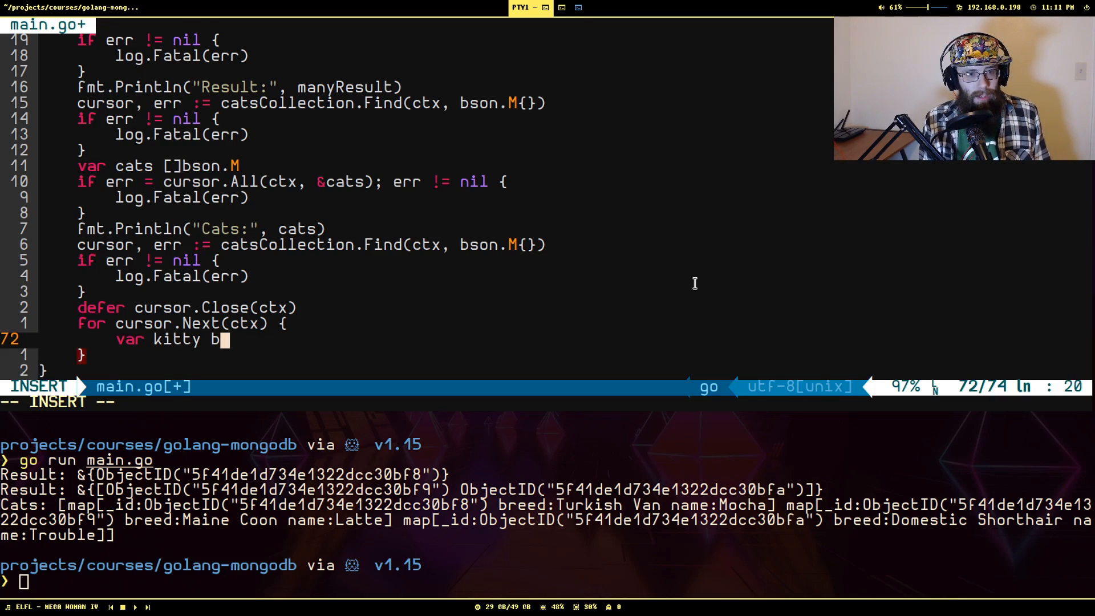
type("son.M")
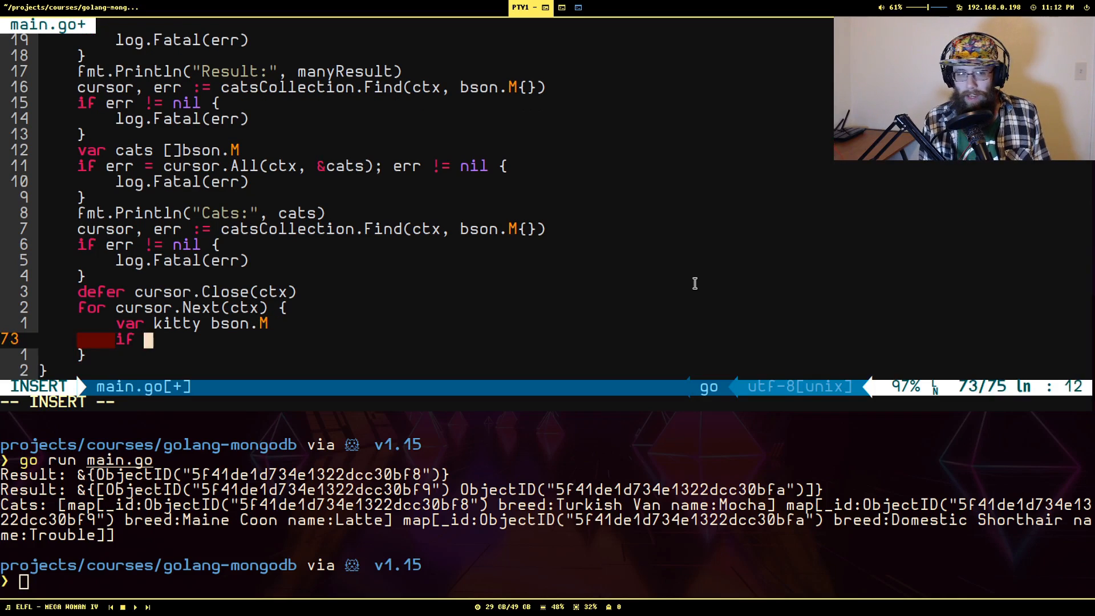
type("err = cursor")
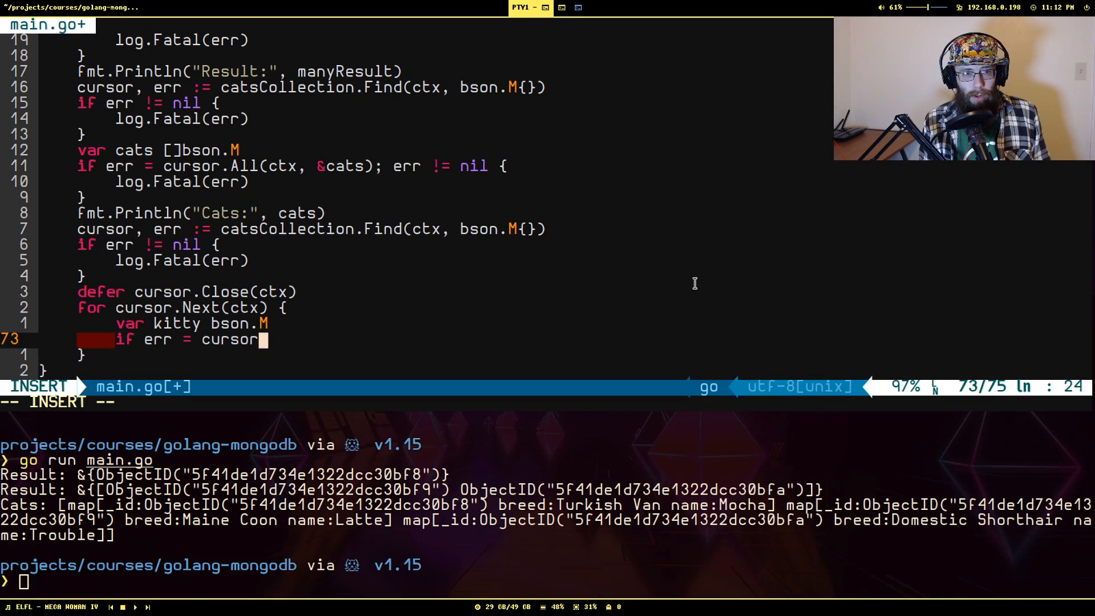
type(".Dec")
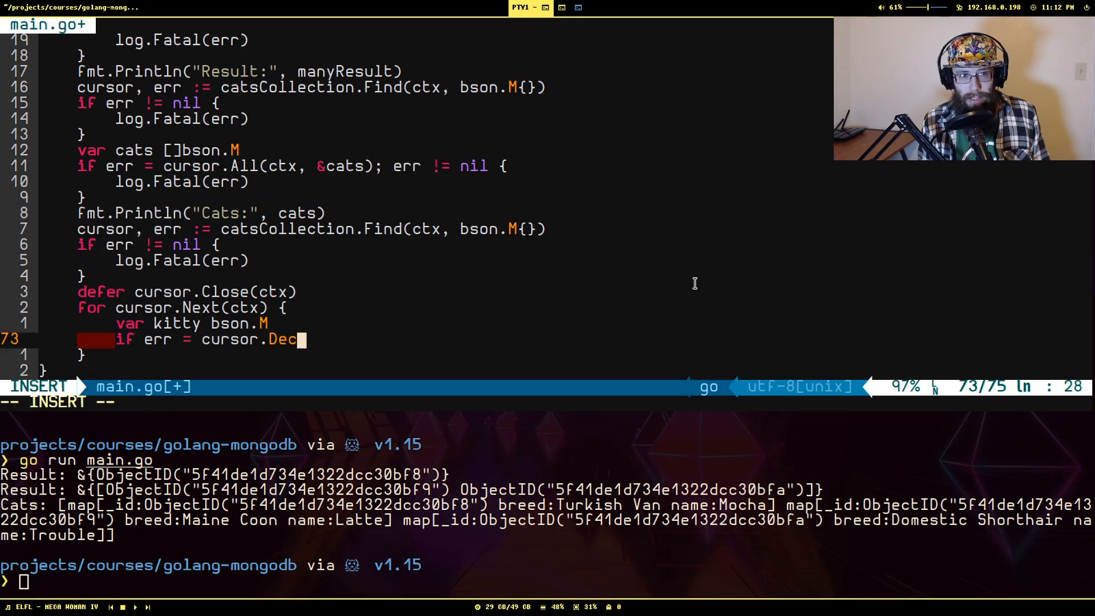
type("ode(&)")
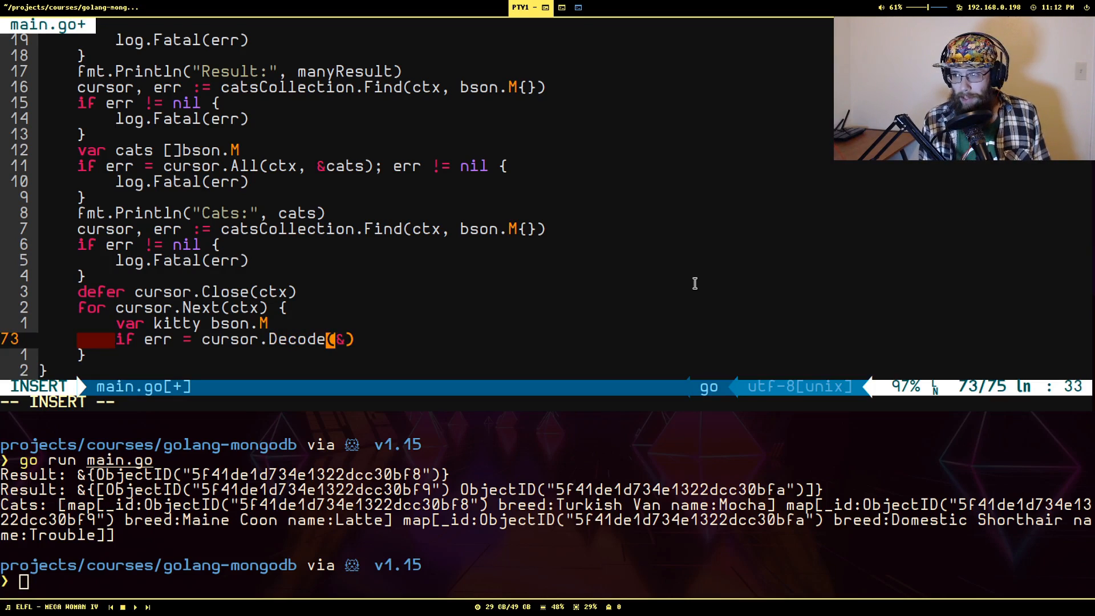
type("kitty)")
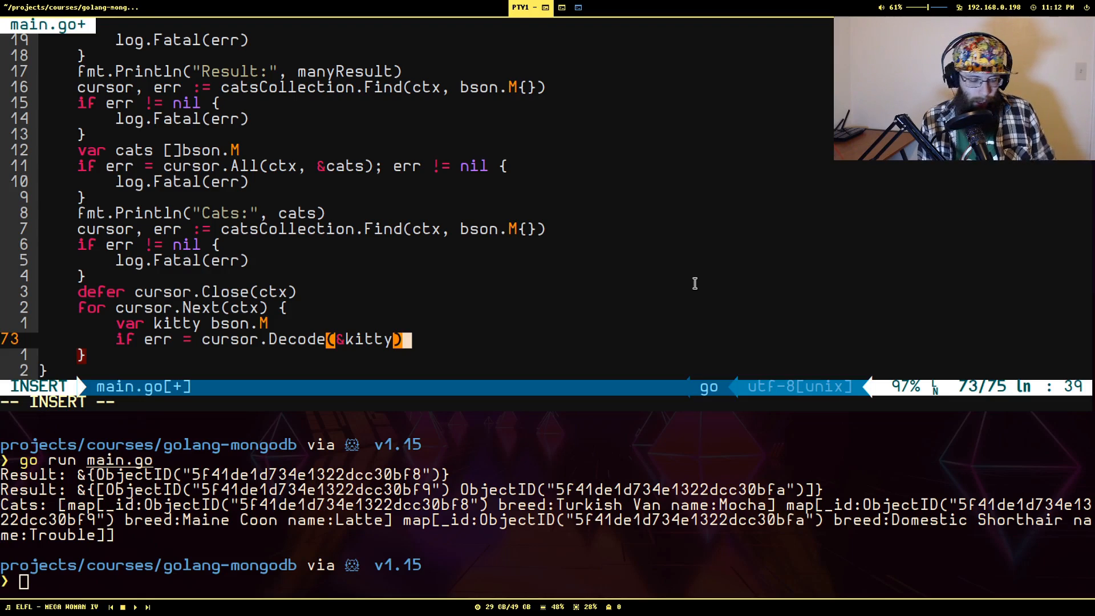
type("; err != nil {")
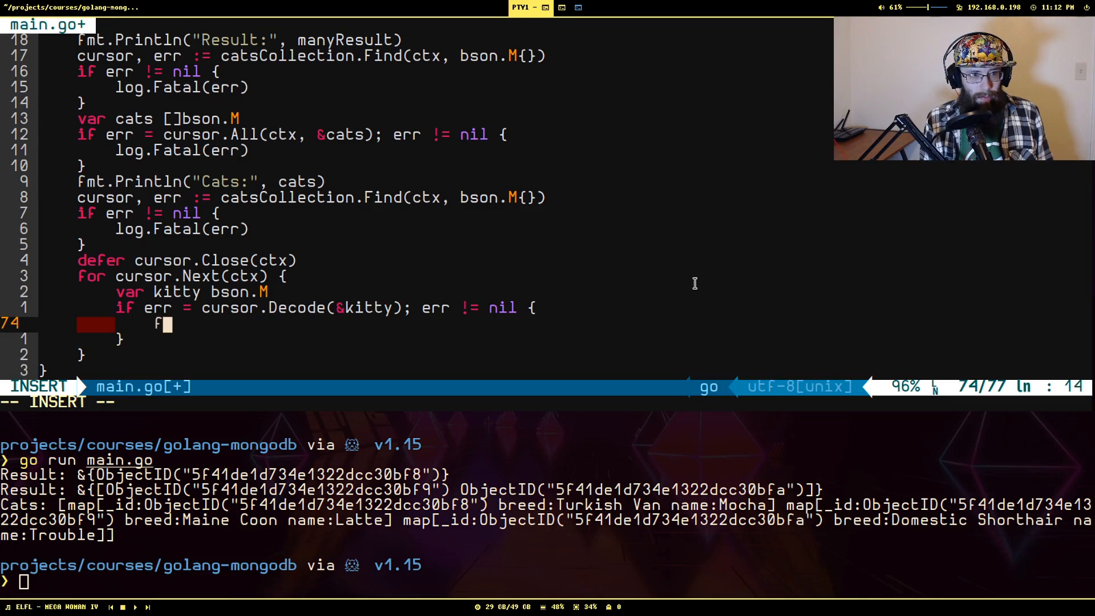
type("ogF")
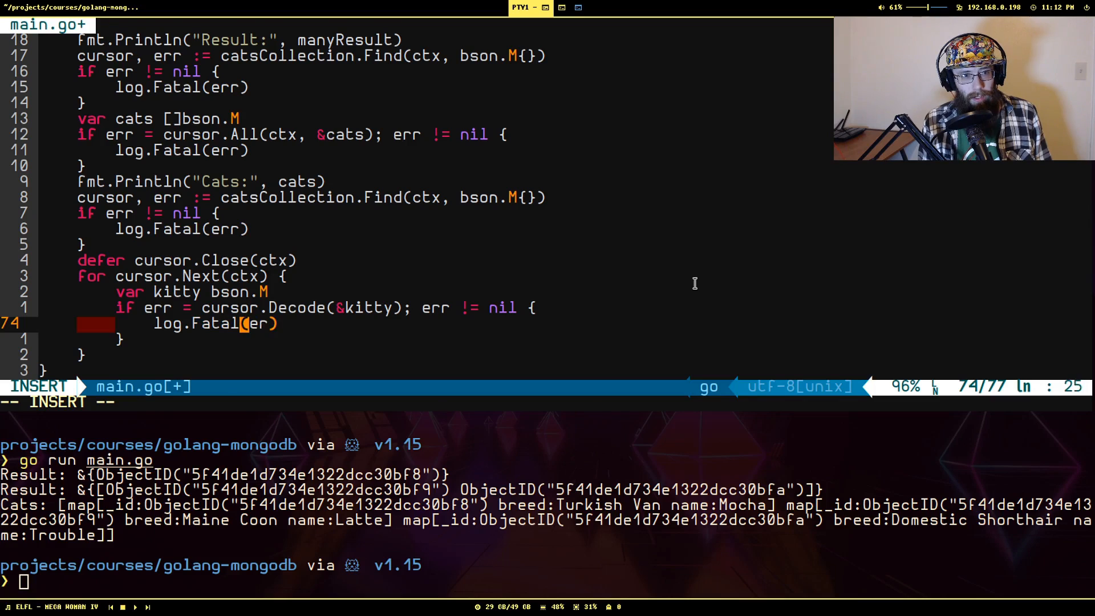
type("fmt.")
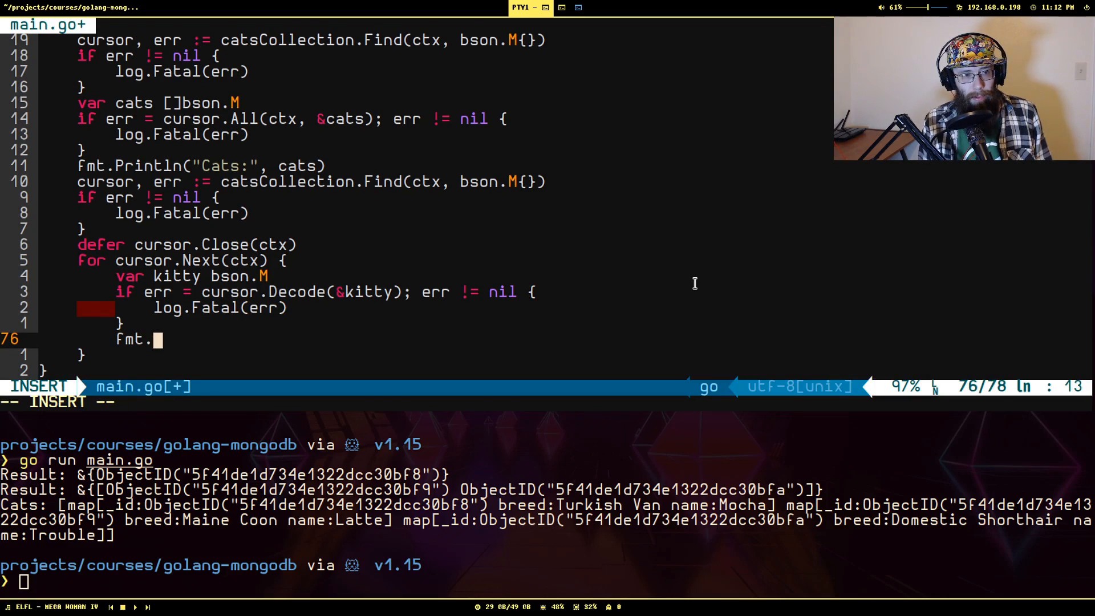
type("Println")
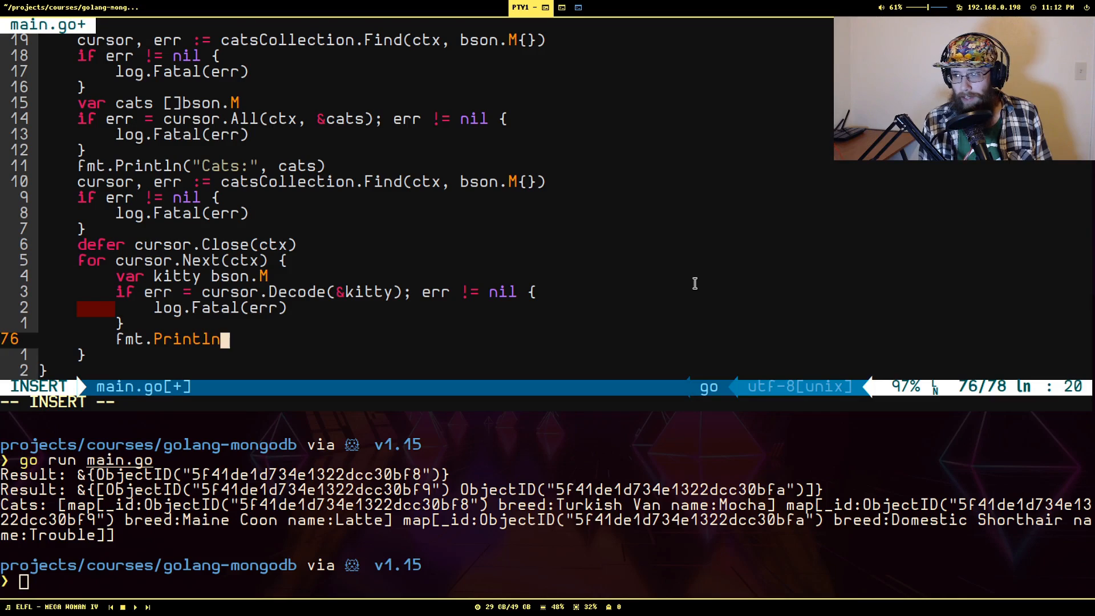
type("(\"Kitty:\")")
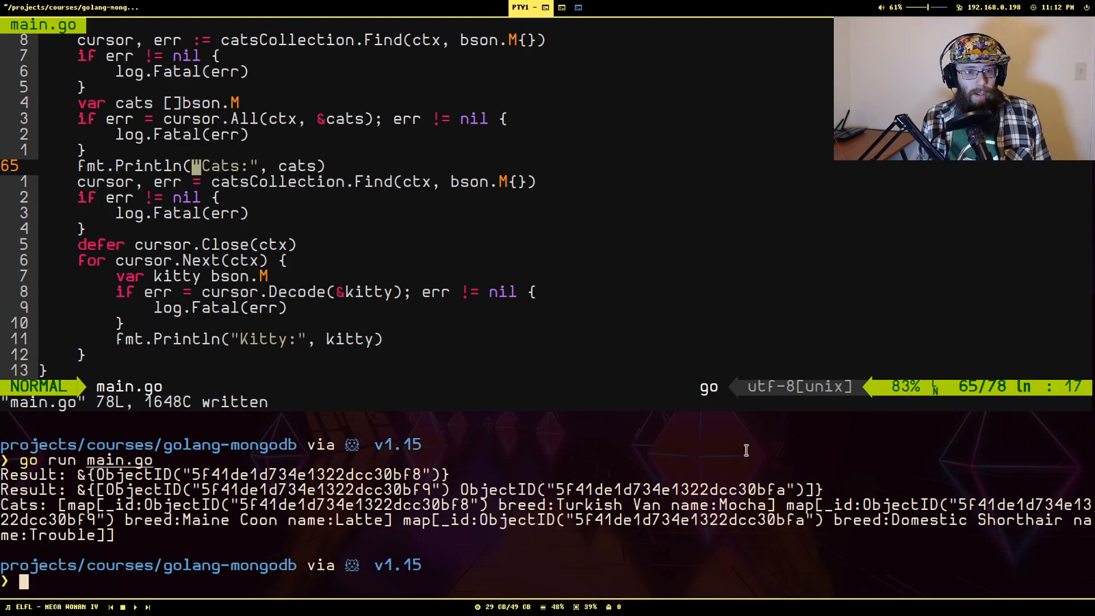
Step: Run go run main.go to print Kitty lines for Mocha, Latte and Trouble
type("go run main.go")
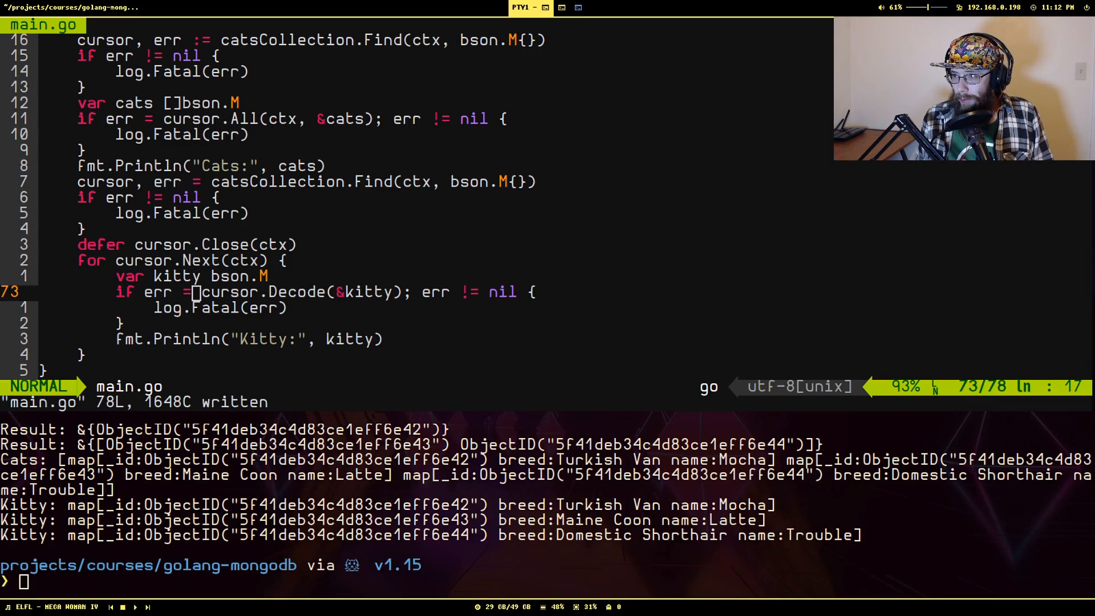
mouse_move(641, 247)
type("var")
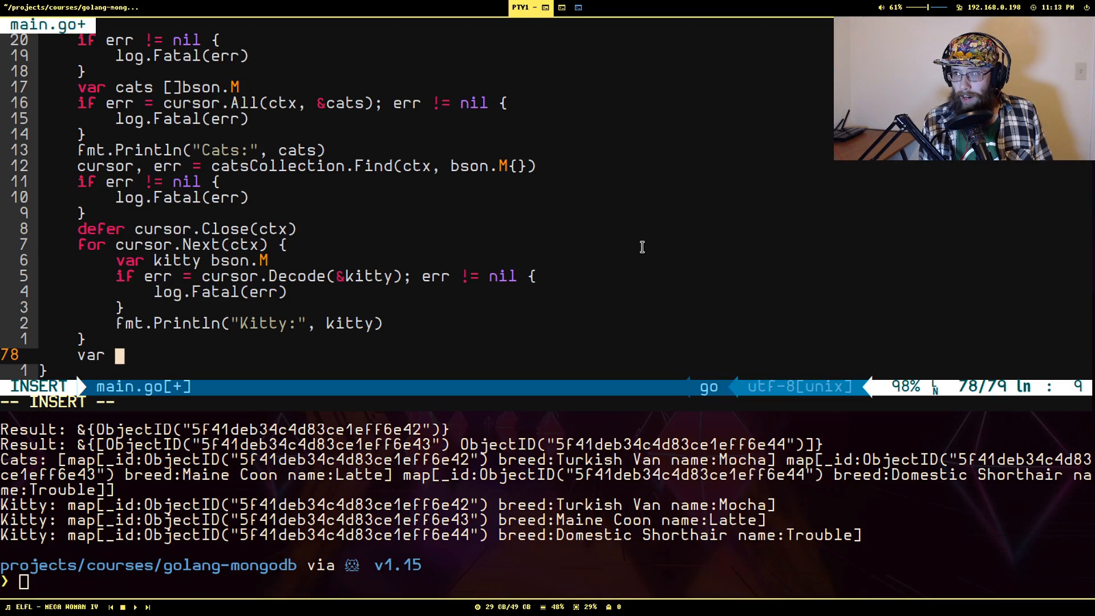
Step: Declare cat bson.M and start an error-checked catsCollection.FindOne(ctx, ...) call
type("cat bson.M")
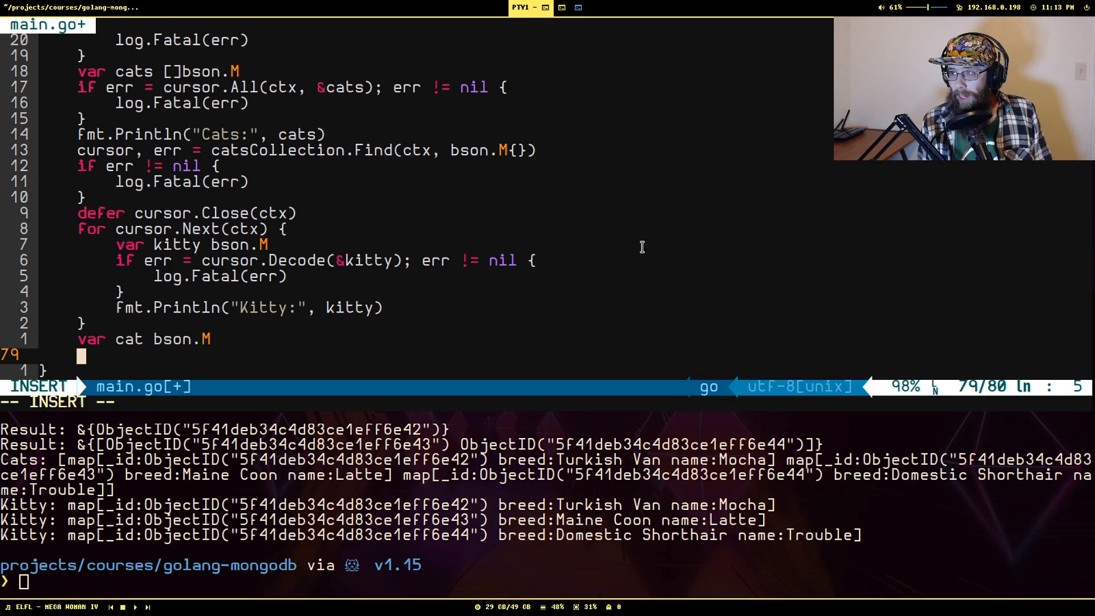
type("if err = cats")
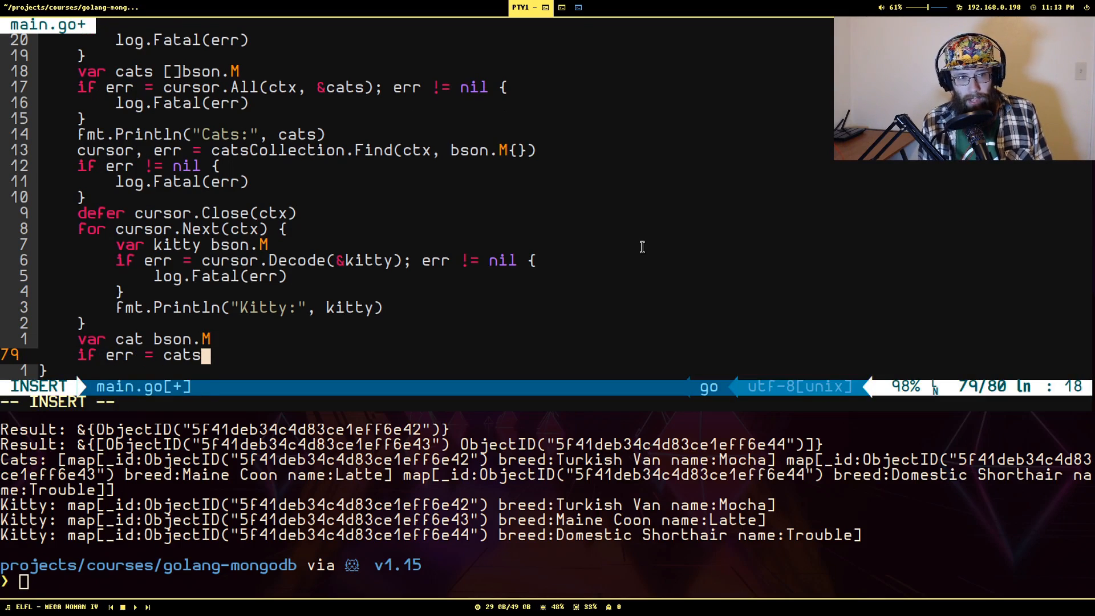
type("Collection")
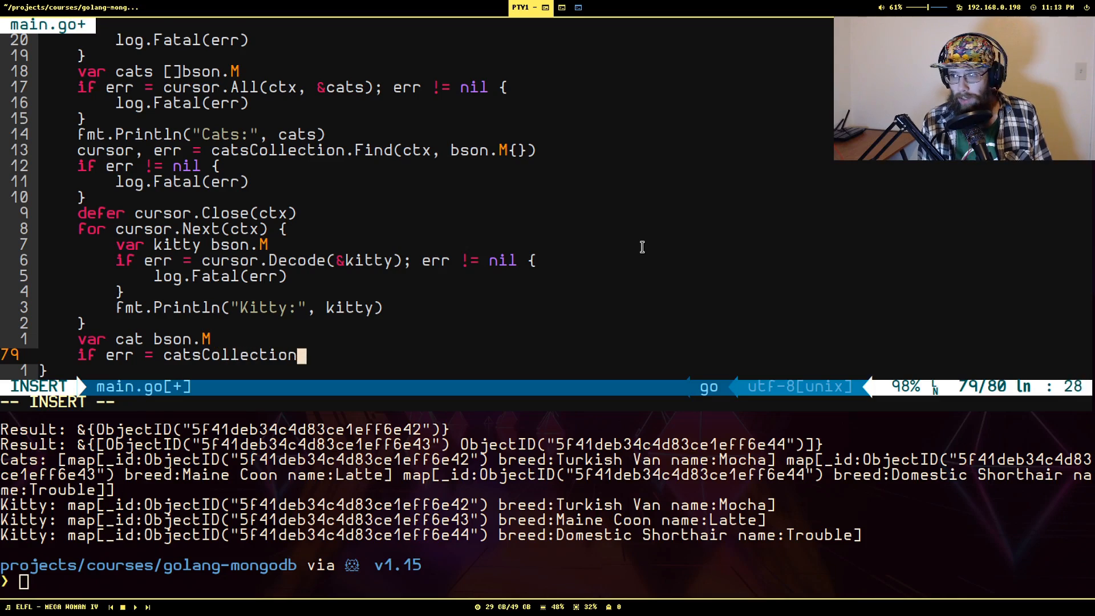
type(".FindOne")
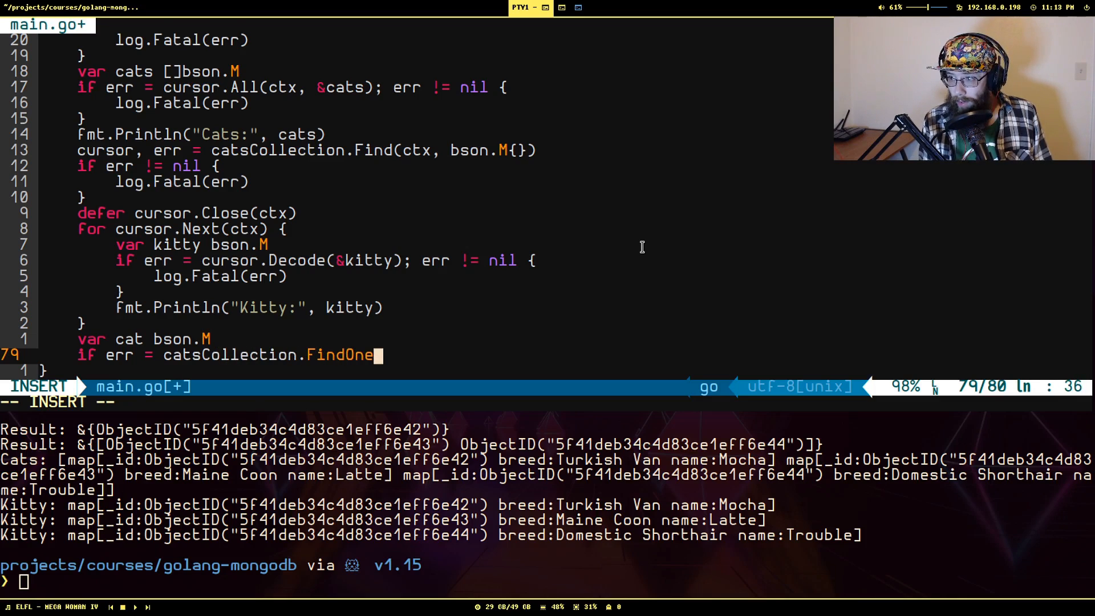
type("(ctx, )")
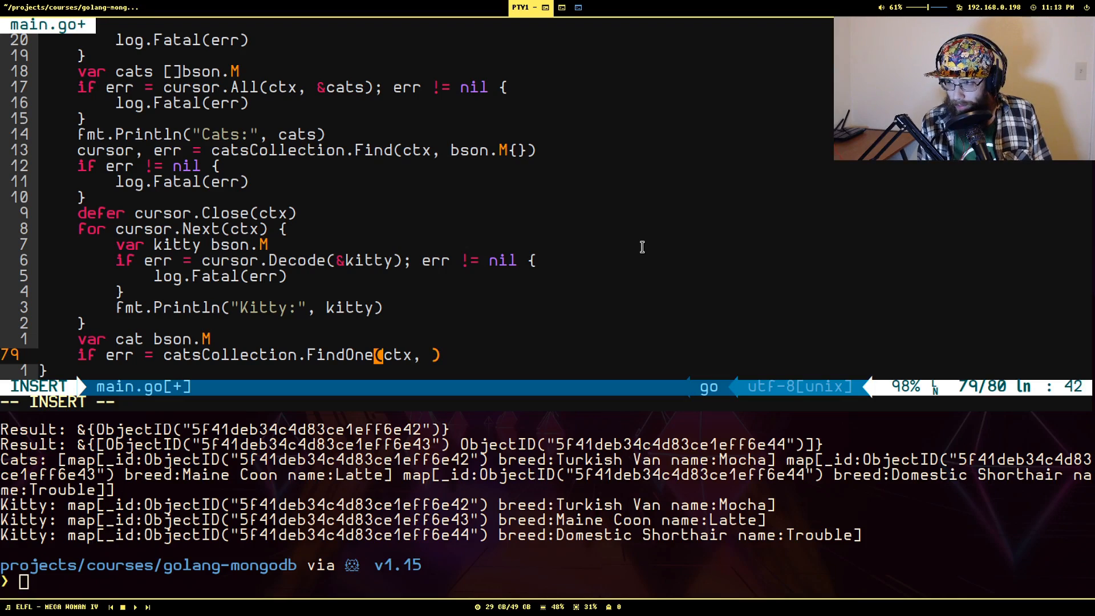
Step: Complete the bson filter, decode the result into &cat, and print it as "Cat:"
type("bson.M{")
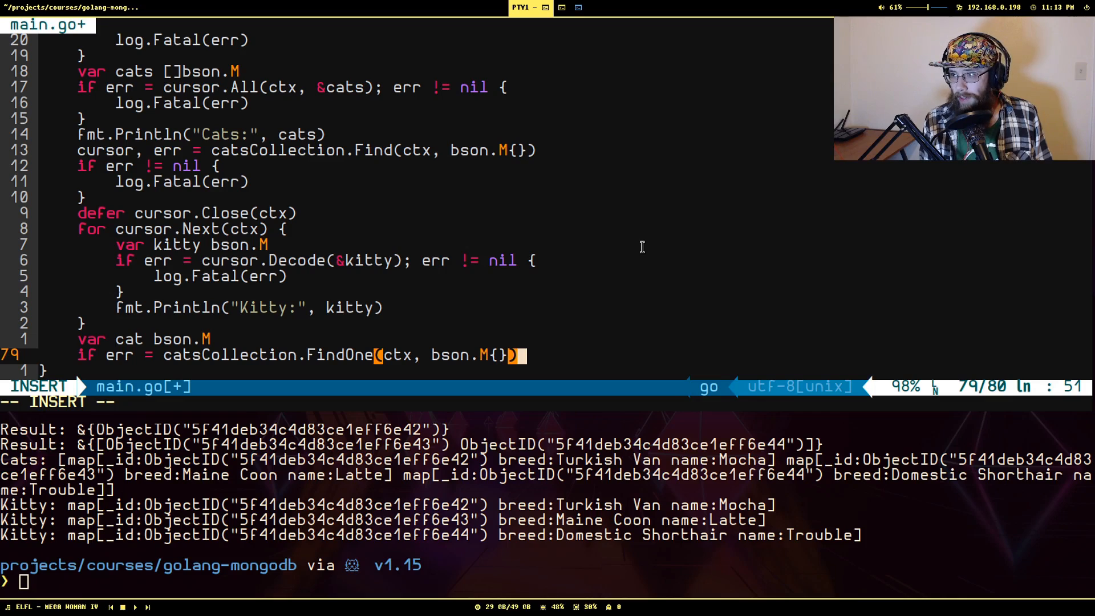
type(".")
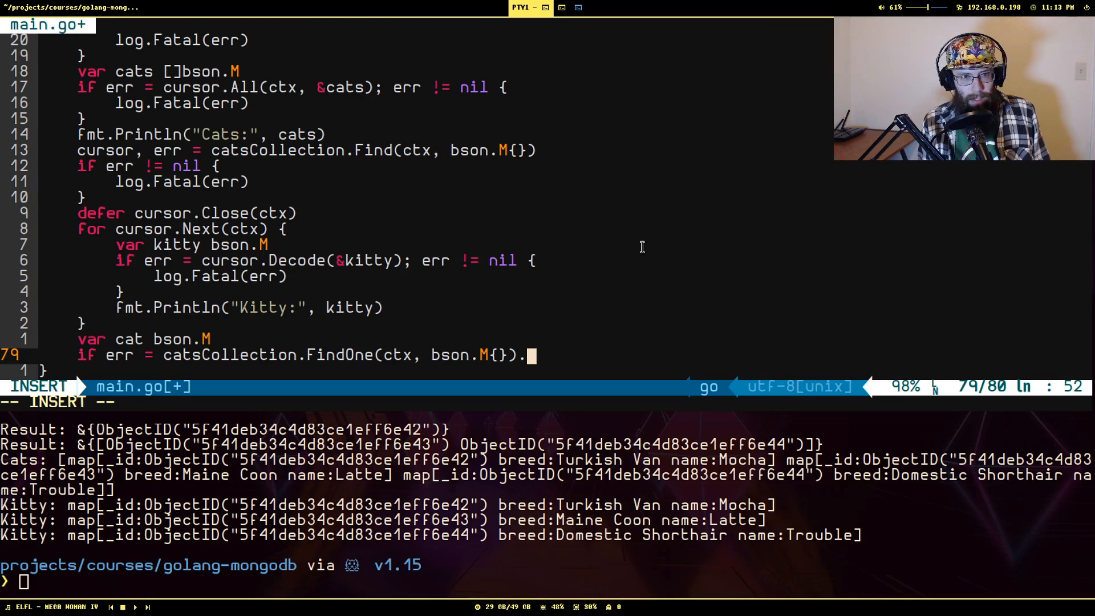
type(".Decode()")
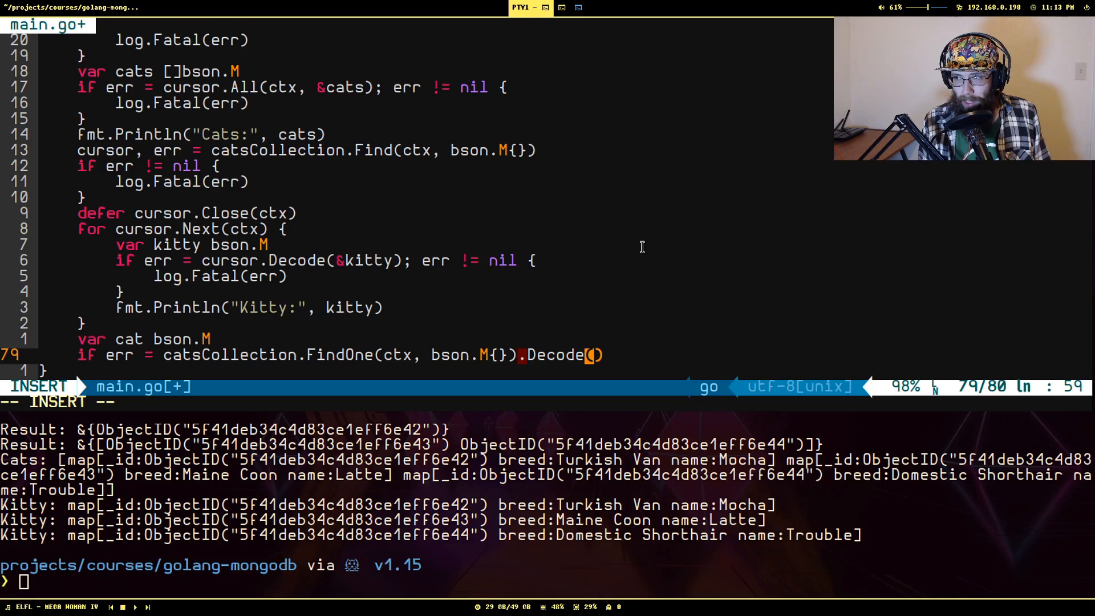
type("&")
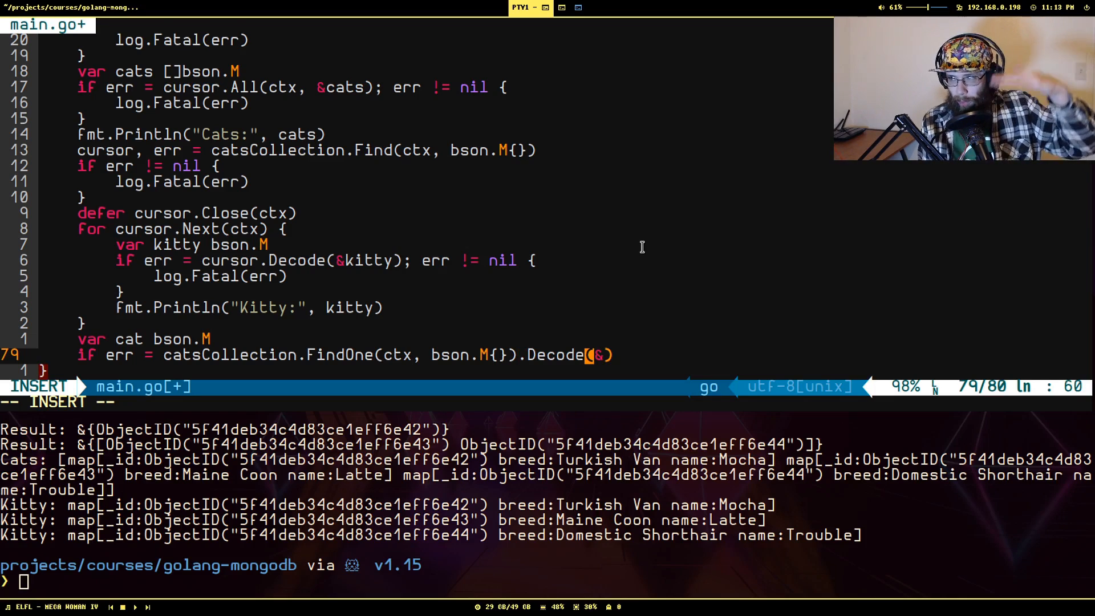
type("c")
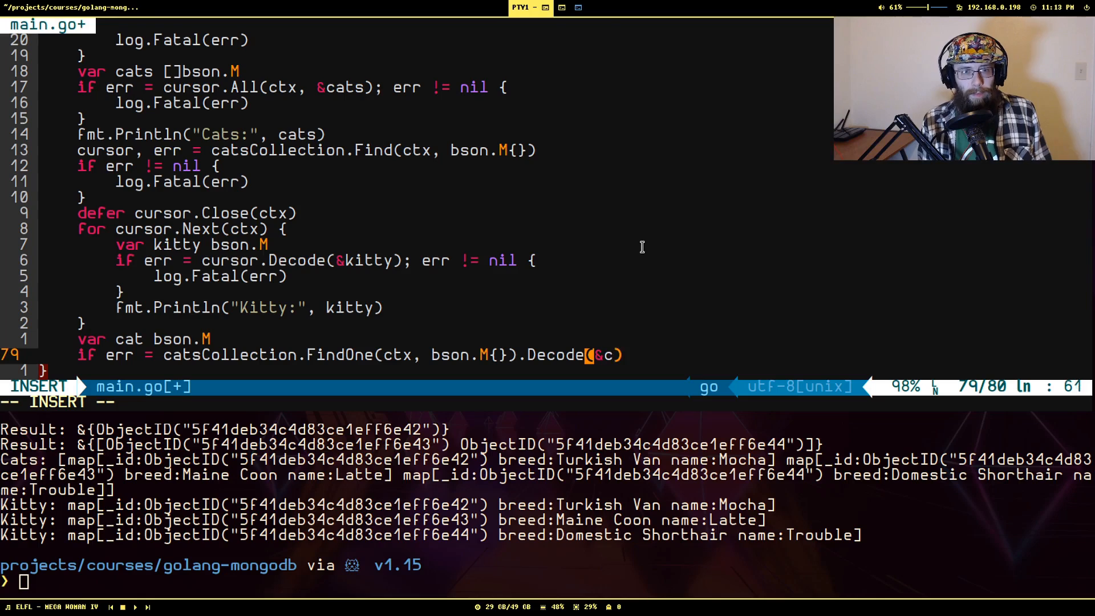
type("at); err != nil {")
type("log.Fatal(err")
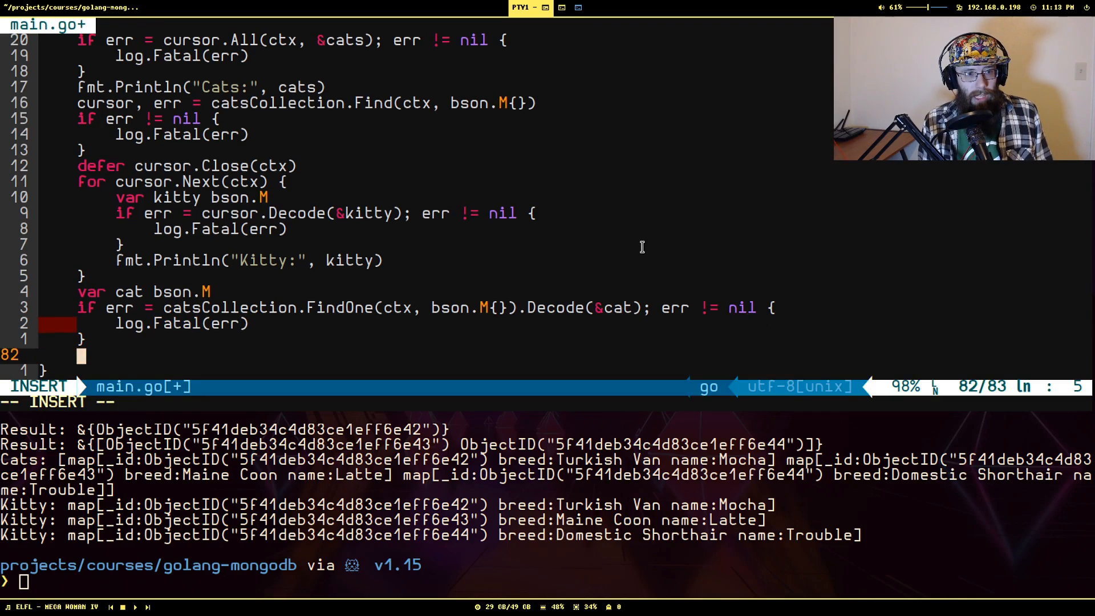
type("fmt.Println(\"\")")
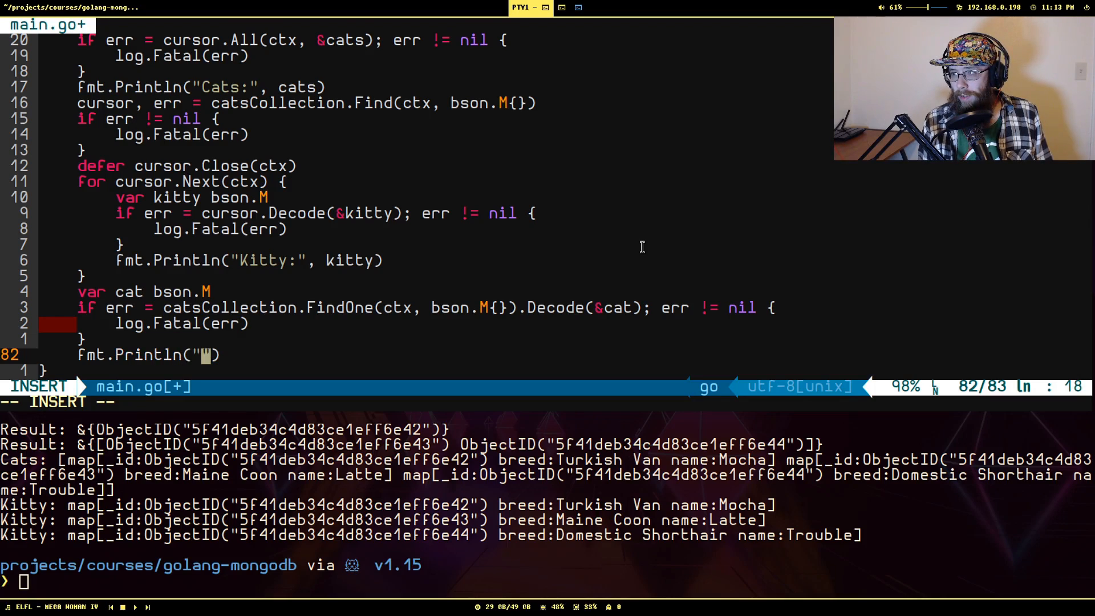
type("Cat:")
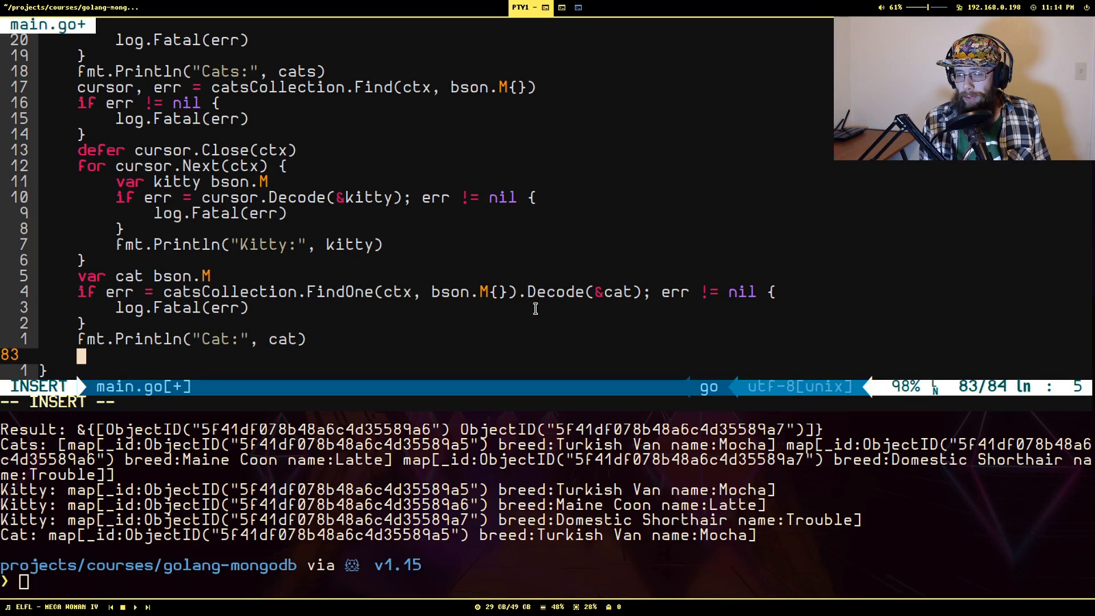
Step: Define filter := bson.M{"breed": "Turkish Van"}
type("filter :=")
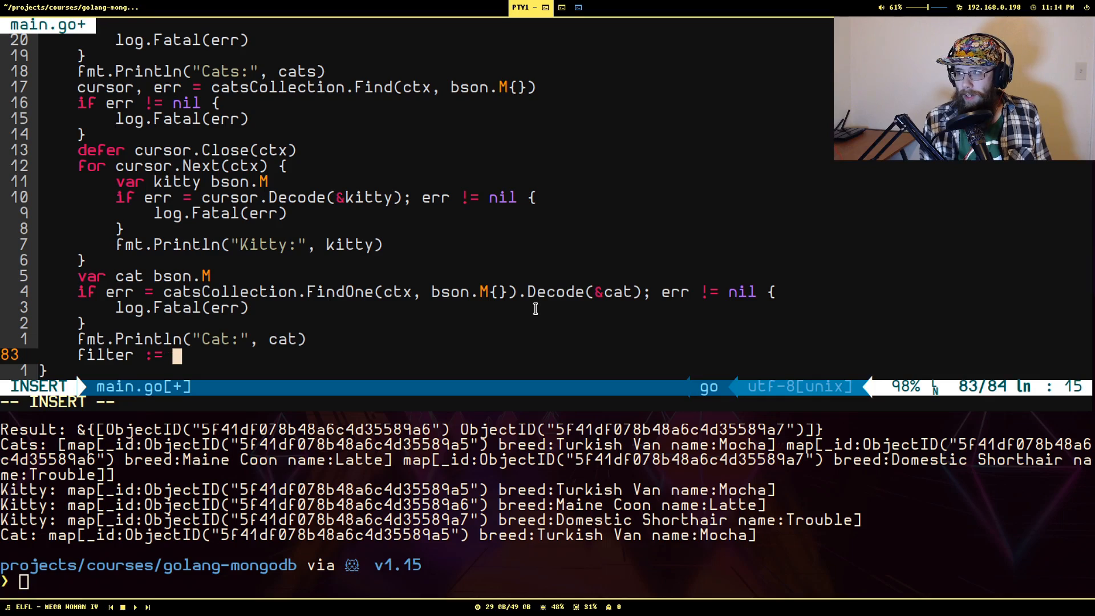
type("bson.M{\"bre")
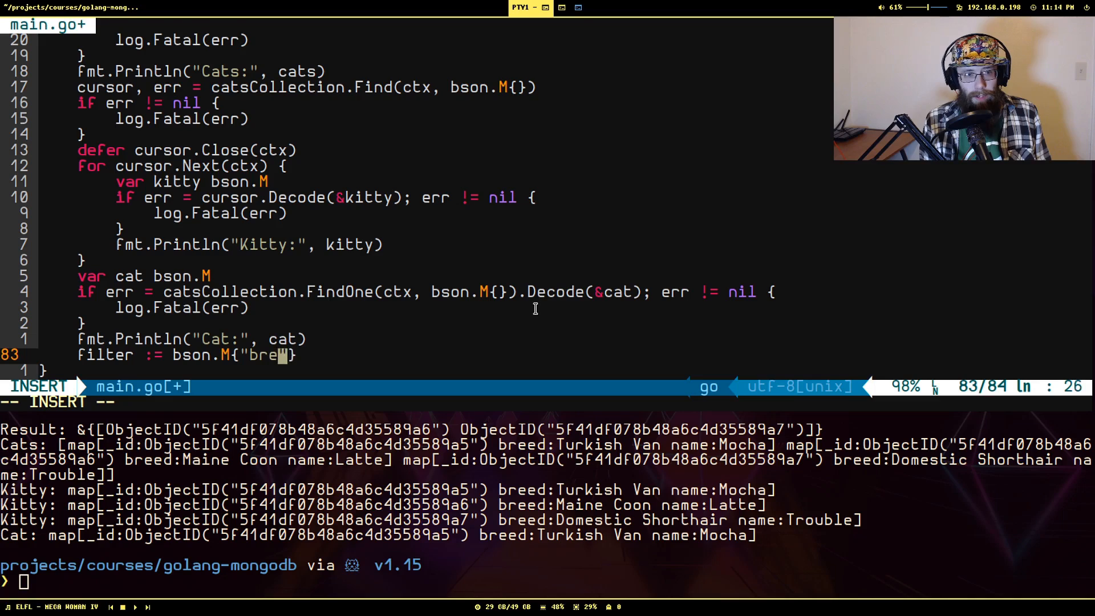
type("ed\": \"")
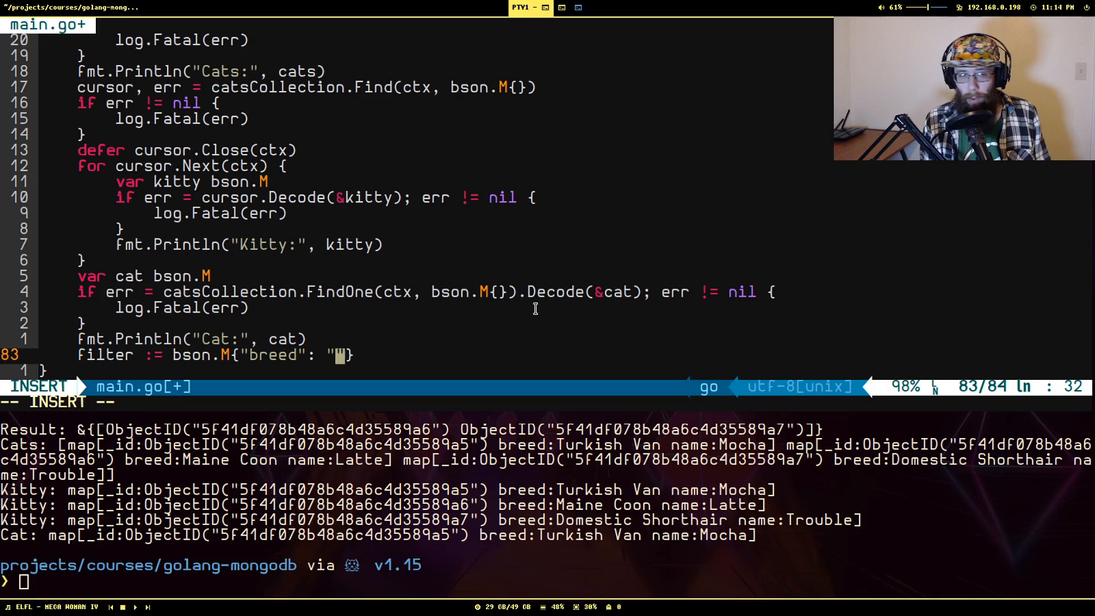
type("Turkish Van")
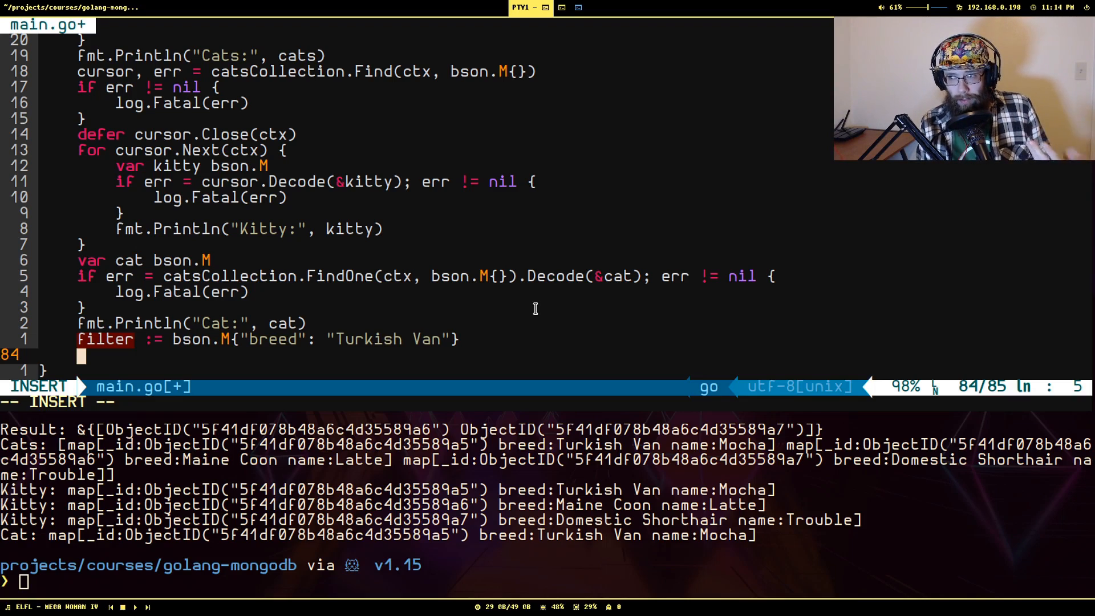
Step: Query fCursor, err := catsCollection.Find(ctx, filter) with an err != nil log check
type("fCur")
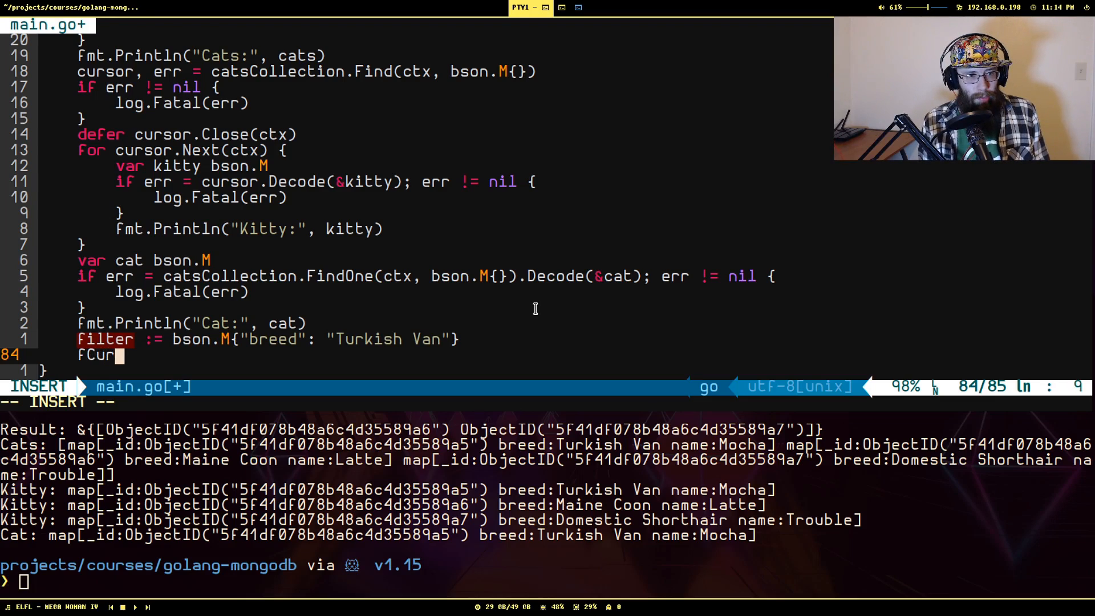
type("sor")
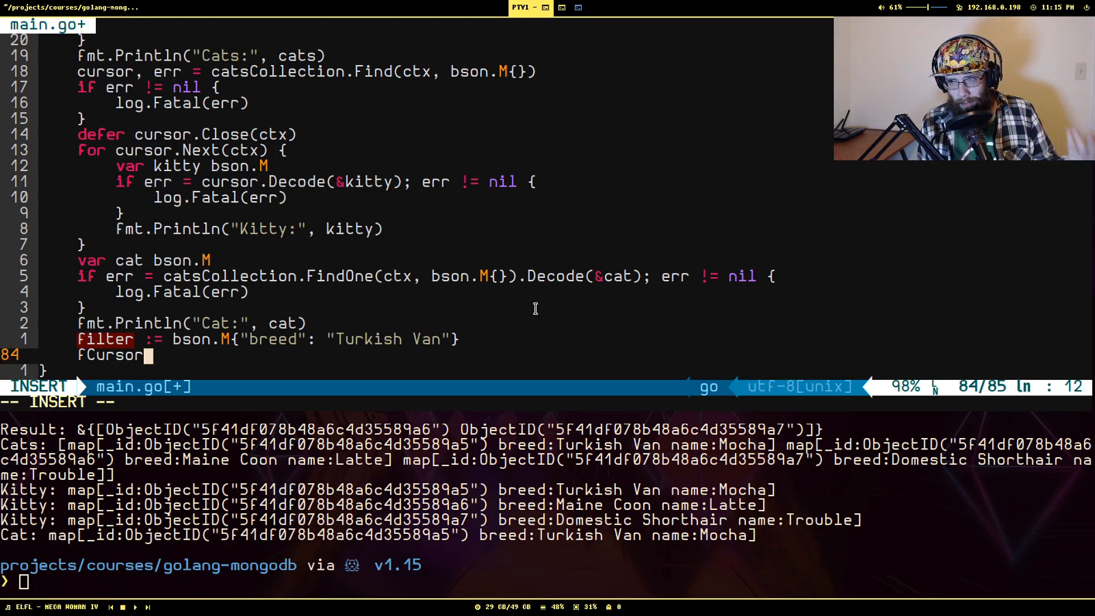
type(", err :=")
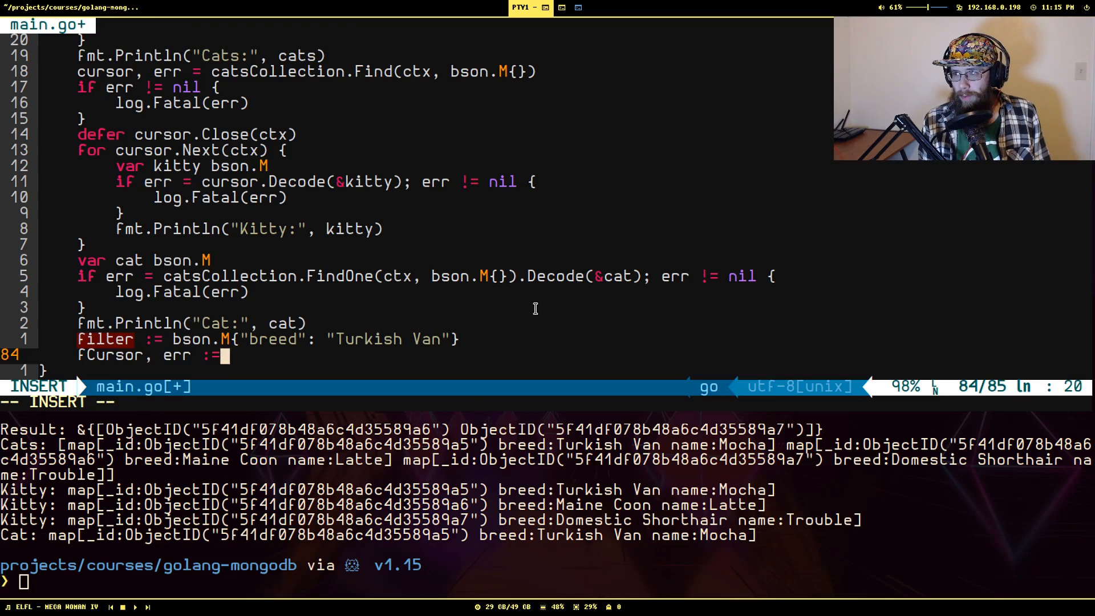
type("catsCol")
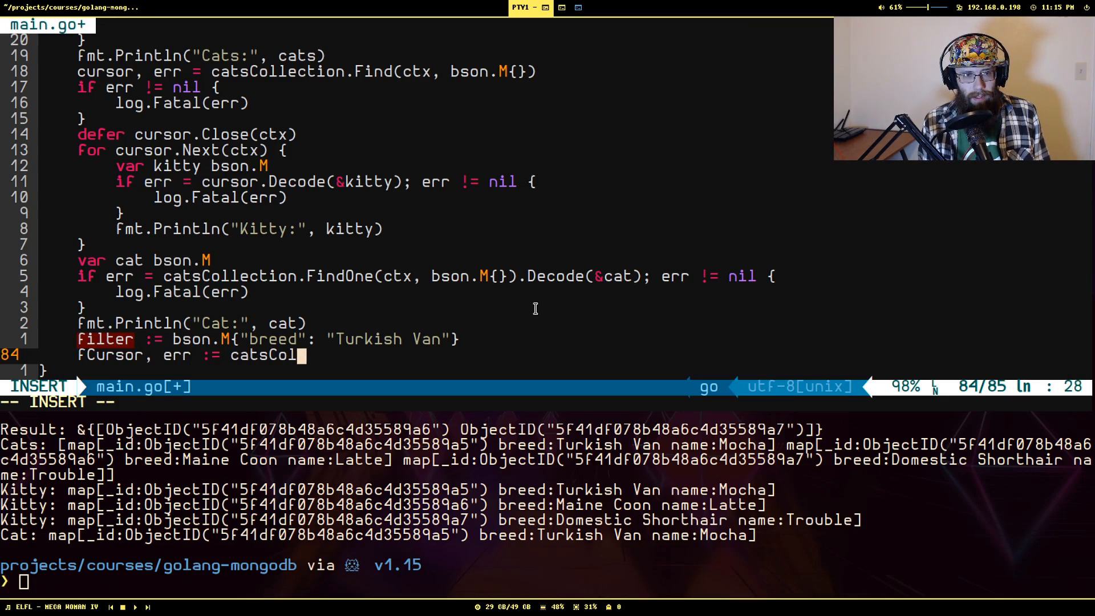
type("lection.Find")
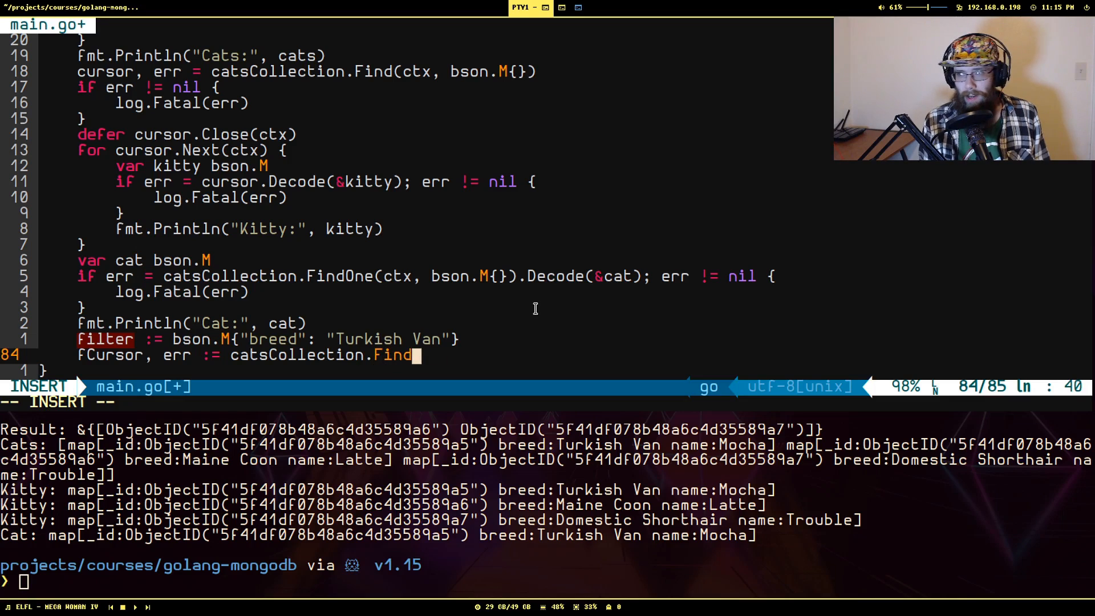
type("(ctx, filter)")
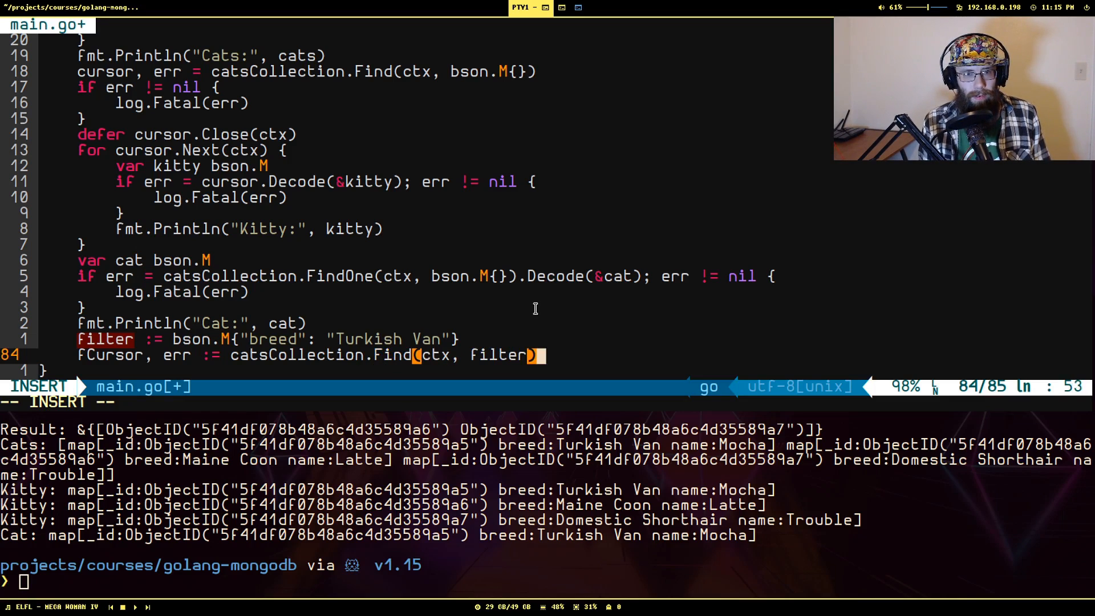
type("if")
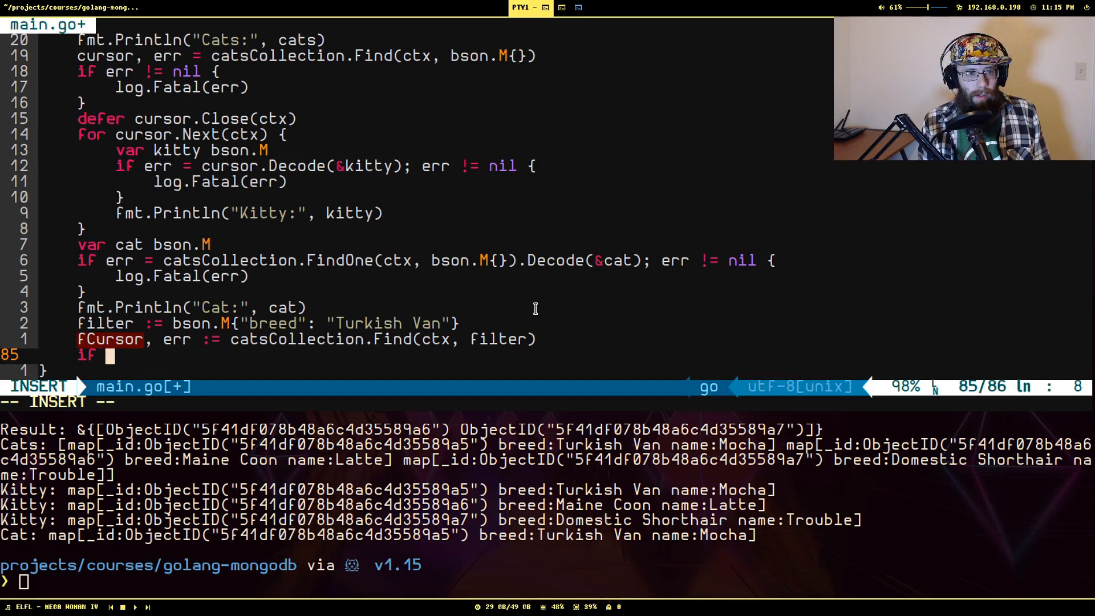
type("err != nil {")
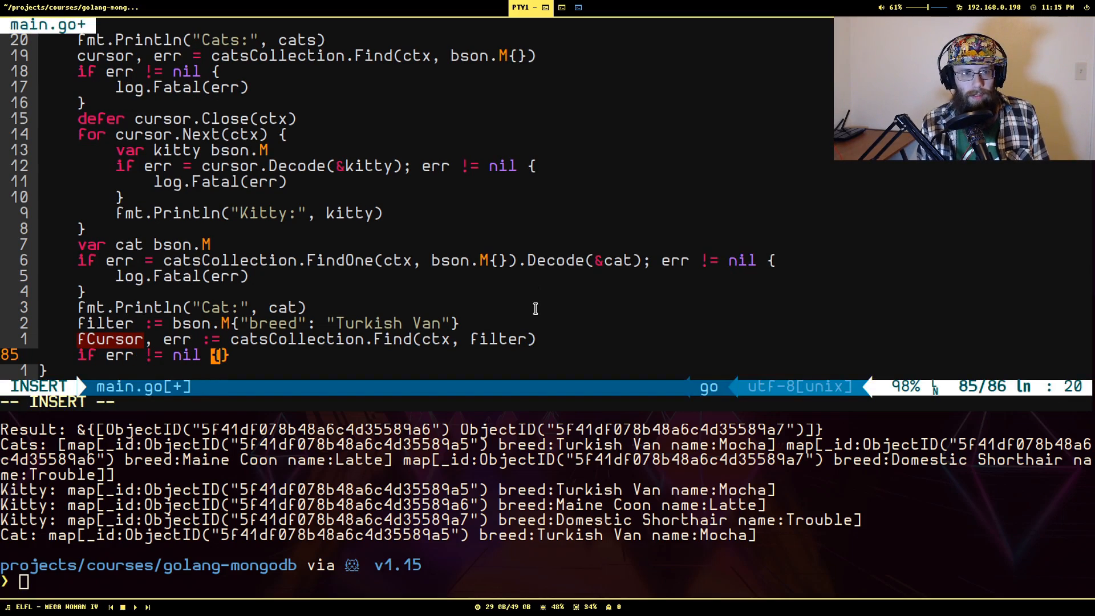
type("log.Fatal(err)")
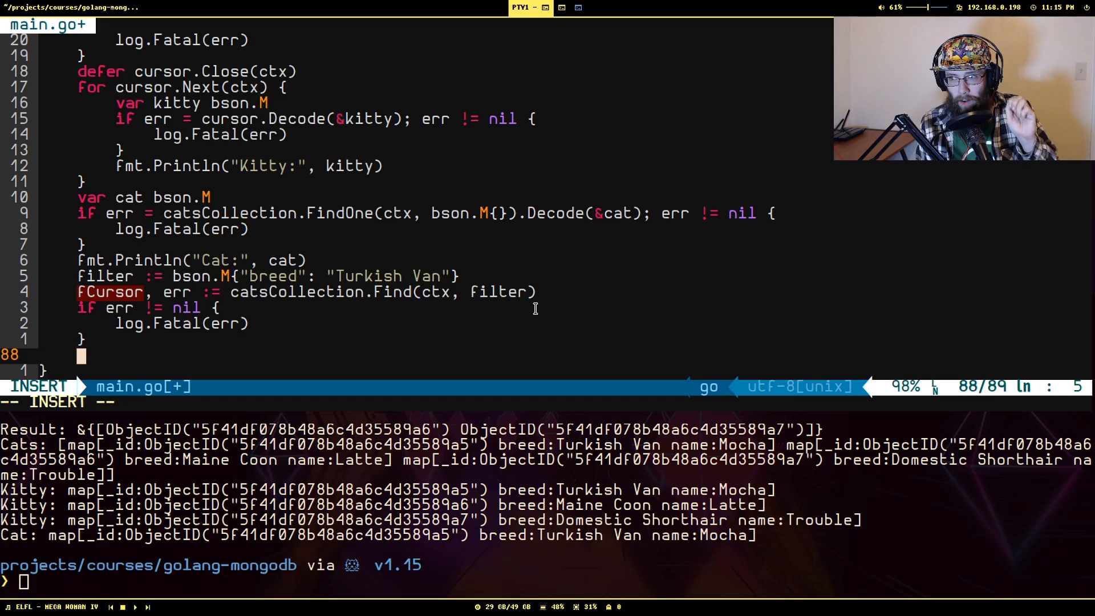
Step: Declare vans and load all filtered results via fCursor.All(ctx, &vans), logging fatal on error
type("var")
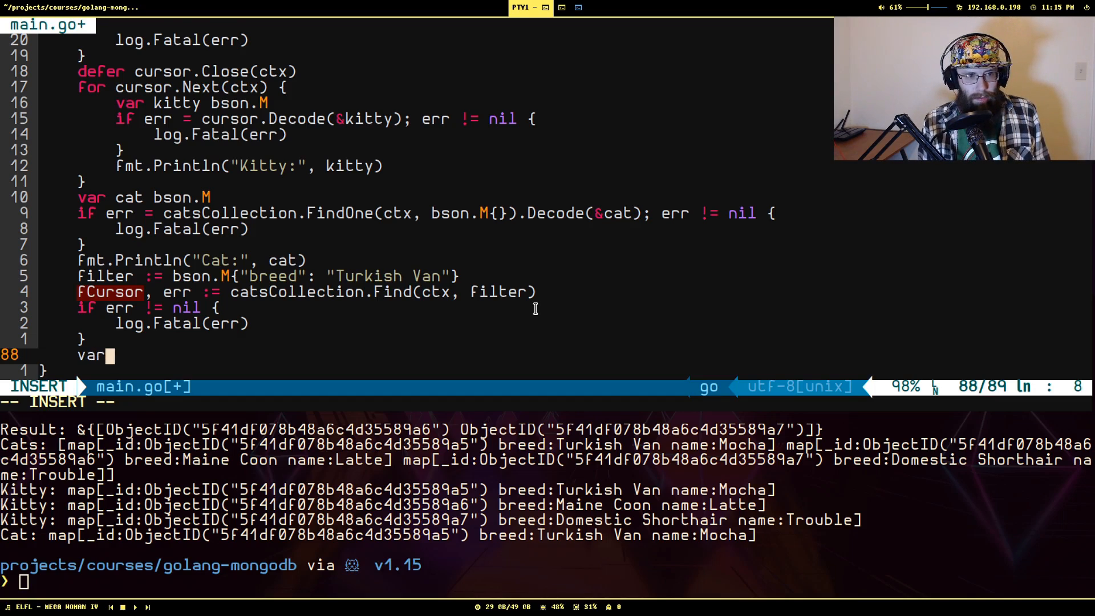
type("vans []bson.M")
type("if err =")
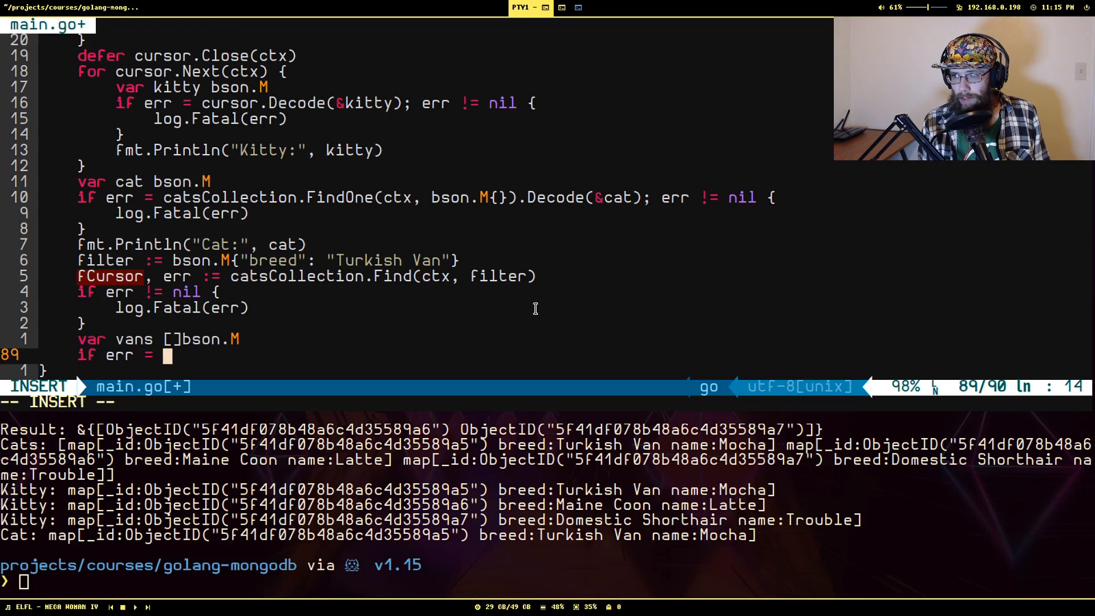
type("fCursor.")
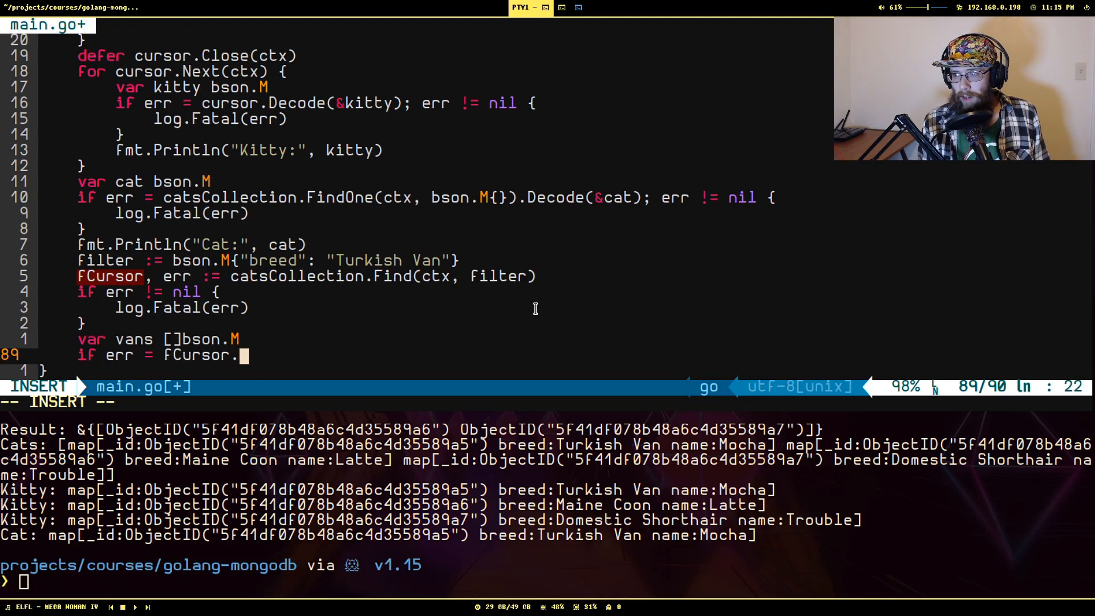
type("All(ctx, &)")
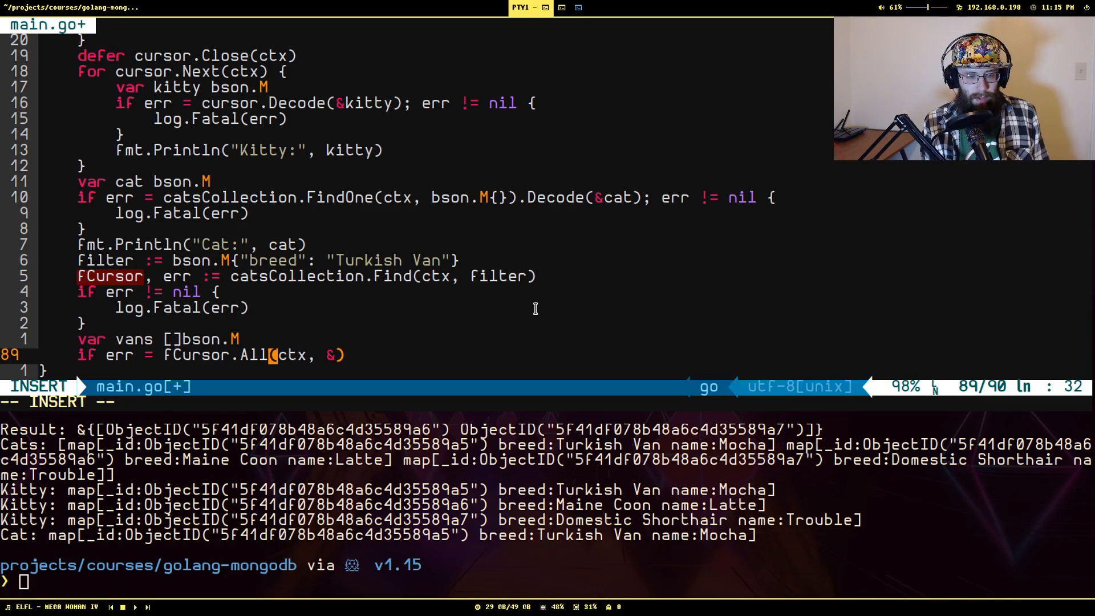
type("vans); er != nil {")
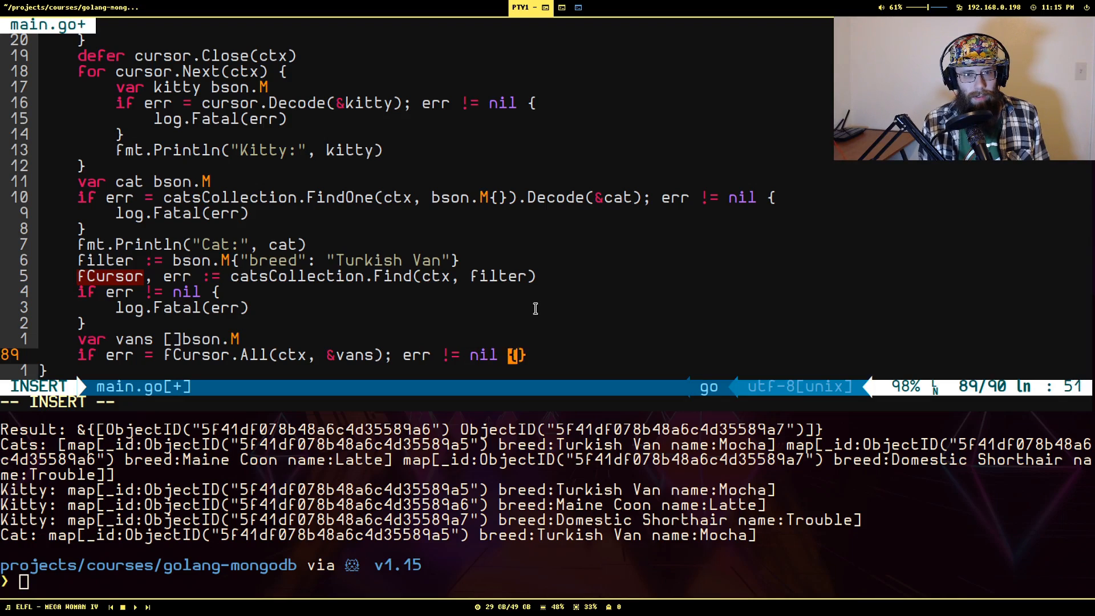
type("log.Fatal(err)")
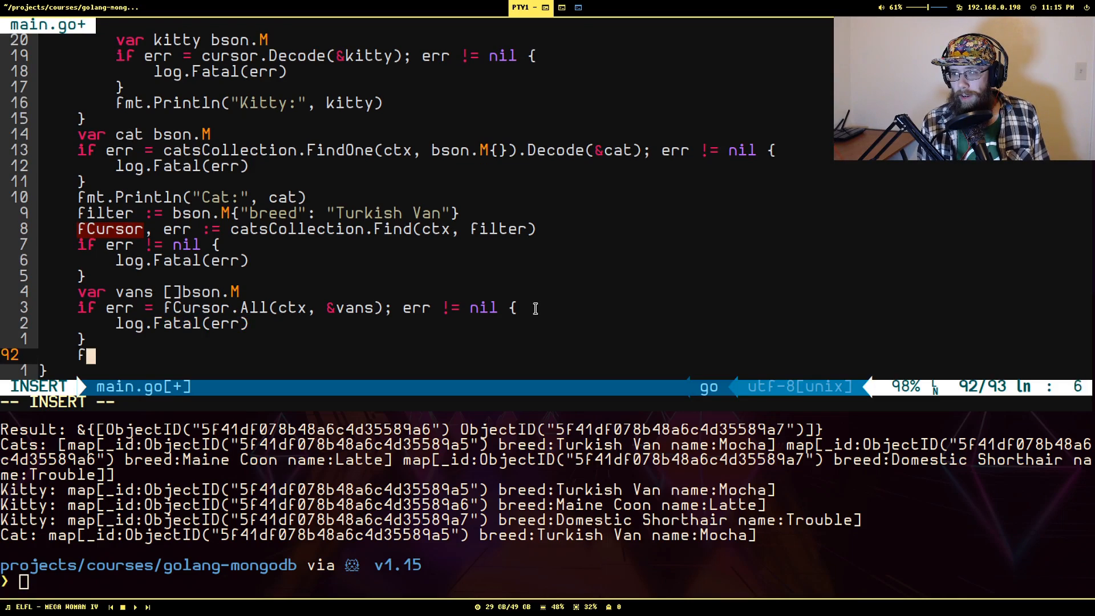
Step: Print vans as "Turkish Vans:" and type go run main.go in the terminal
type("mt.Println(\"T\")")
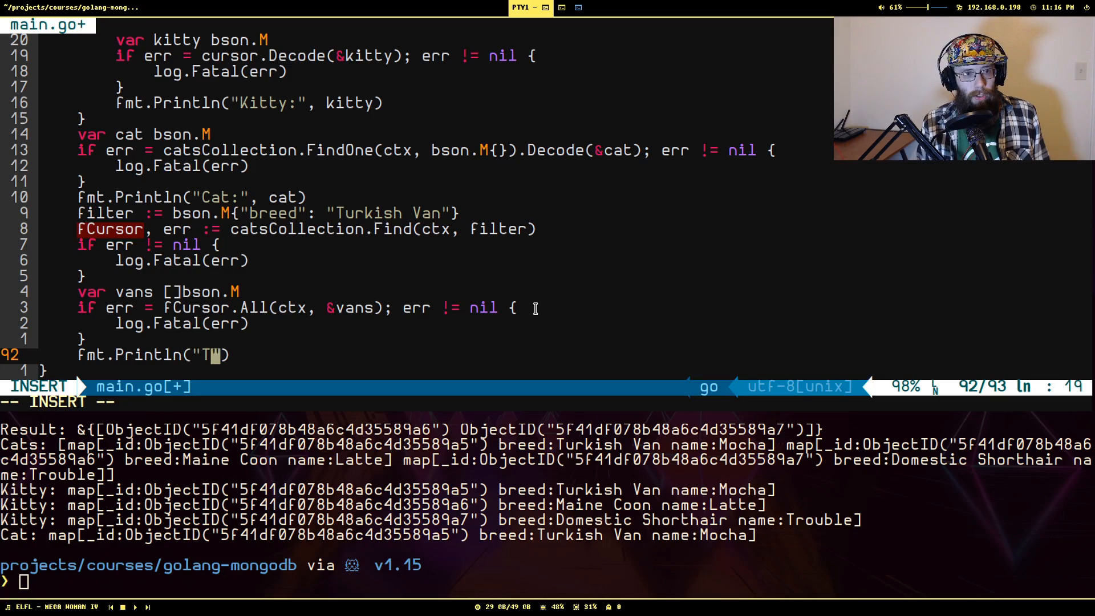
type("urkish Vans:")
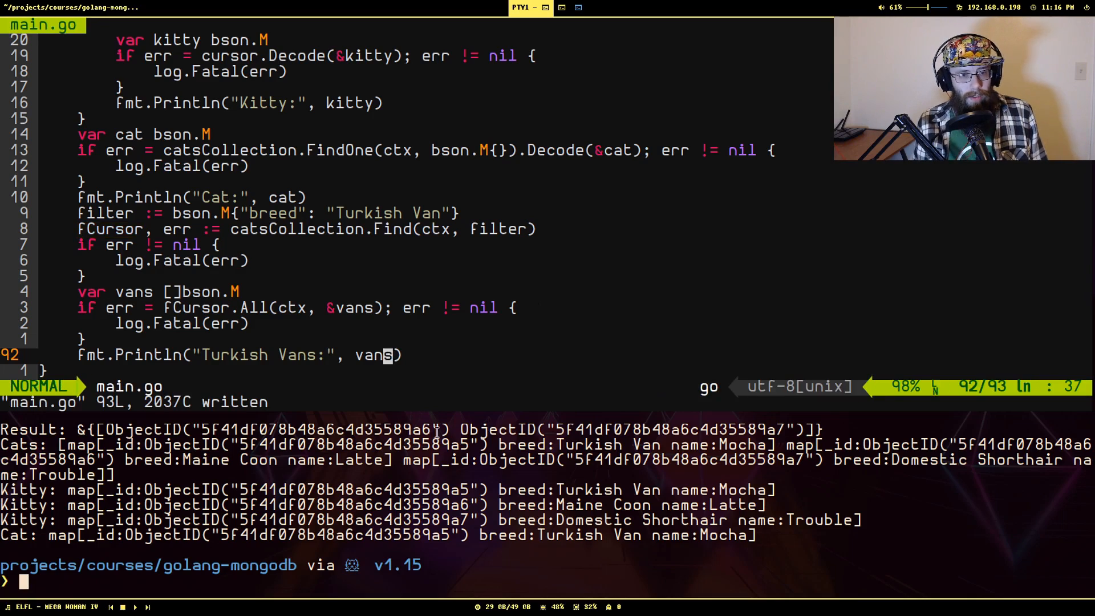
type("go run main.go")
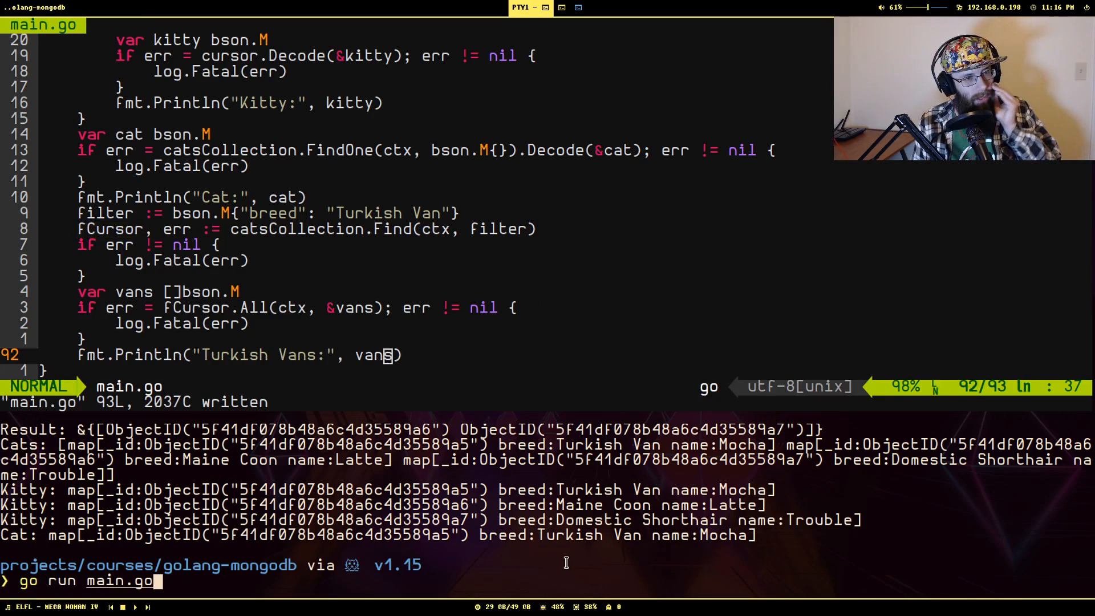
Step: Execute go run main.go to see Turkish Vans listing only Mocha, then scroll the file
key("Enter")
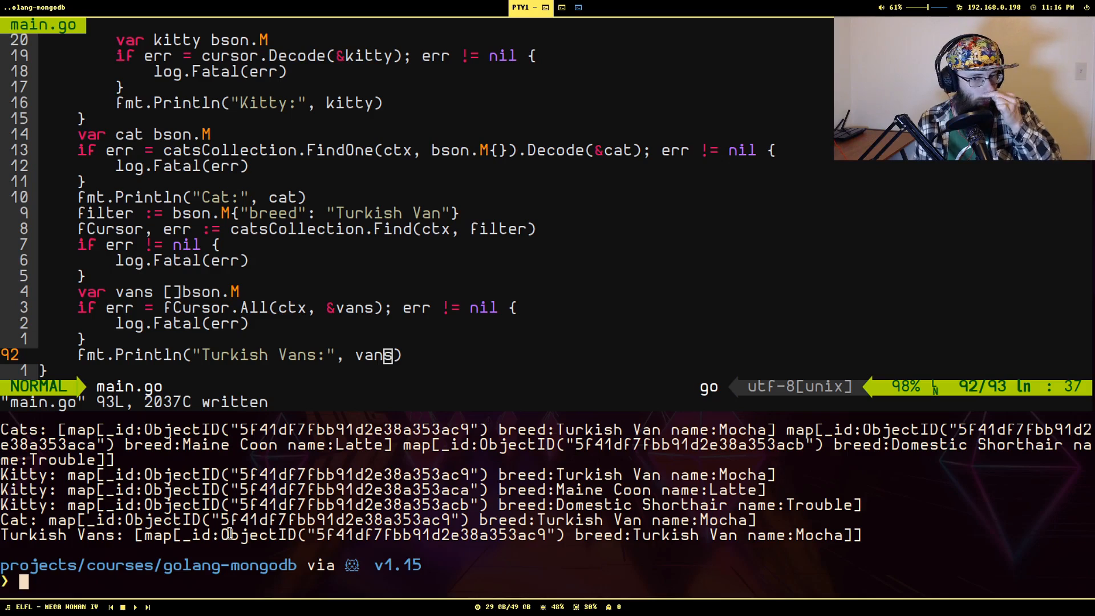
mouse_move(613, 508)
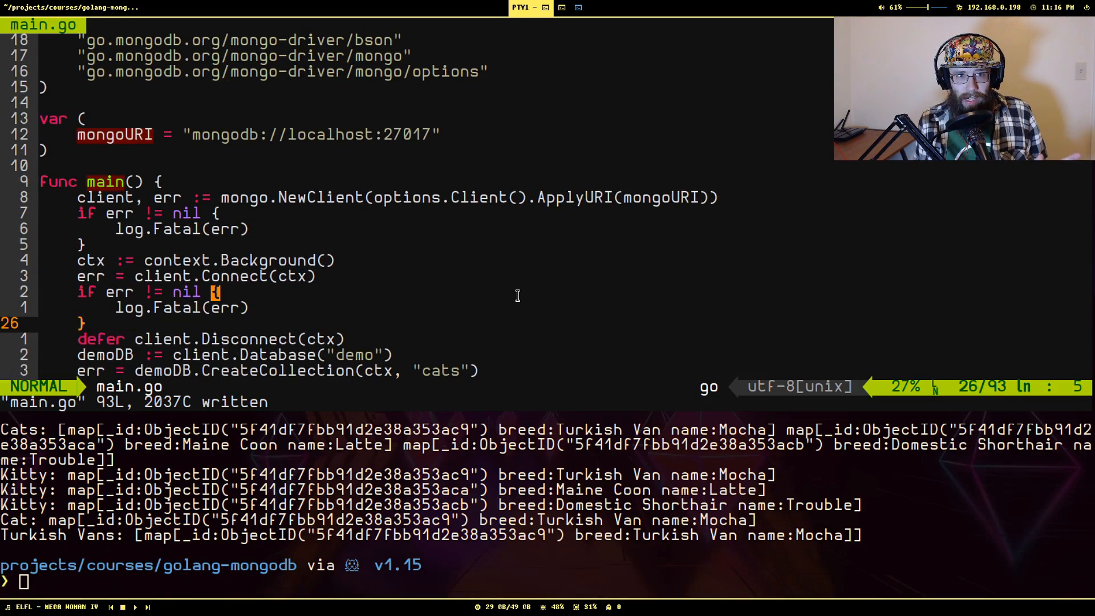
scroll("down", 3)
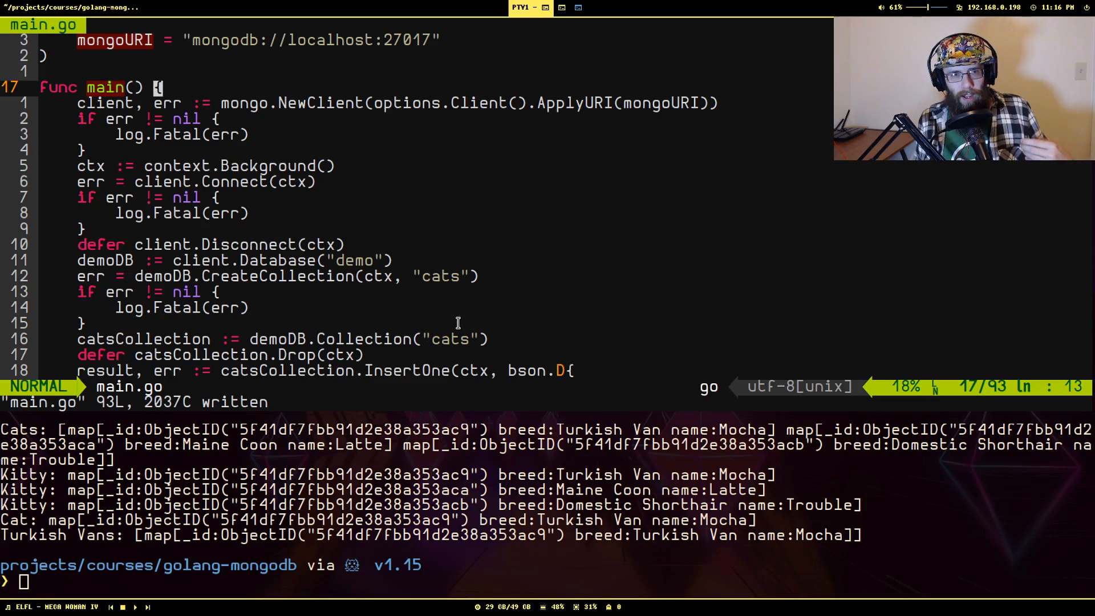
mouse_move(477, 313)
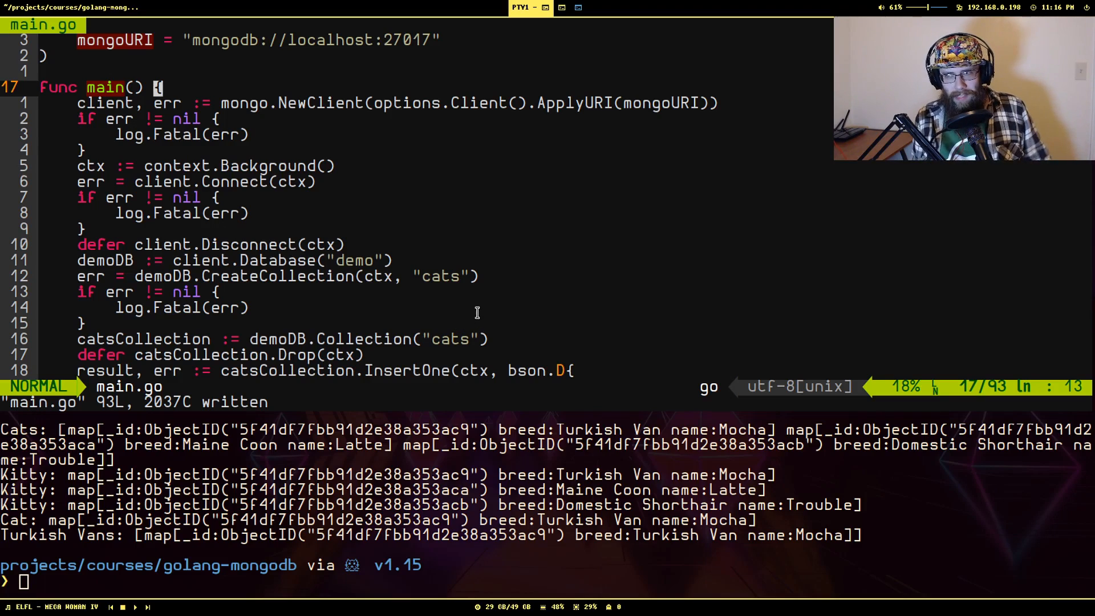